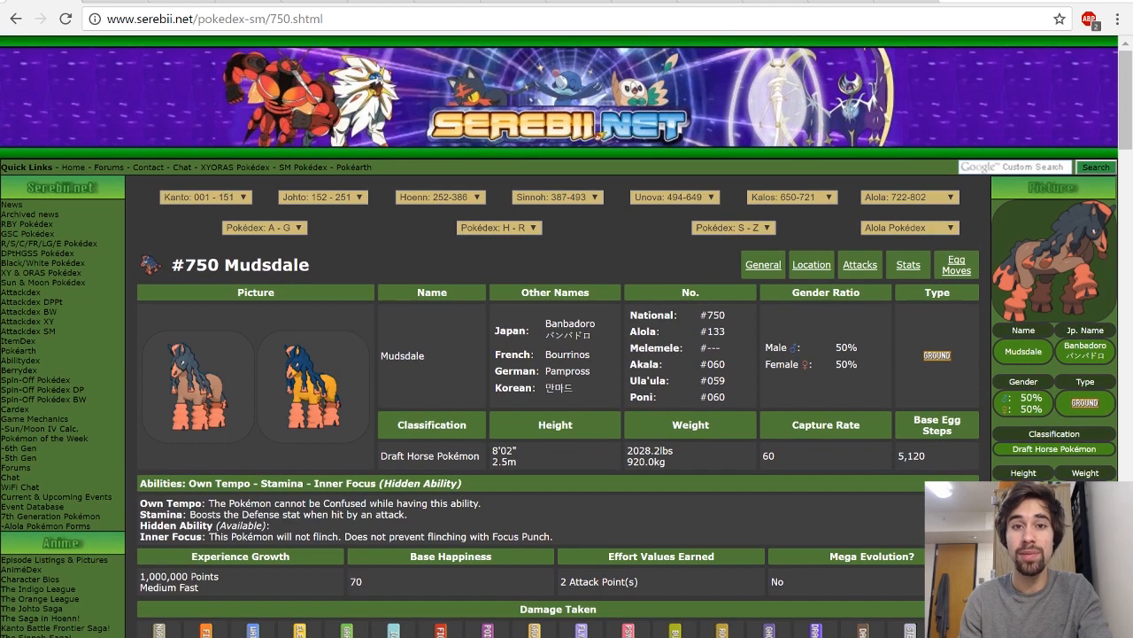
{"action": "mouse_move", "coordinate": [680, 425]}
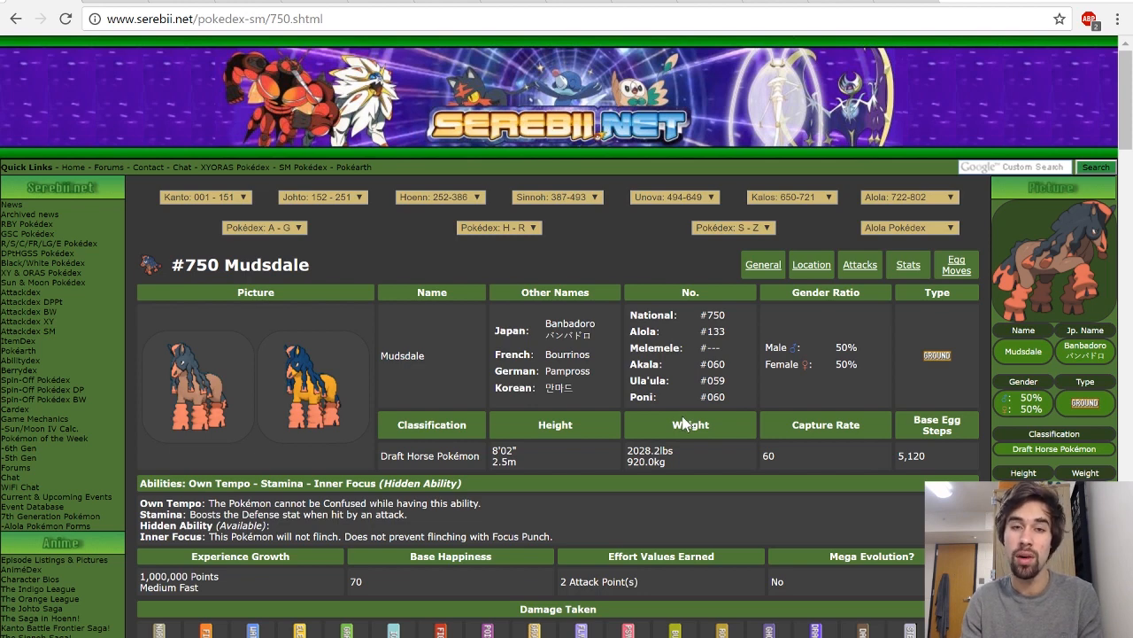
{"action": "mouse_move", "coordinate": [687, 421]}
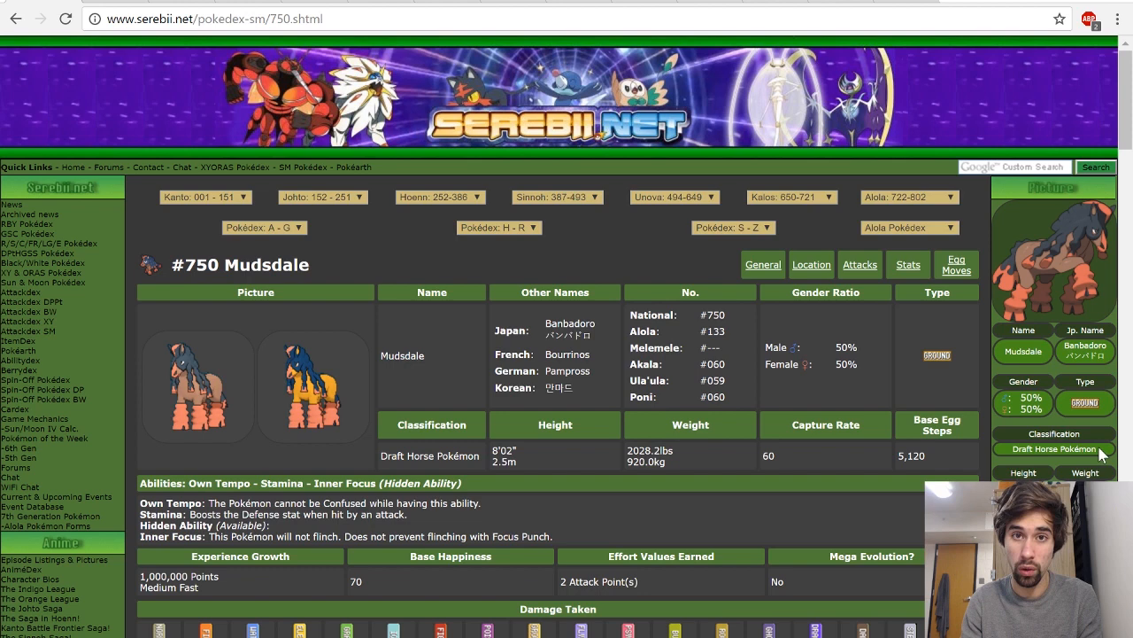
{"action": "mouse_move", "coordinate": [723, 446]}
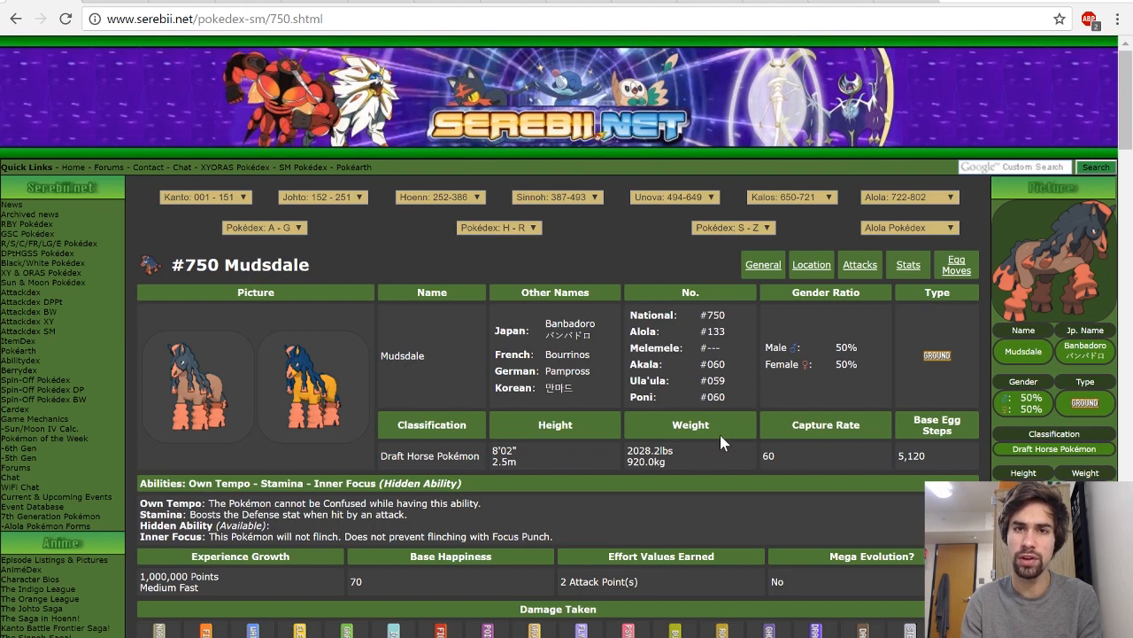
{"action": "mouse_move", "coordinate": [708, 441]}
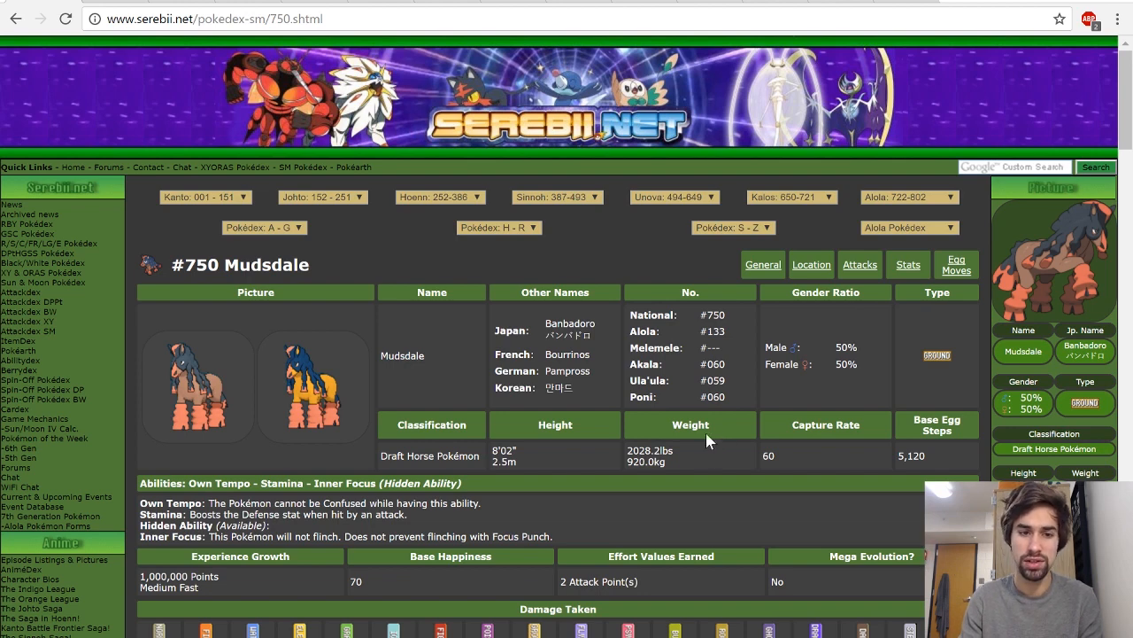
{"action": "mouse_move", "coordinate": [730, 450]}
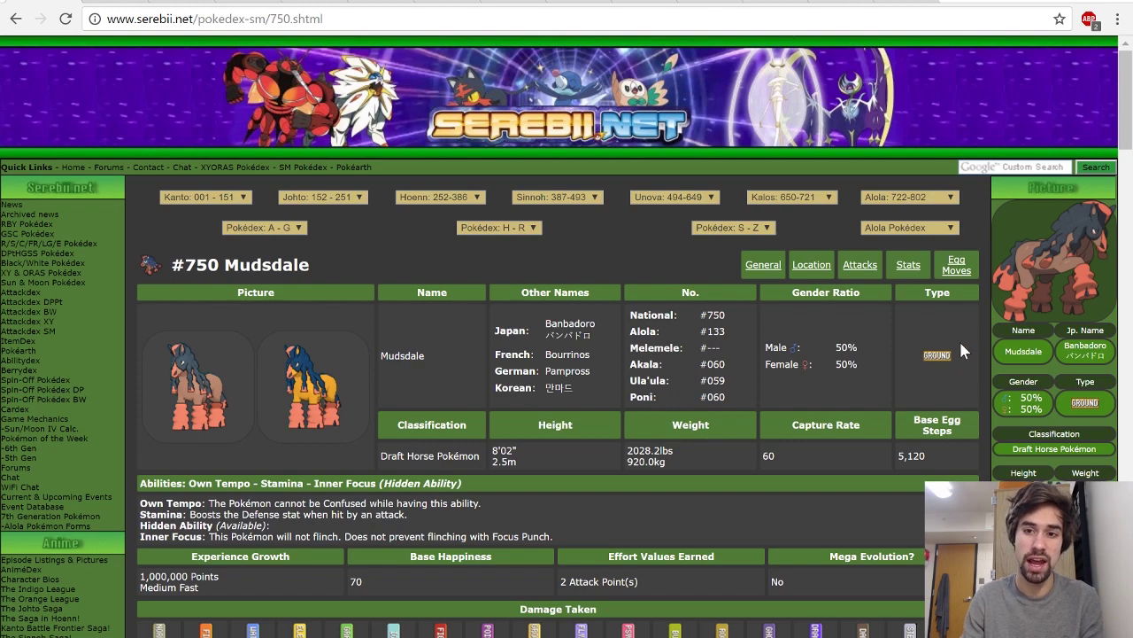
- Scroll Serebii's Mudsdale page past Level Up, TM/HM and Egg Moves to the Z-moves and base stats
{"action": "scroll", "scroll_direction": "down", "scroll_amount": 3}
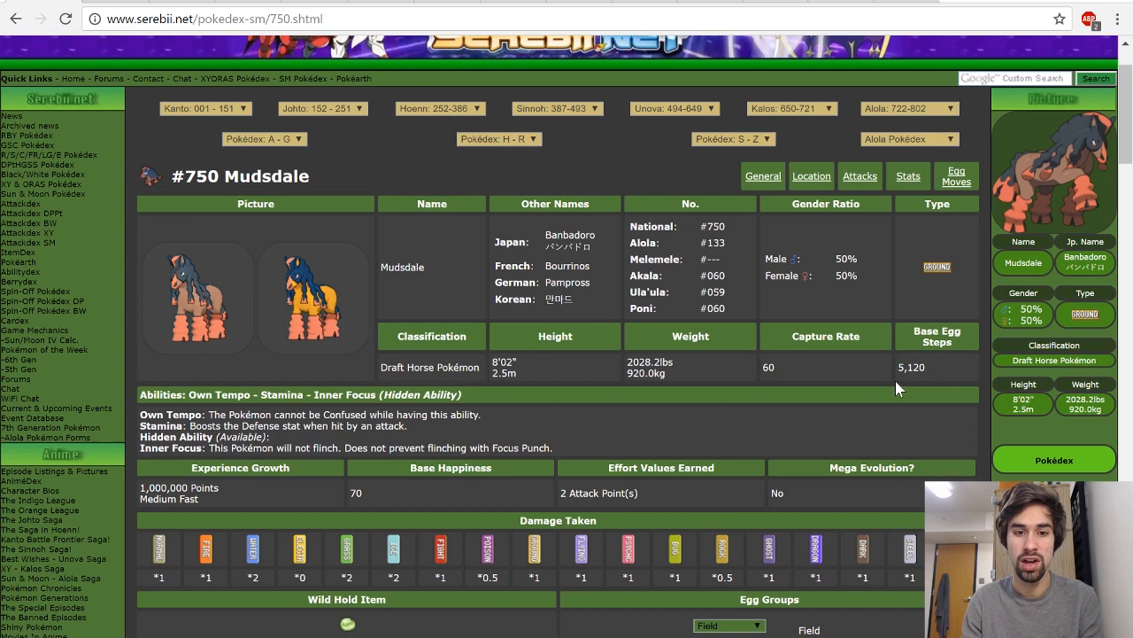
{"action": "mouse_move", "coordinate": [891, 393]}
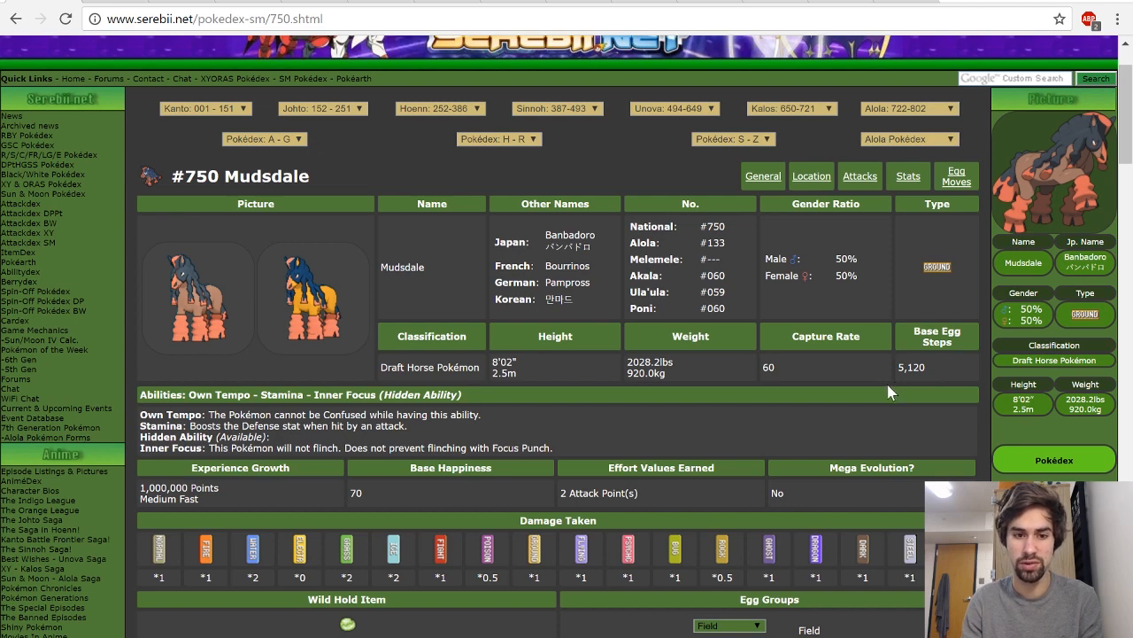
{"action": "mouse_move", "coordinate": [800, 312]}
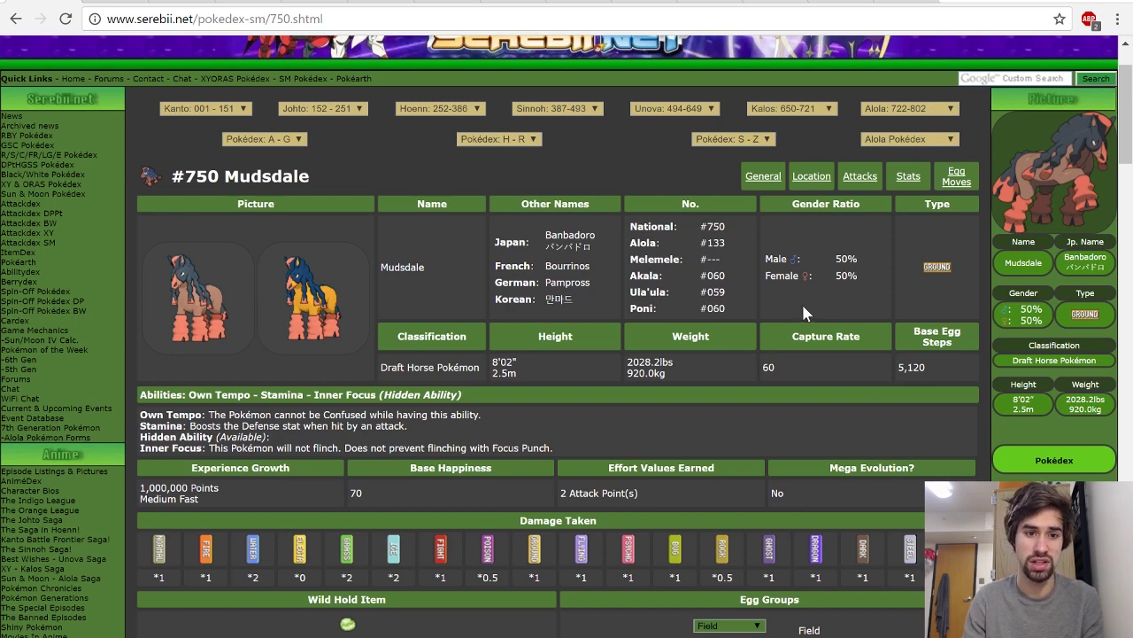
{"action": "mouse_move", "coordinate": [800, 468]}
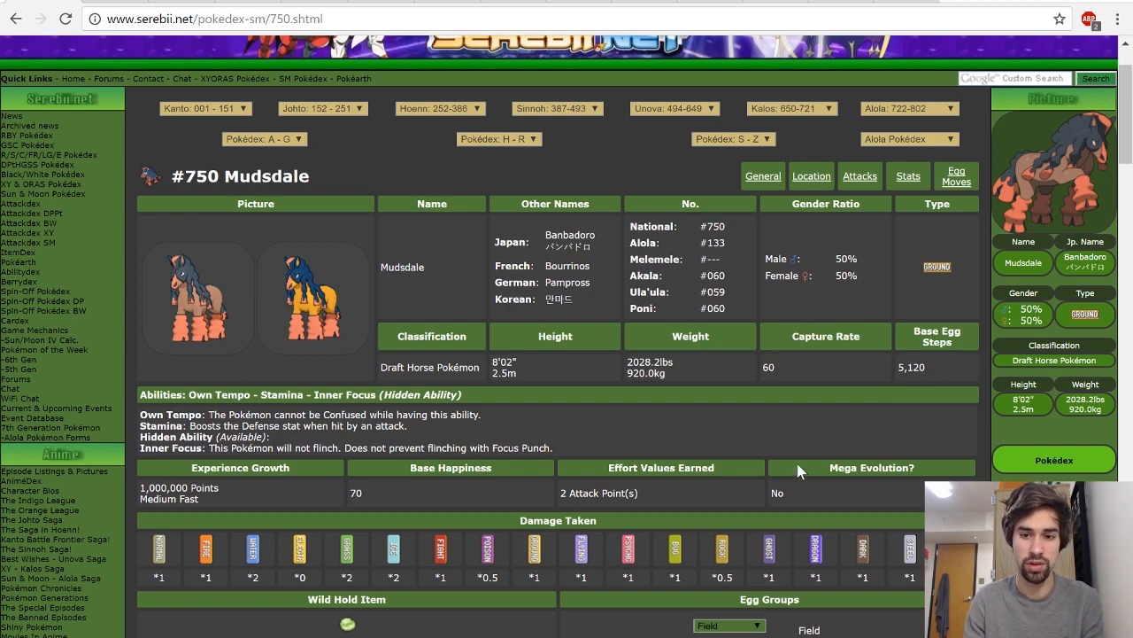
{"action": "mouse_move", "coordinate": [868, 333]}
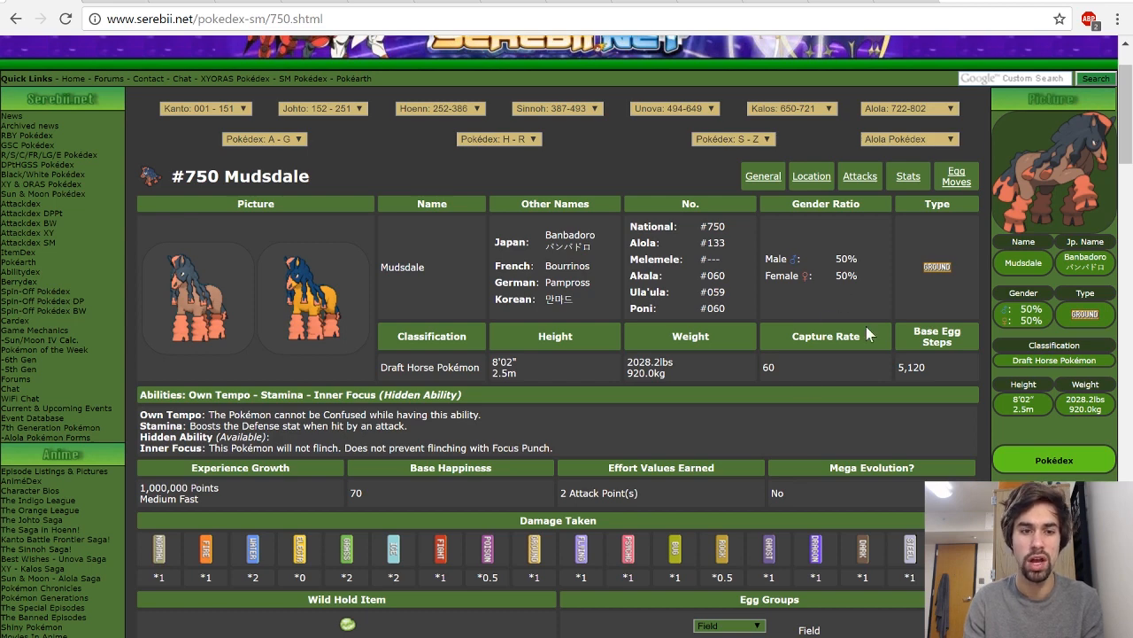
{"action": "mouse_move", "coordinate": [830, 333]}
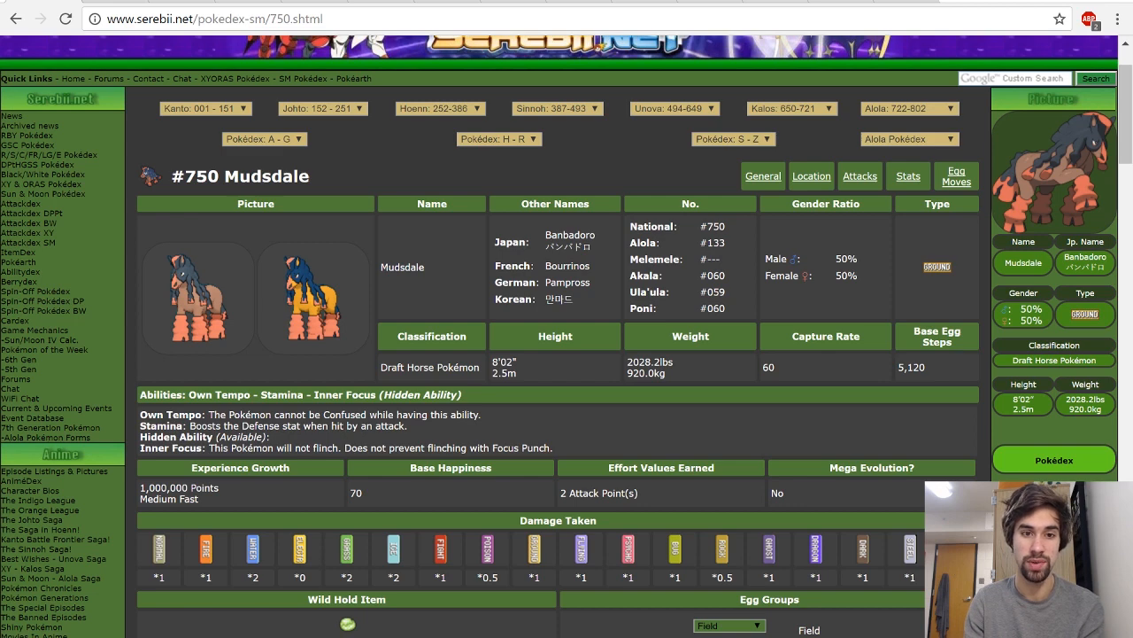
{"action": "mouse_move", "coordinate": [198, 457]}
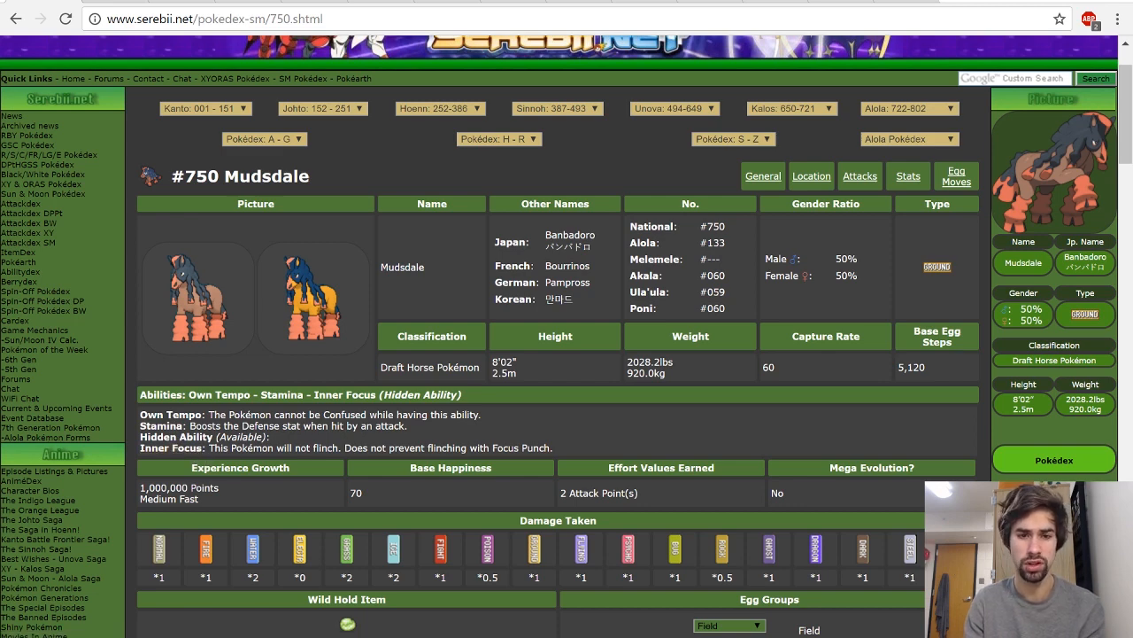
{"action": "scroll", "scroll_direction": "down", "scroll_amount": 3}
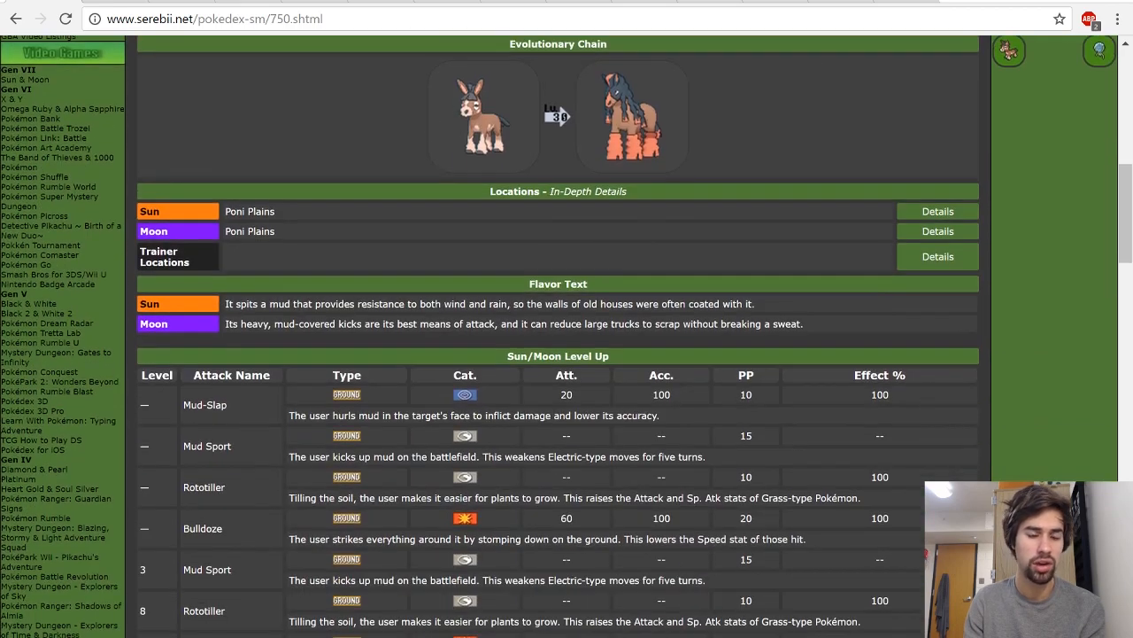
{"action": "scroll", "scroll_direction": "down", "scroll_amount": 3}
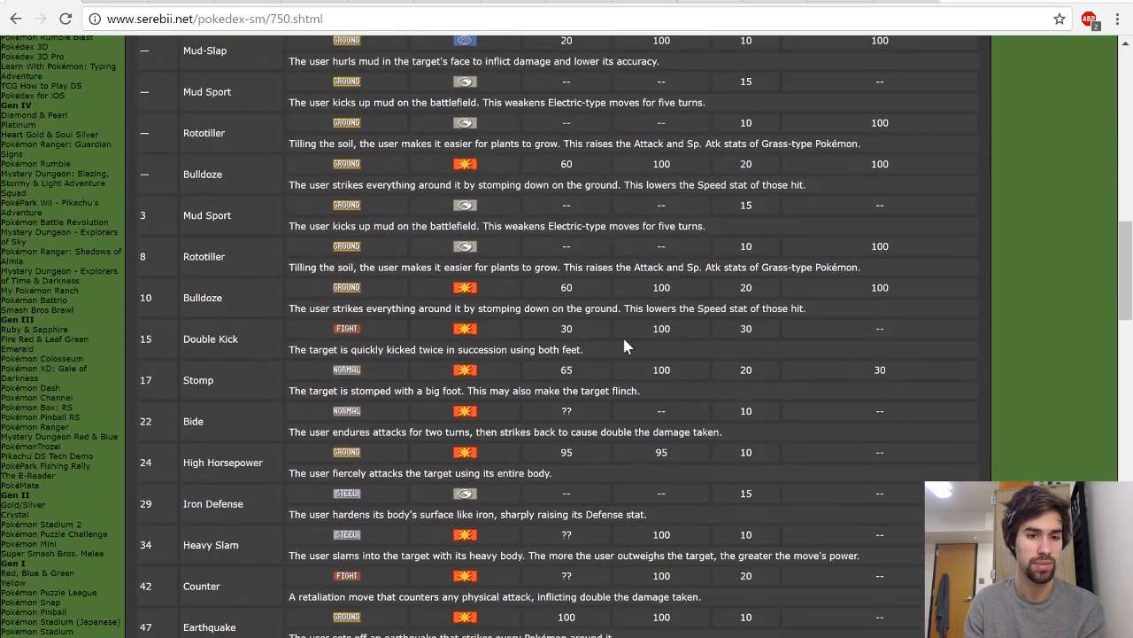
{"action": "mouse_move", "coordinate": [453, 446]}
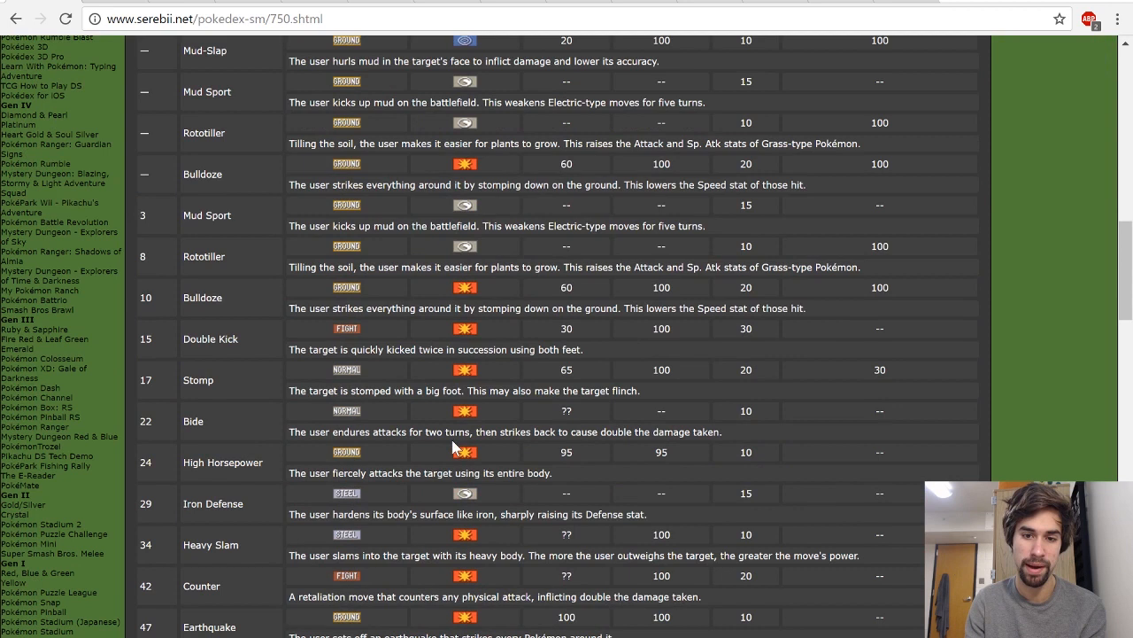
{"action": "mouse_move", "coordinate": [652, 457]}
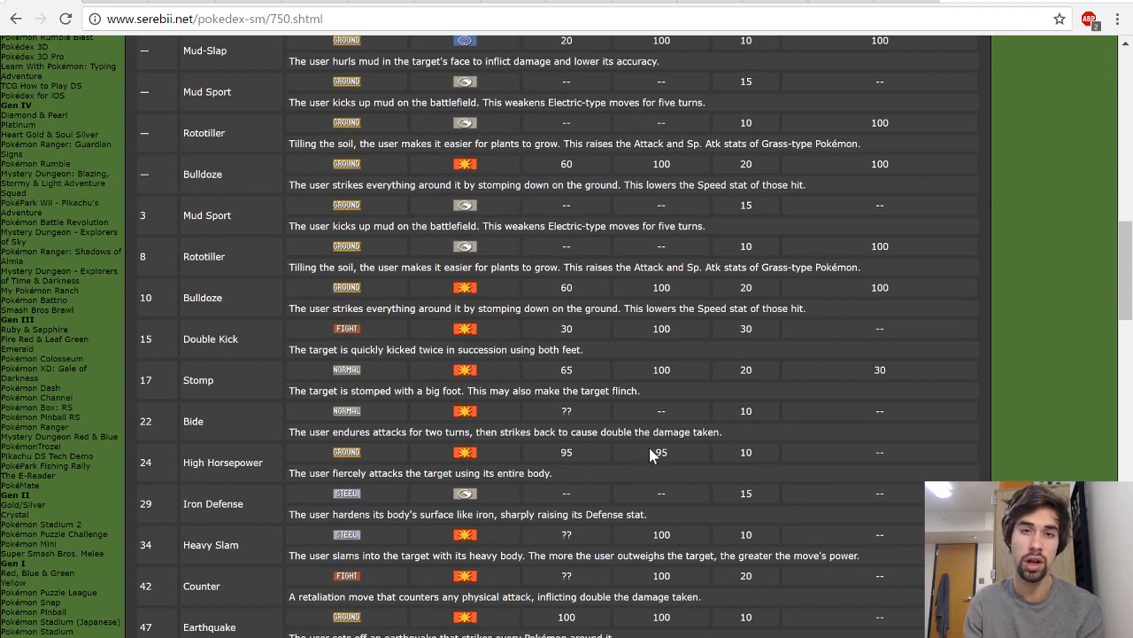
{"action": "mouse_move", "coordinate": [680, 464]}
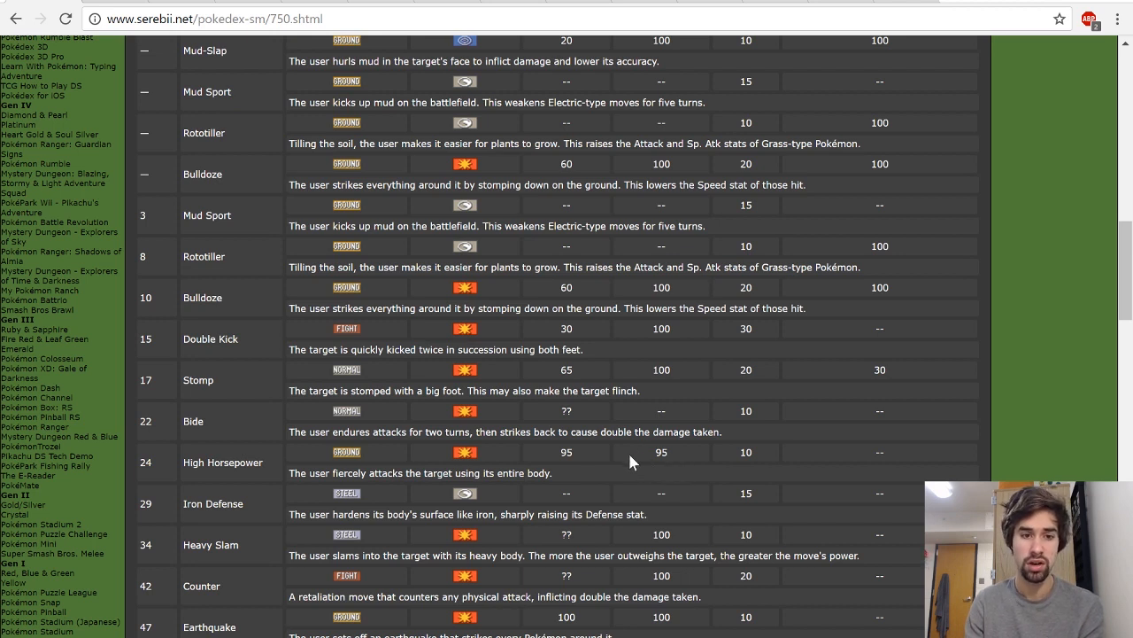
{"action": "mouse_move", "coordinate": [673, 463]}
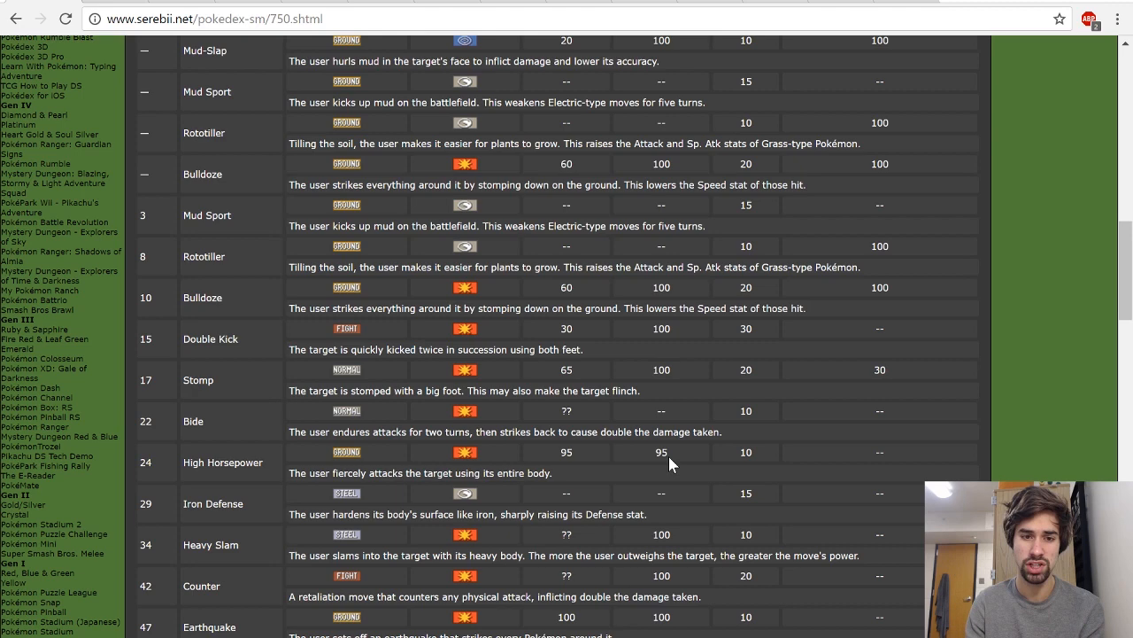
{"action": "scroll", "scroll_direction": "down", "scroll_amount": 3}
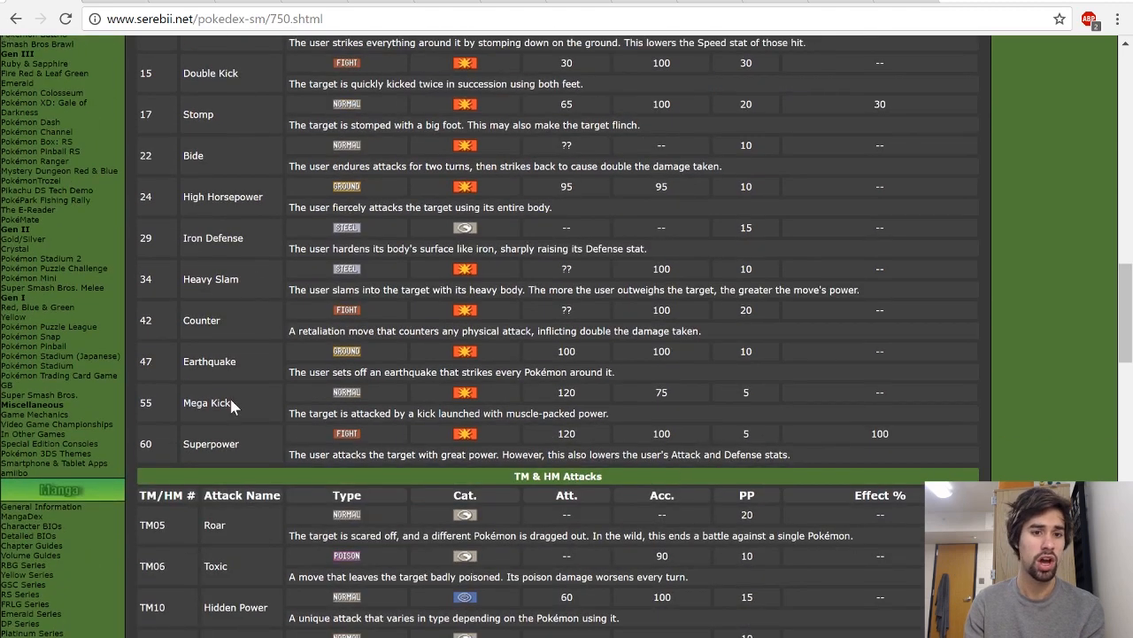
{"action": "mouse_move", "coordinate": [480, 452]}
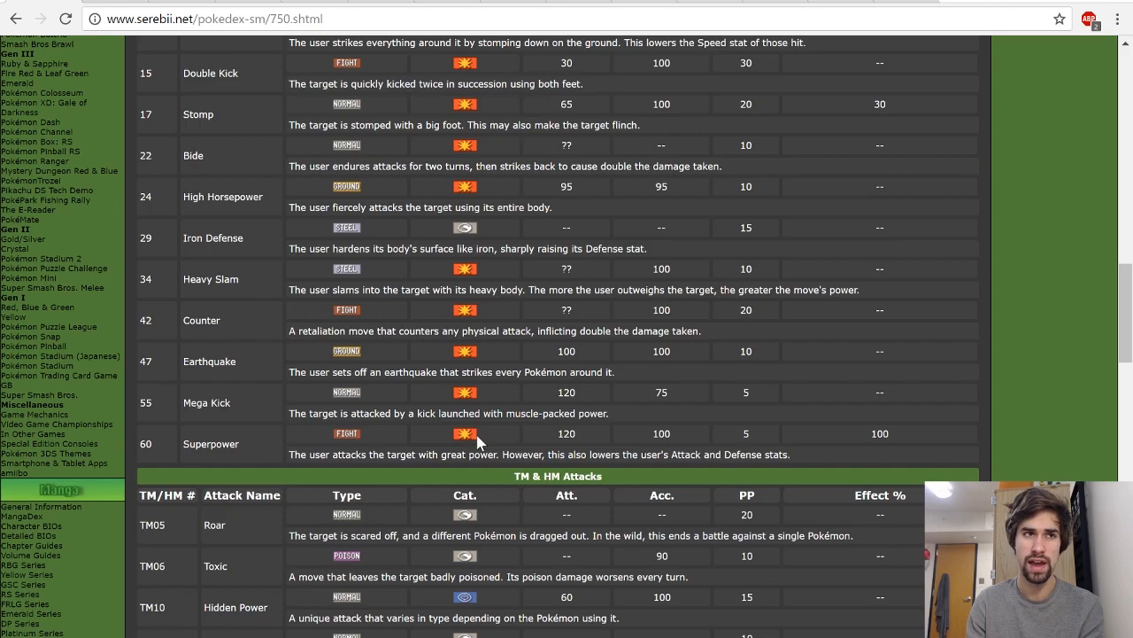
{"action": "scroll", "scroll_direction": "down", "scroll_amount": 3}
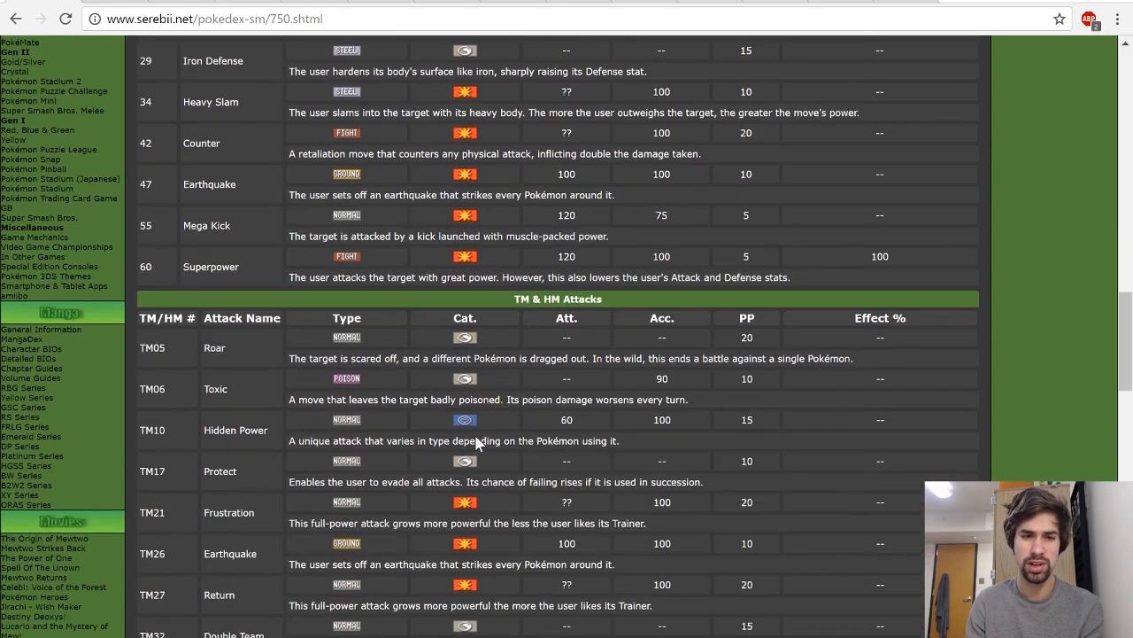
{"action": "scroll", "scroll_direction": "down", "scroll_amount": 3}
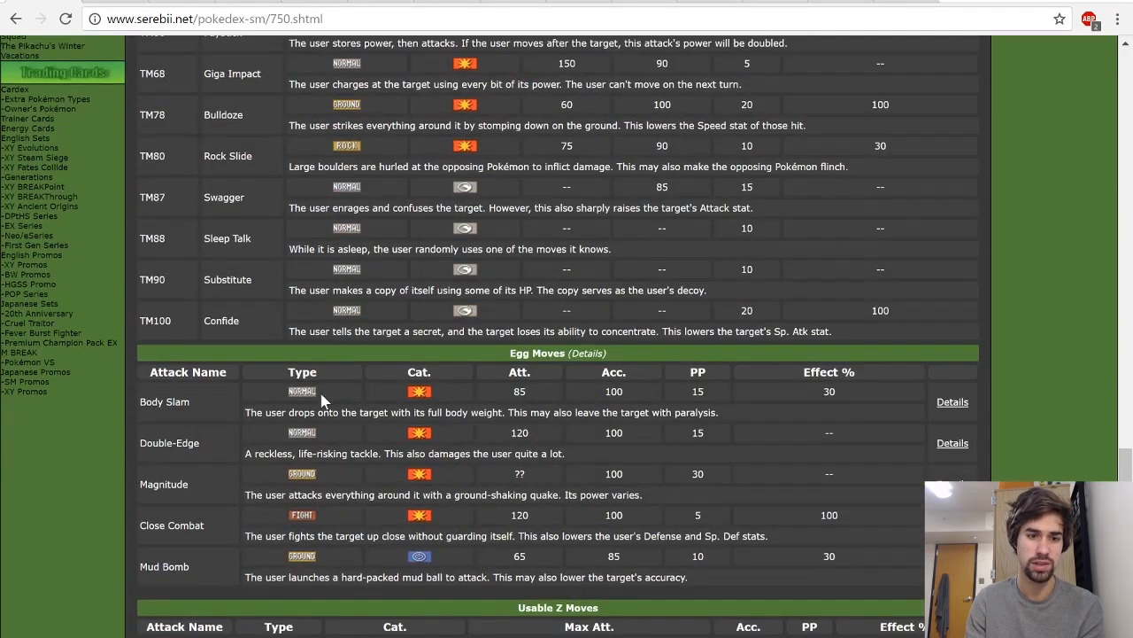
{"action": "scroll", "scroll_direction": "down", "scroll_amount": 3}
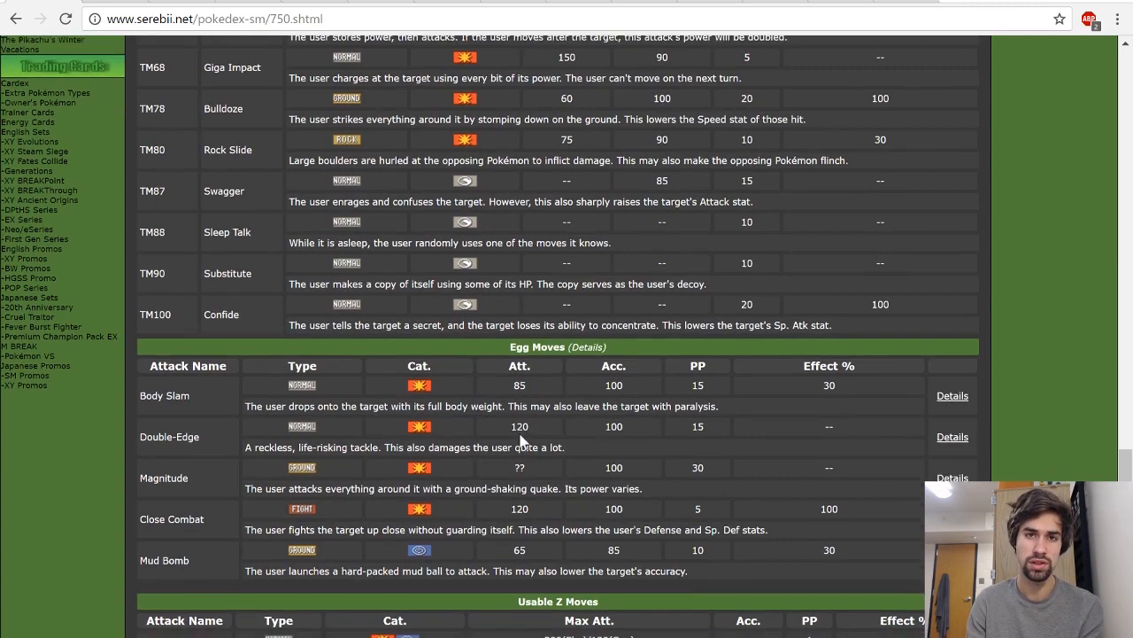
{"action": "scroll", "scroll_direction": "down", "scroll_amount": 3}
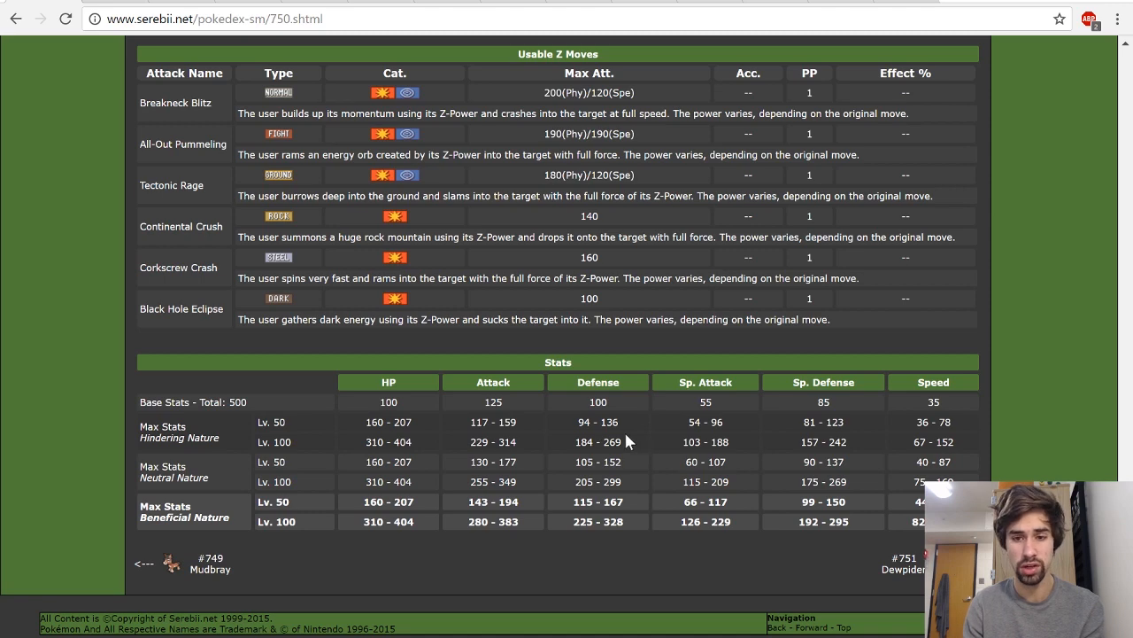
- Show the teambuilder Mudsdale set: Assault Vest, Stamina, High Horsepower/Heavy Slam/Superpower/Rock Slide, 252/172+/84 EVs
{"action": "left_click", "coordinate": [143, 564]}
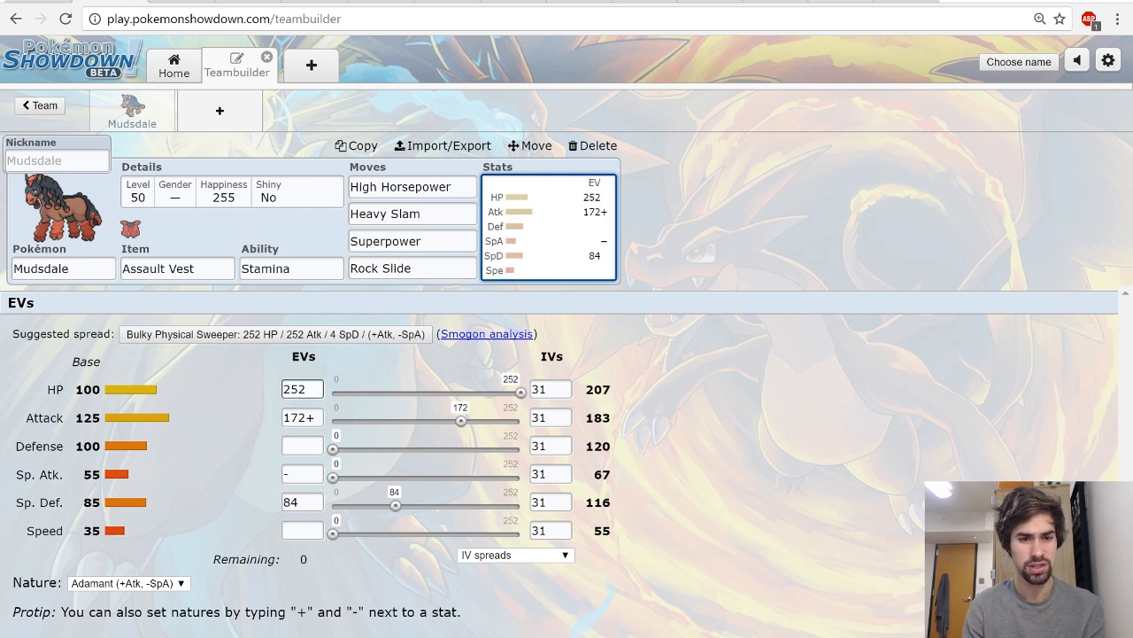
{"action": "left_click", "coordinate": [291, 267]}
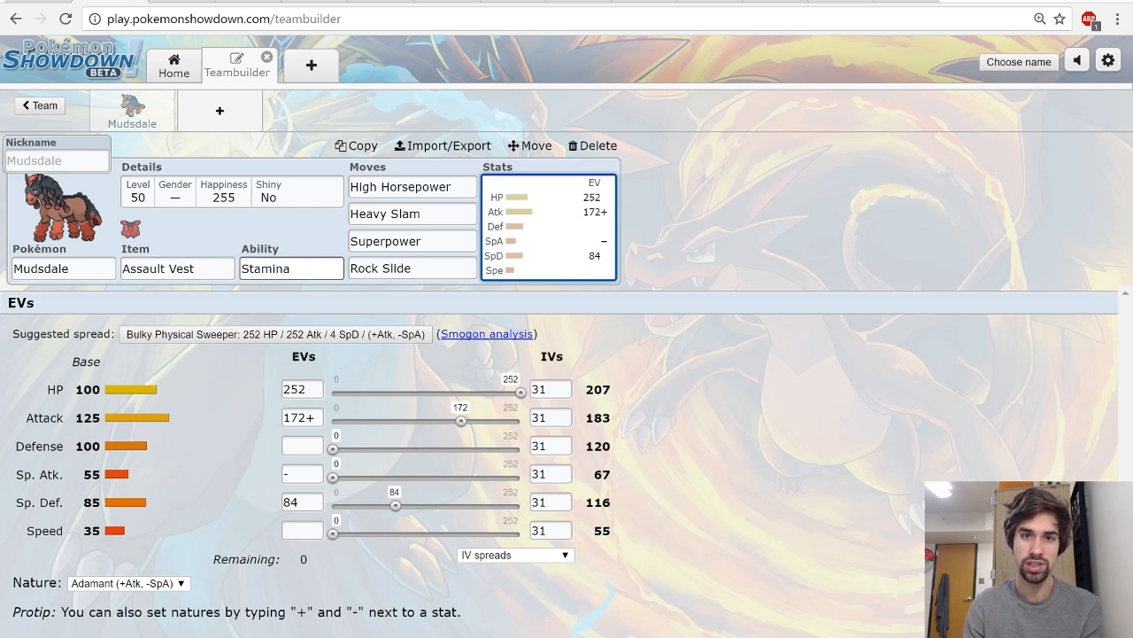
{"action": "mouse_move", "coordinate": [186, 46]}
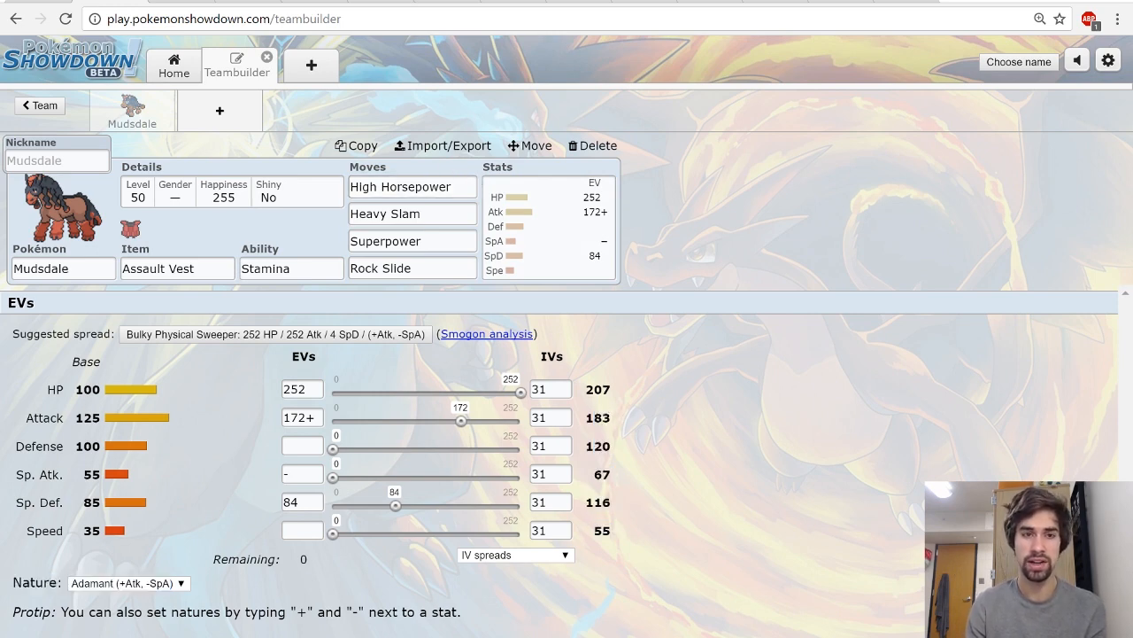
{"action": "mouse_move", "coordinate": [384, 103]}
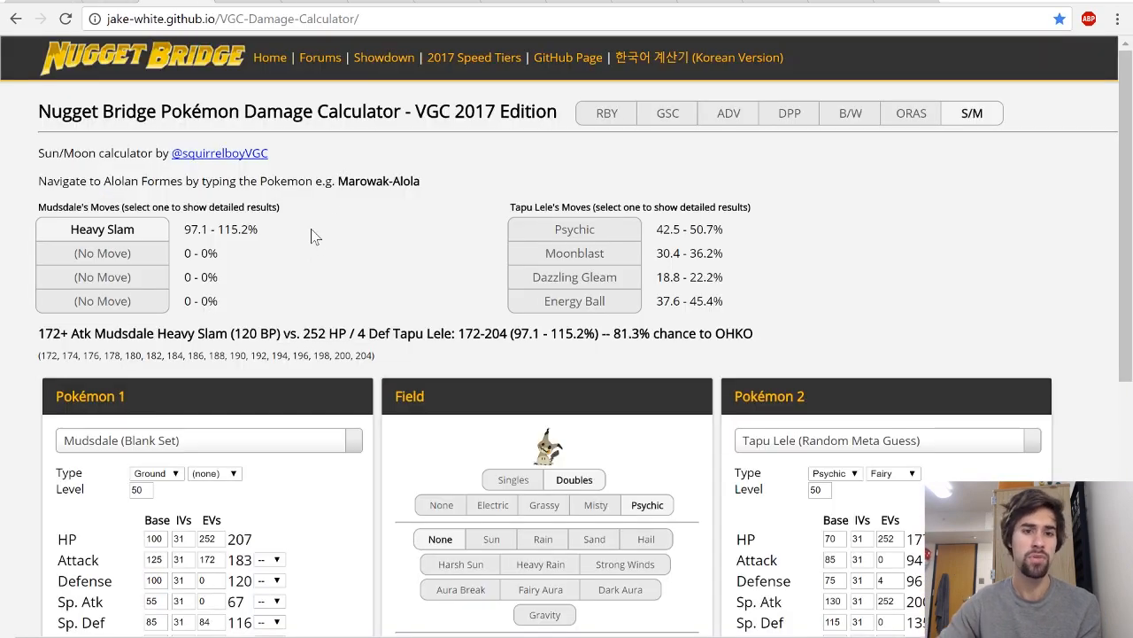
- Show Tapu Lele's Psychic dealing 42.5–50.7% to Mudsdale in Psychic Terrain
{"action": "left_click", "coordinate": [574, 229]}
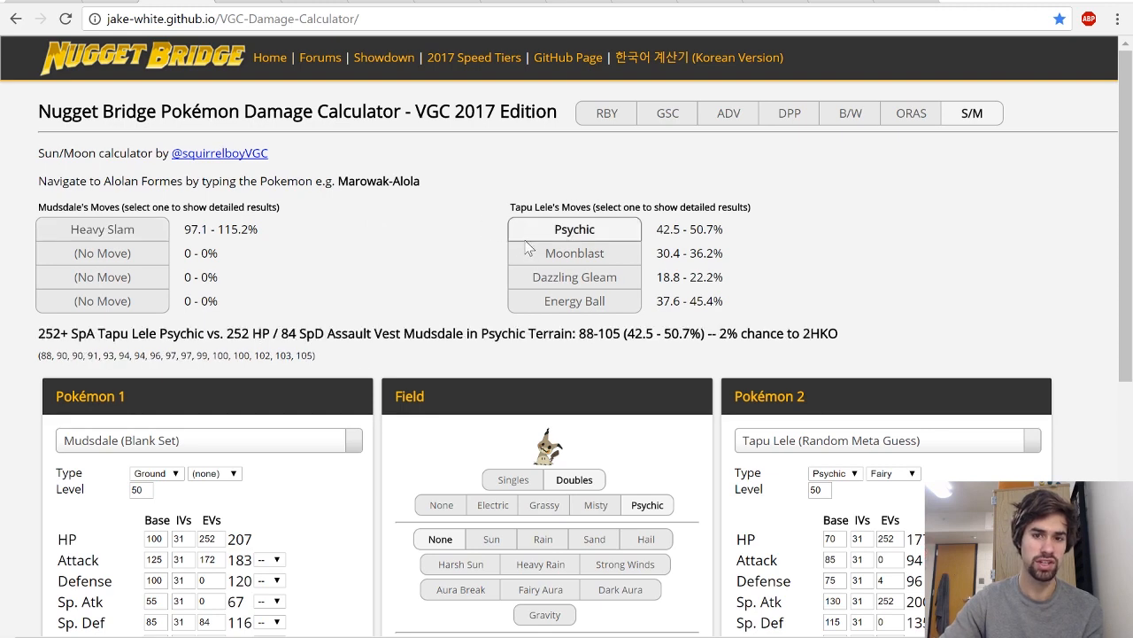
{"action": "mouse_move", "coordinate": [844, 340]}
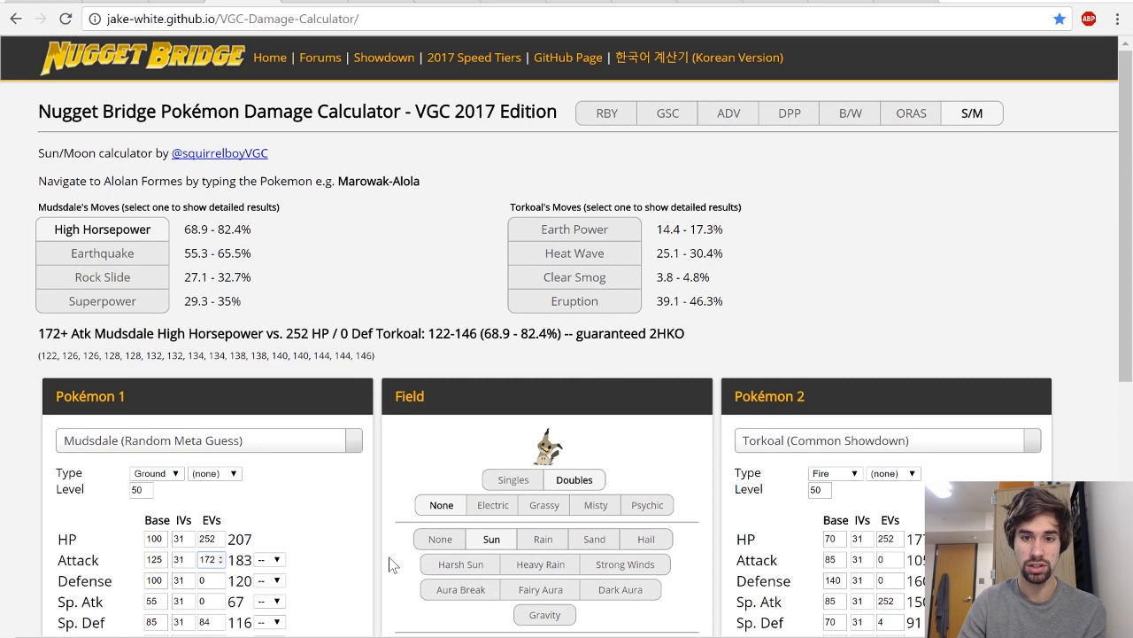
- Compare Torkoal's Eruption and Heat Wave on Mudsdale with Mudsdale's High Horsepower on Torkoal
{"action": "left_click", "coordinate": [574, 301]}
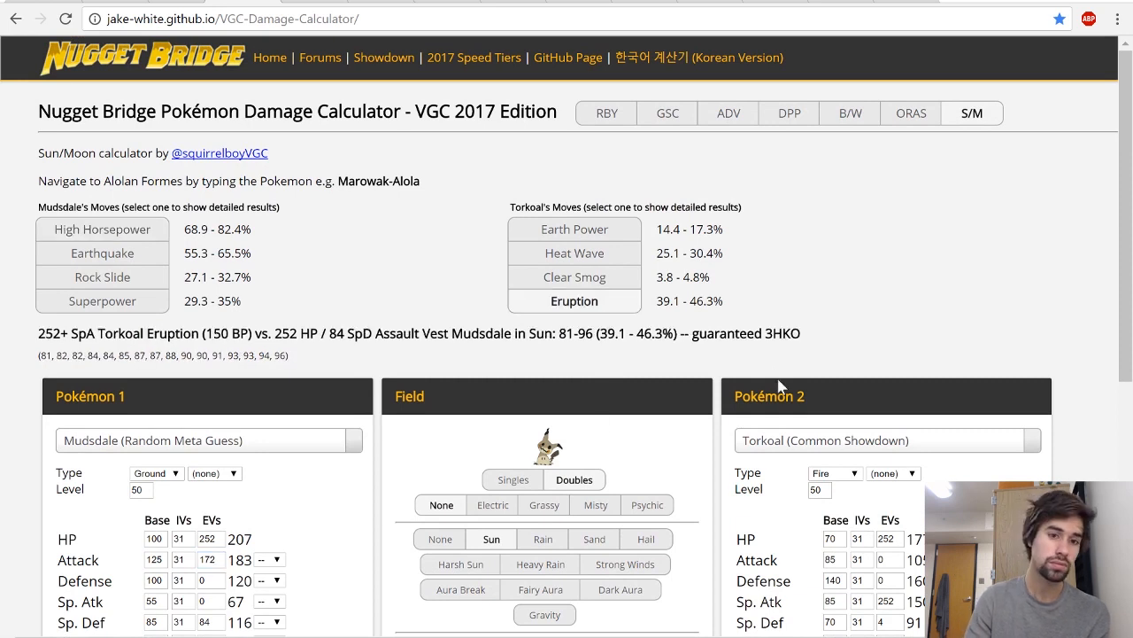
{"action": "left_click", "coordinate": [573, 251]}
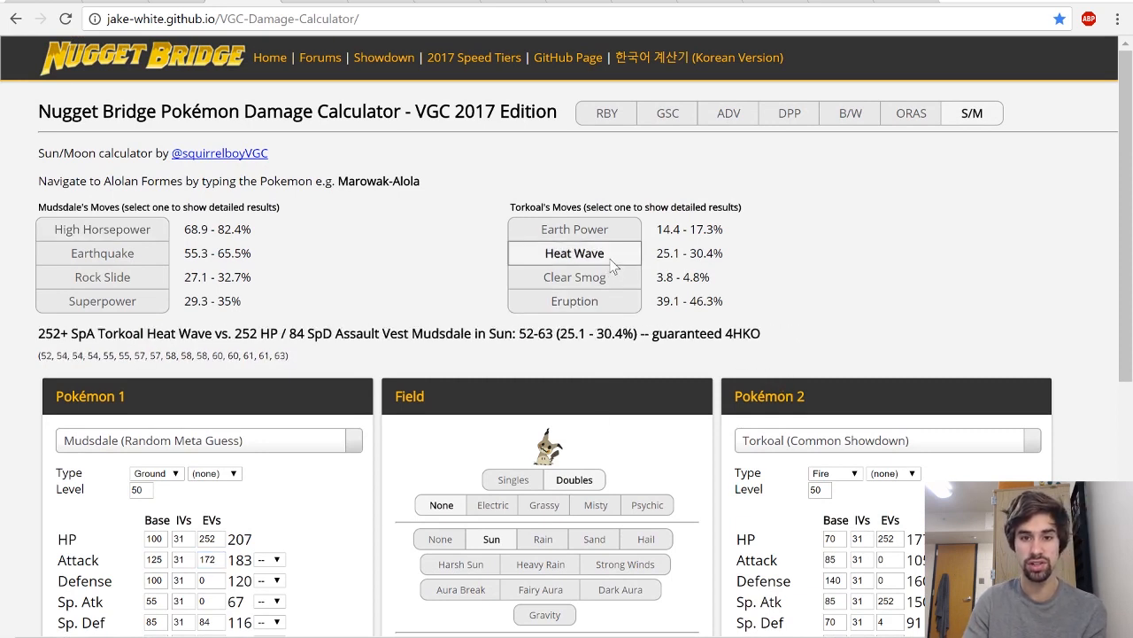
{"action": "left_click", "coordinate": [574, 301]}
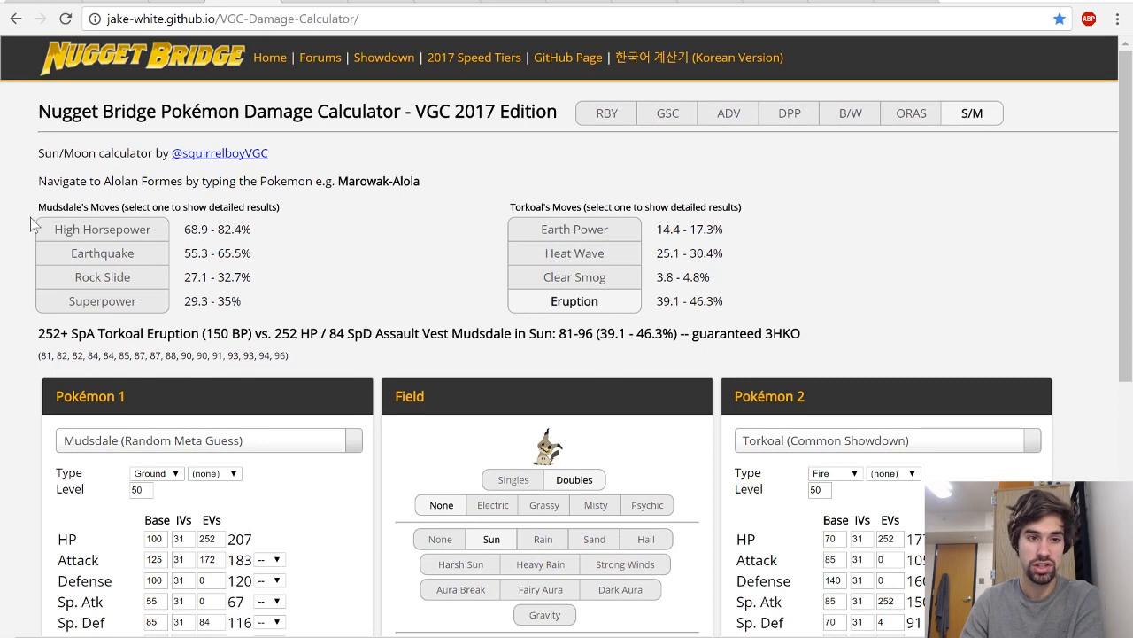
{"action": "left_click", "coordinate": [102, 228]}
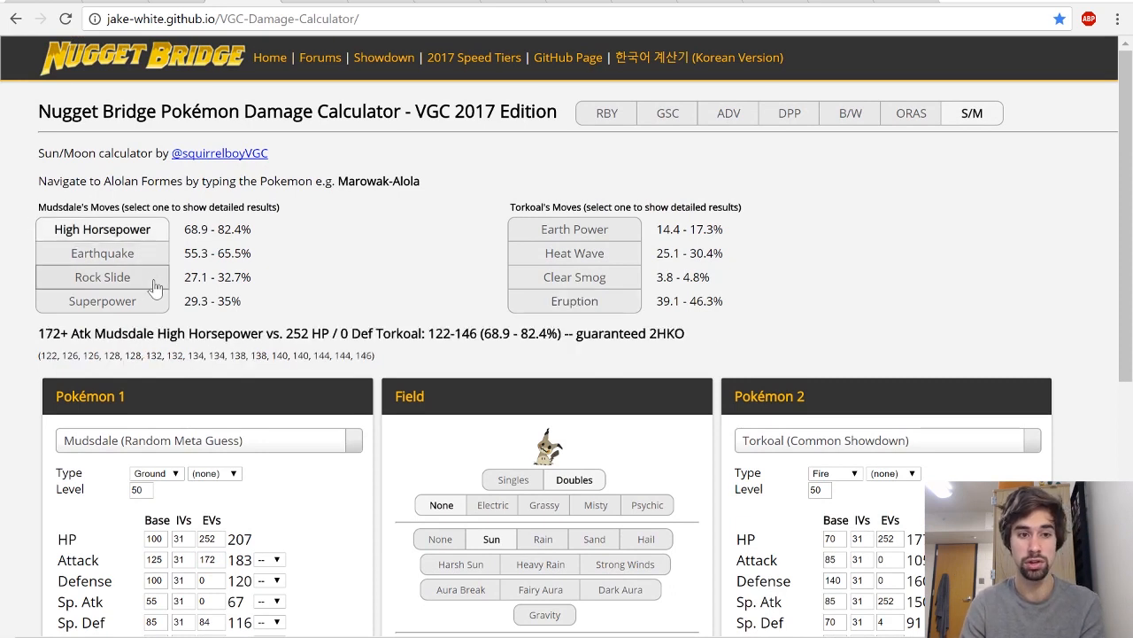
{"action": "mouse_move", "coordinate": [605, 301]}
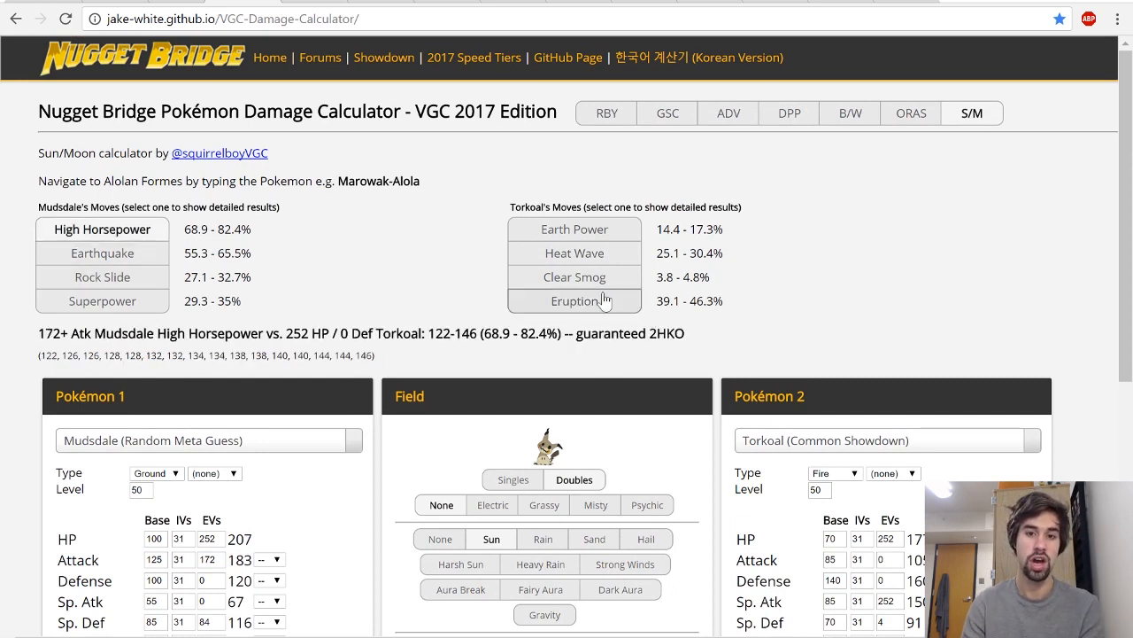
{"action": "left_click", "coordinate": [574, 301]}
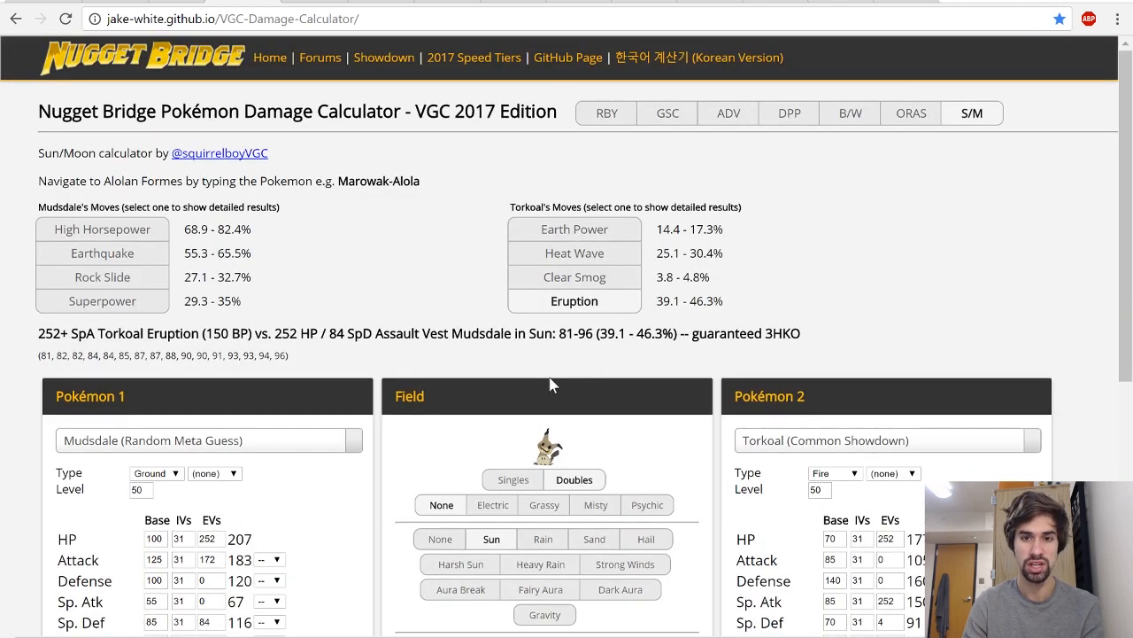
- Give Torkoal Choice Specs so its sun Heat Wave does 38.1–45.4% to Mudsdale, a guaranteed 3HKO
{"action": "scroll", "scroll_direction": "down", "scroll_amount": 3}
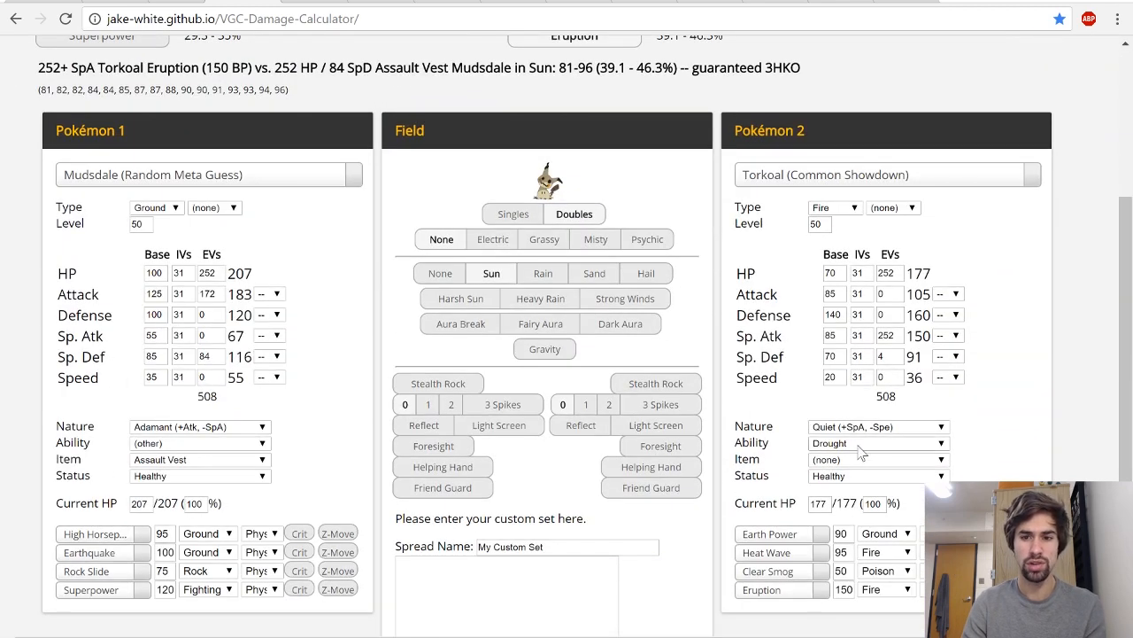
{"action": "left_click", "coordinate": [876, 458]}
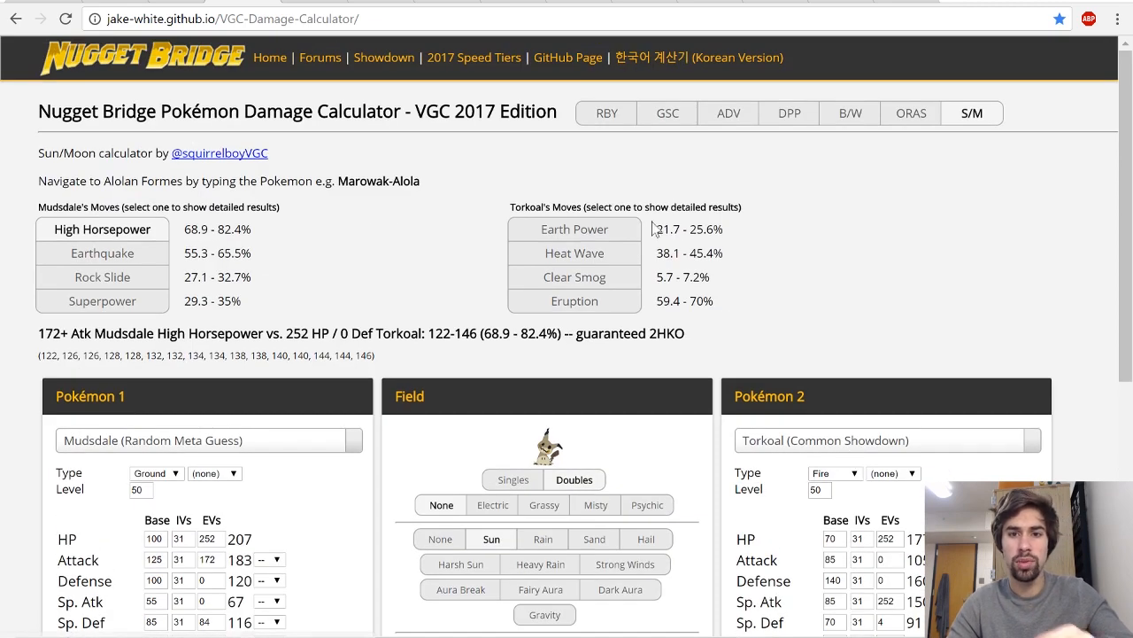
{"action": "left_click", "coordinate": [573, 251]}
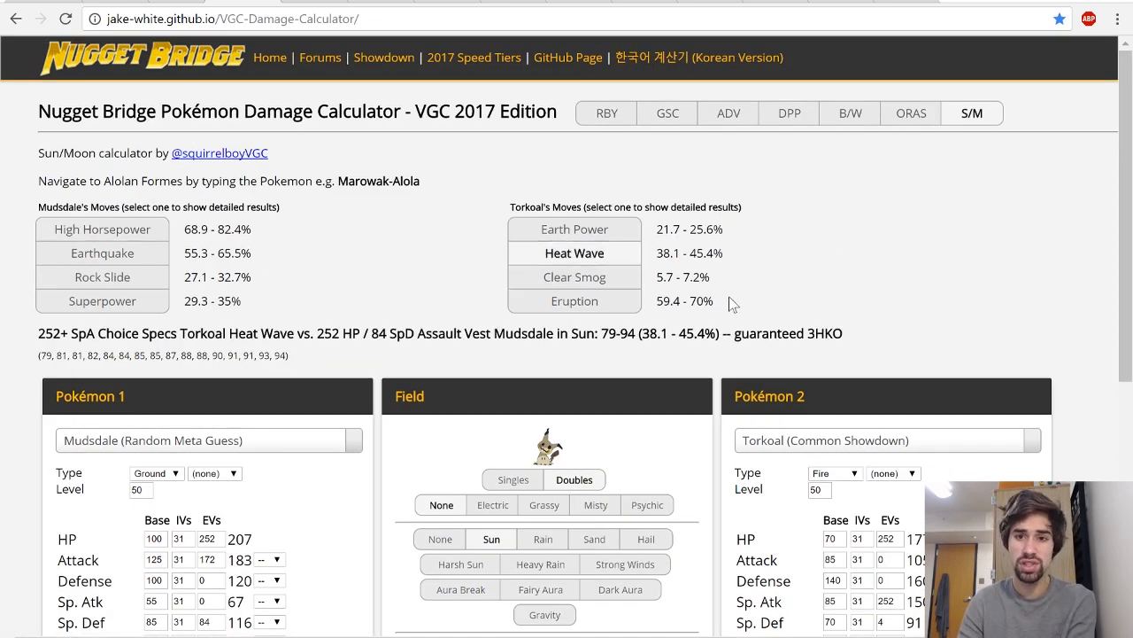
{"action": "mouse_move", "coordinate": [772, 291]}
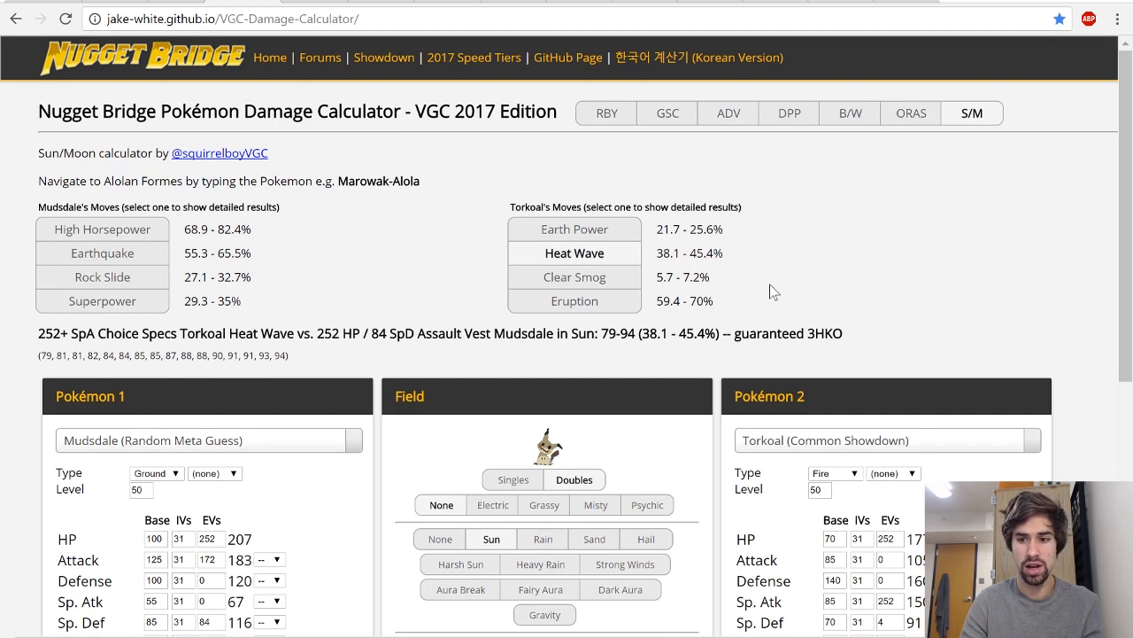
{"action": "mouse_move", "coordinate": [779, 319]}
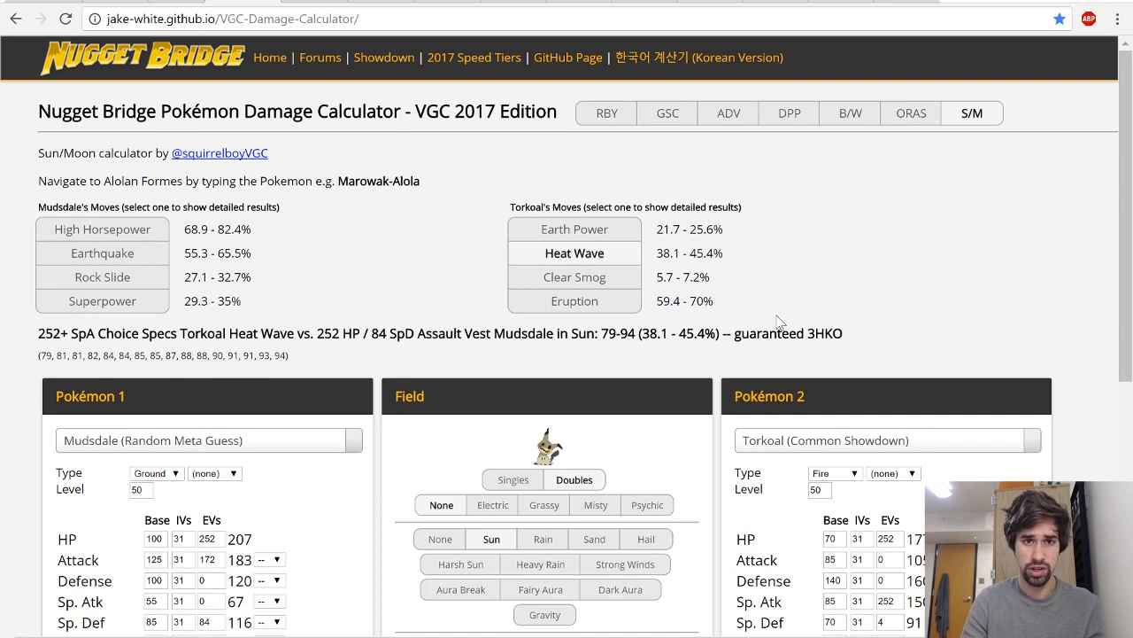
{"action": "mouse_move", "coordinate": [947, 318]}
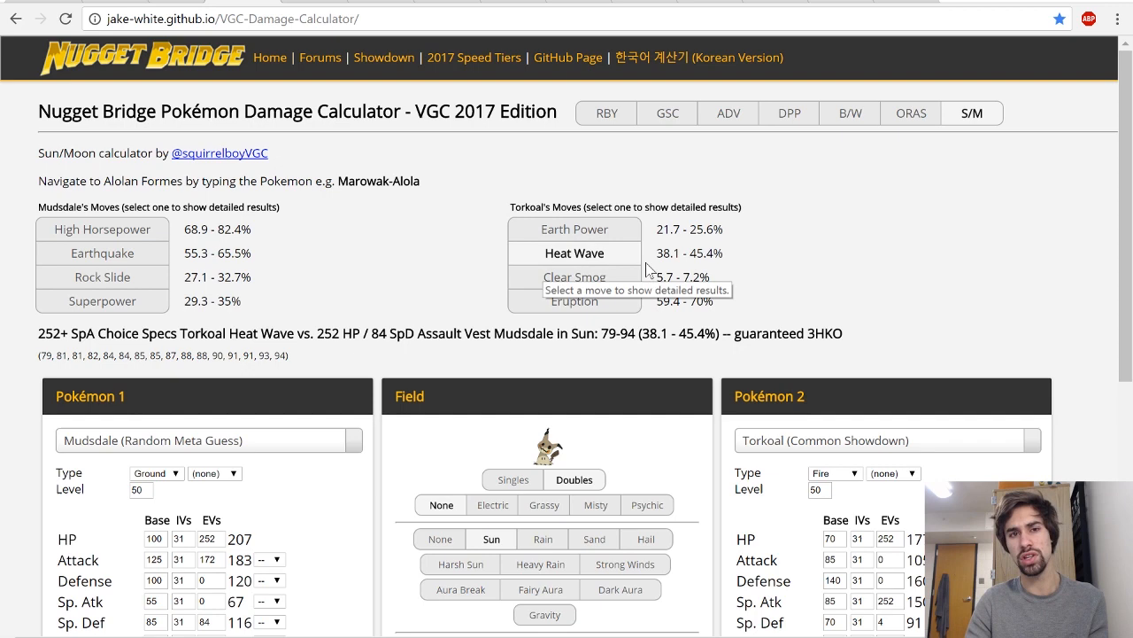
{"action": "mouse_move", "coordinate": [652, 269]}
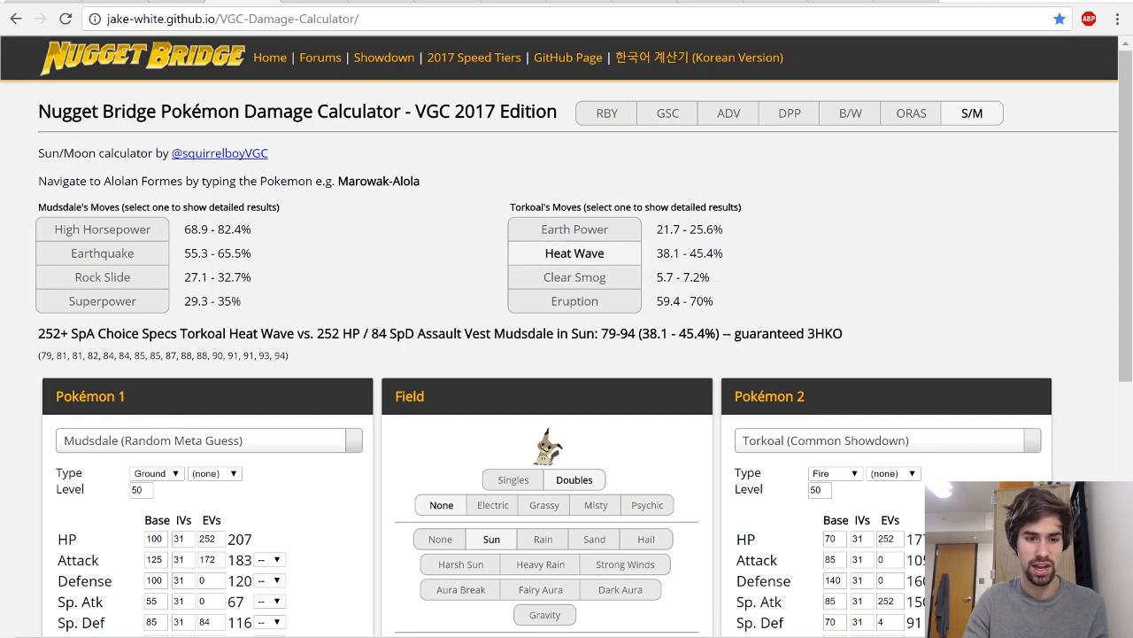
{"action": "scroll", "scroll_direction": "down", "scroll_amount": 3}
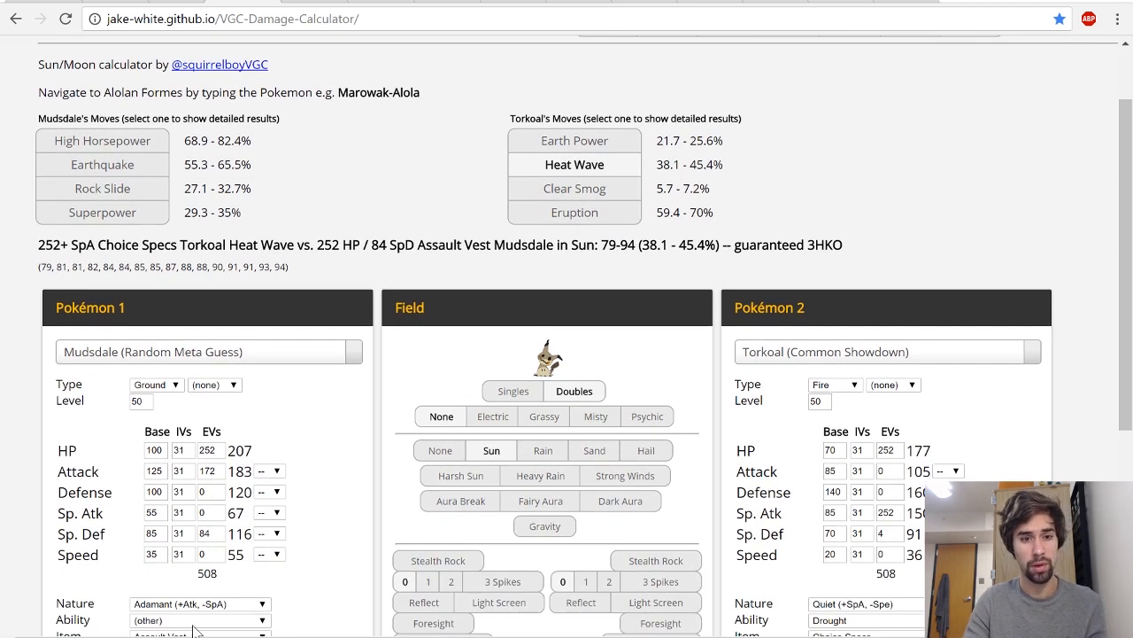
{"action": "mouse_move", "coordinate": [199, 552]}
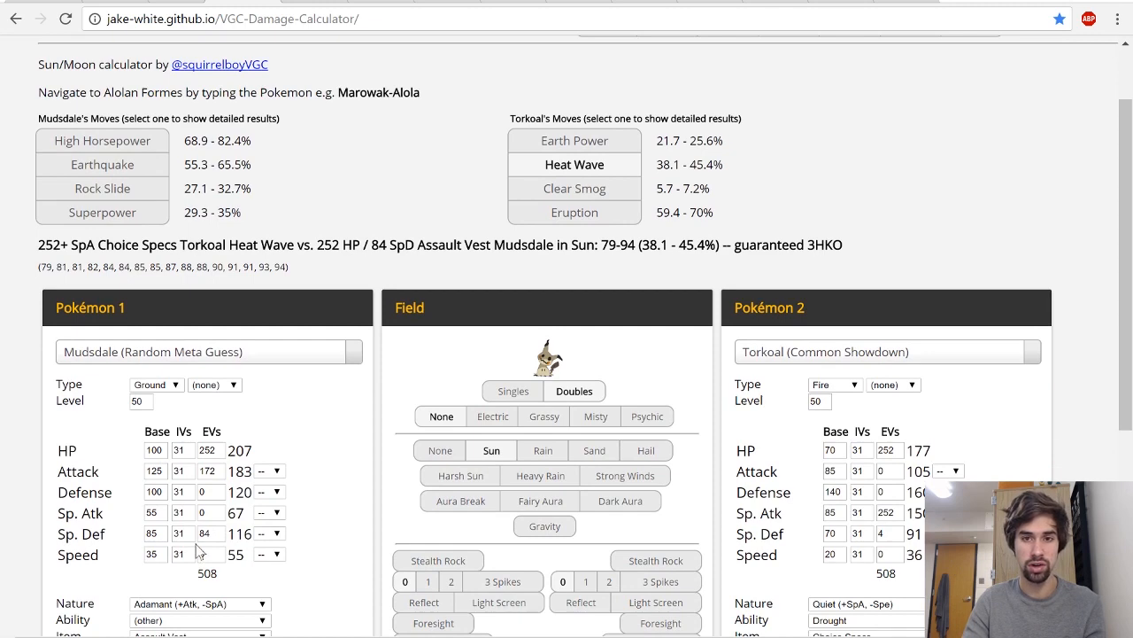
{"action": "scroll", "scroll_direction": "down", "scroll_amount": 3}
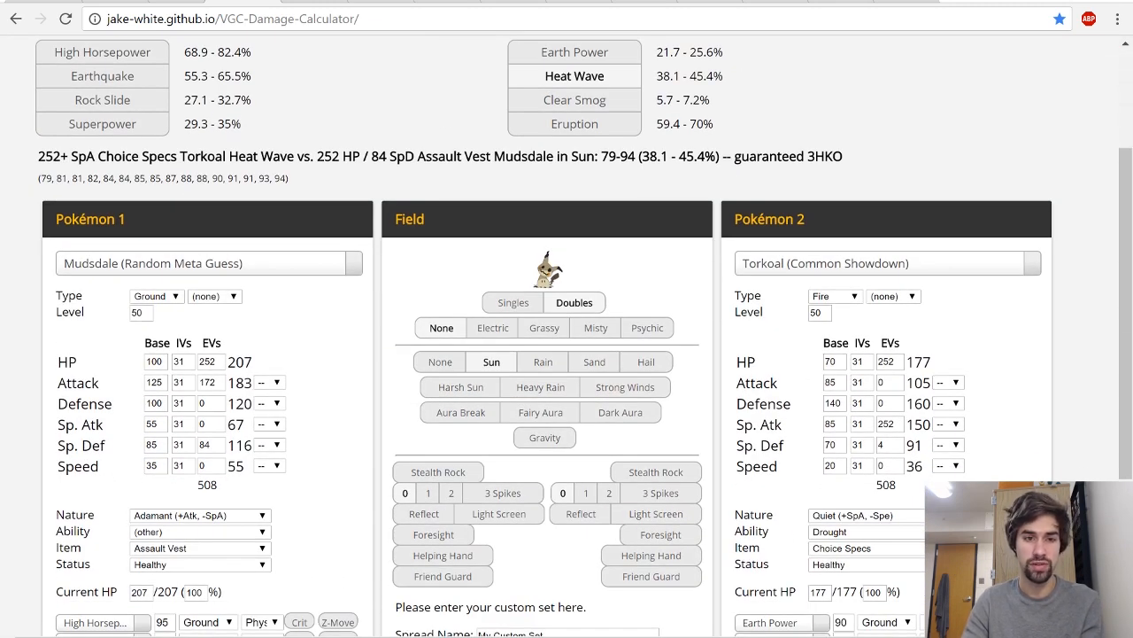
{"action": "mouse_move", "coordinate": [198, 457]}
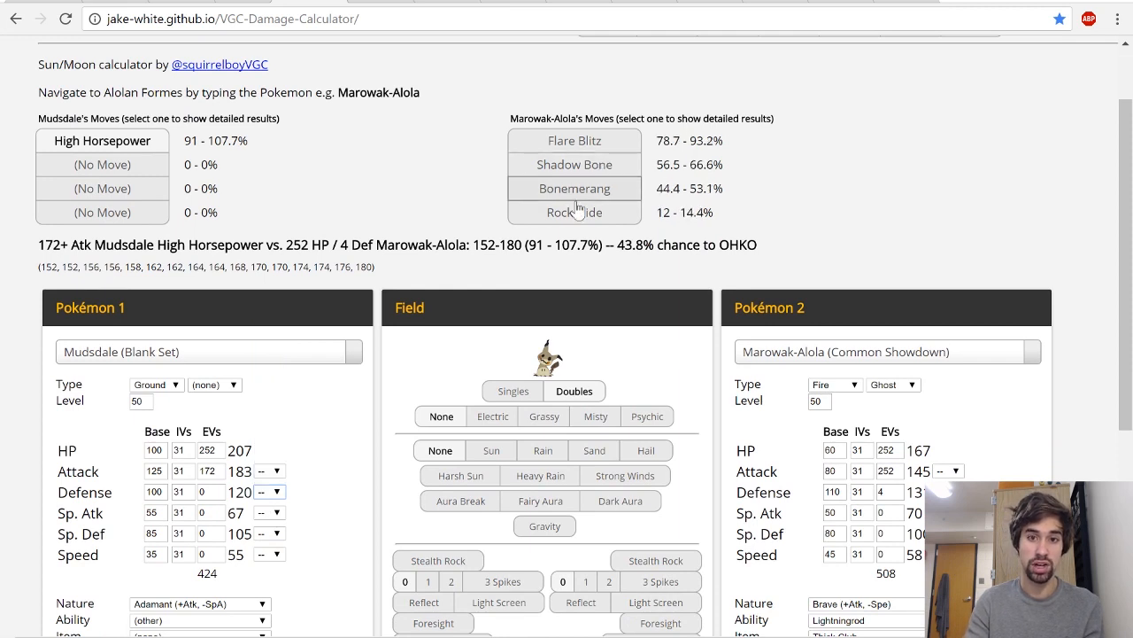
- Check Marowak-Alola's Flare Blitz on Mudsdale, try a +2 Attack boost, then clear it
{"action": "left_click", "coordinate": [574, 140]}
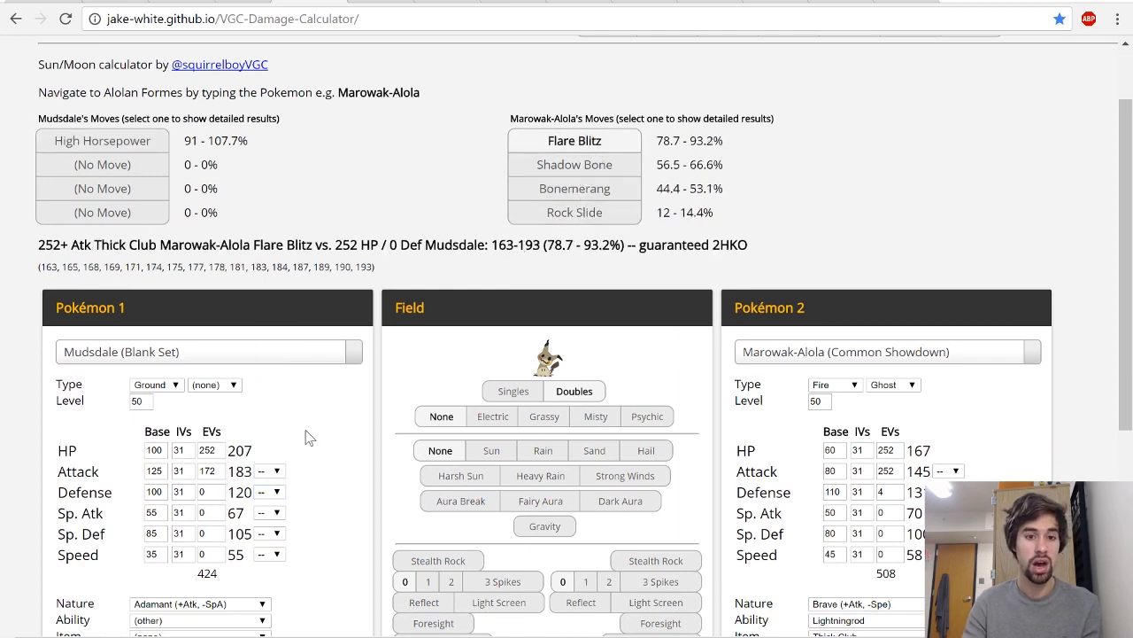
{"action": "left_click", "coordinate": [270, 471]}
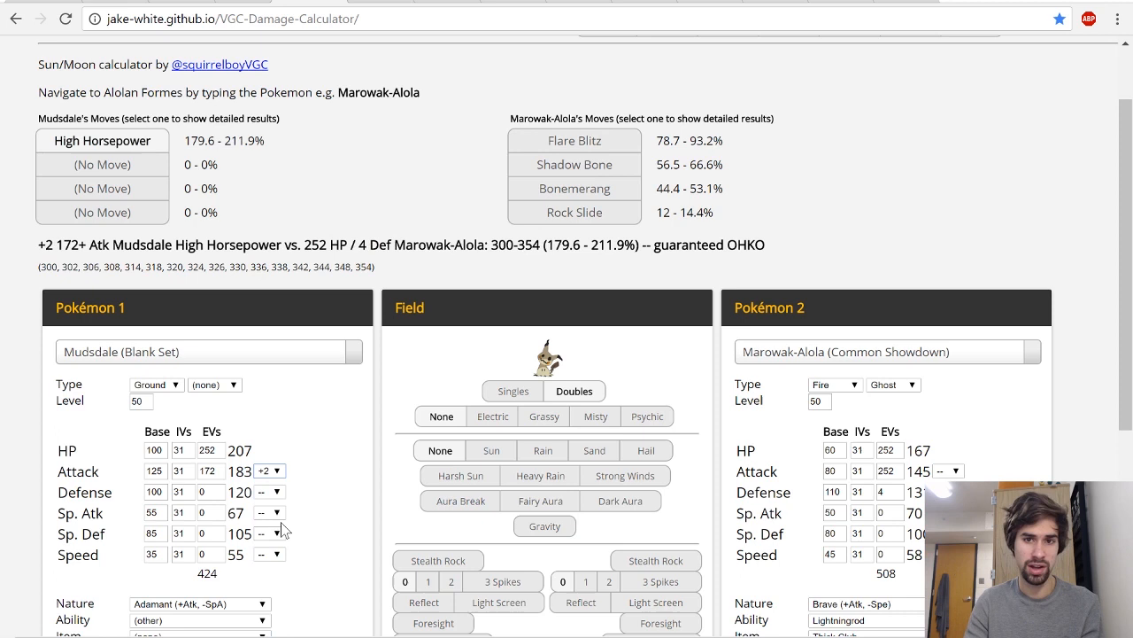
{"action": "left_click", "coordinate": [269, 471]}
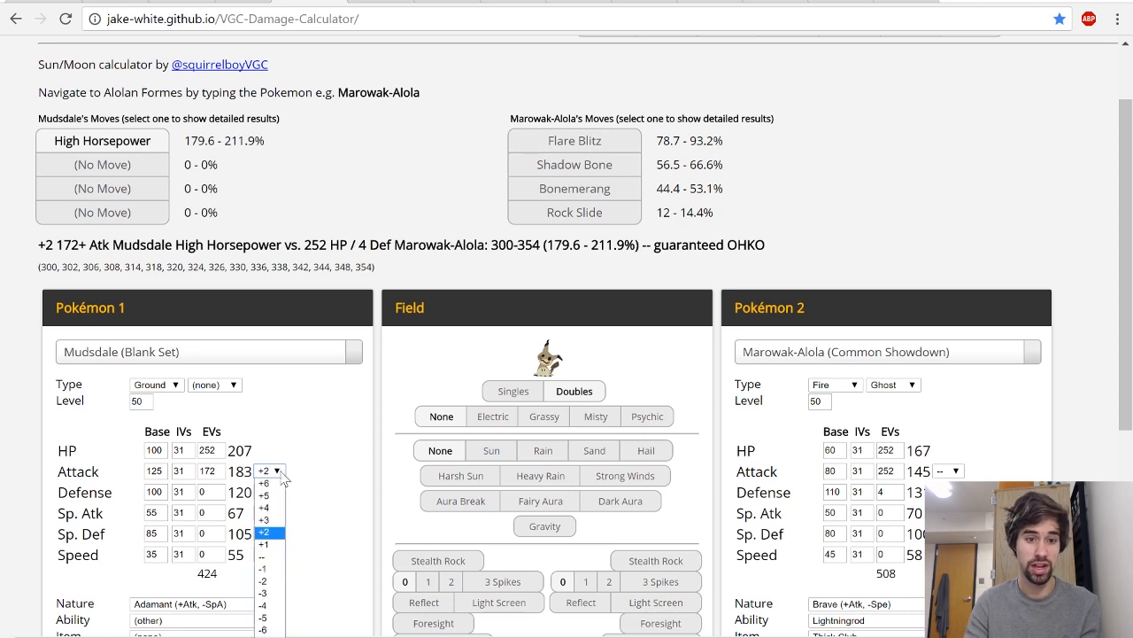
{"action": "left_click", "coordinate": [264, 402]}
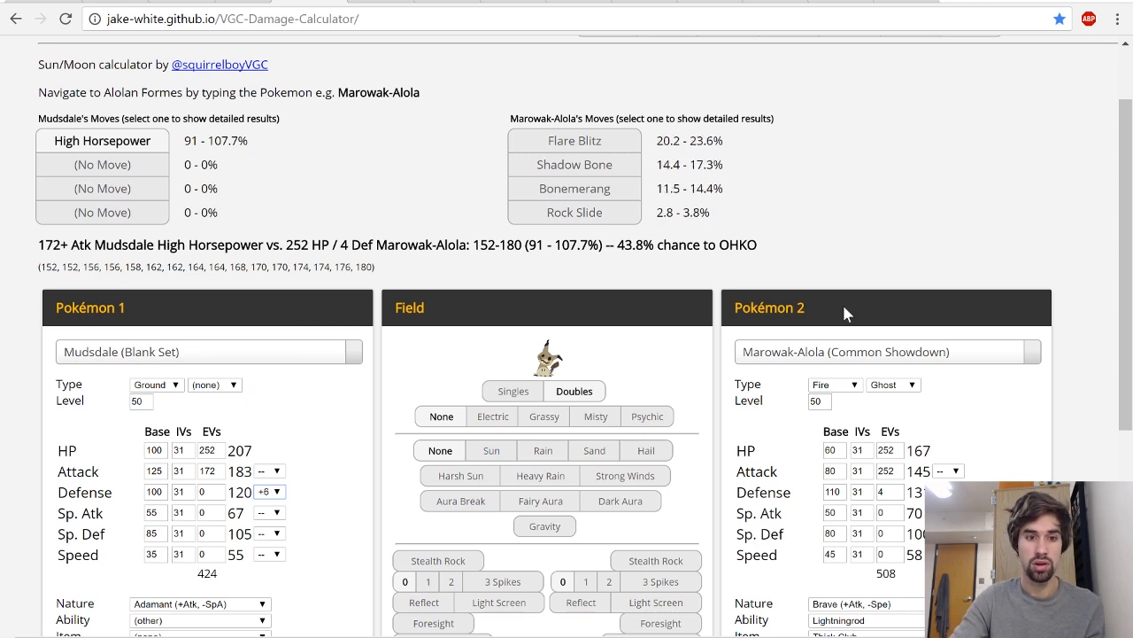
- Set Mudsdale's Defense to +1, making Flare Blitz a 52.6–62.8% 2HKO, and recheck High Horsepower
{"action": "left_click", "coordinate": [270, 493]}
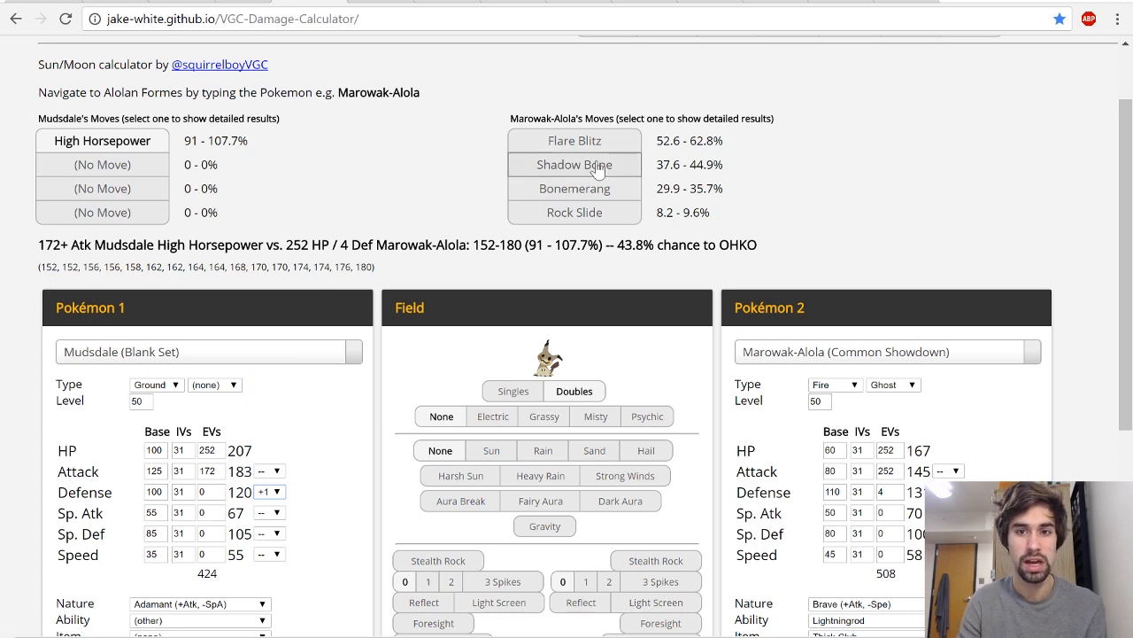
{"action": "left_click", "coordinate": [573, 140]}
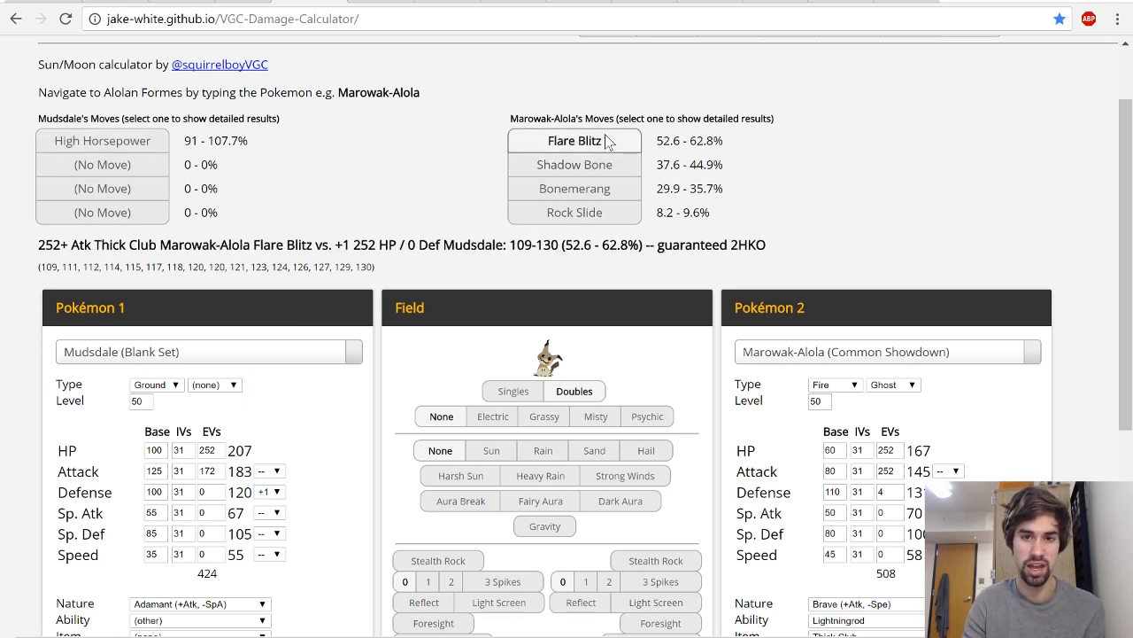
{"action": "left_click", "coordinate": [102, 142]}
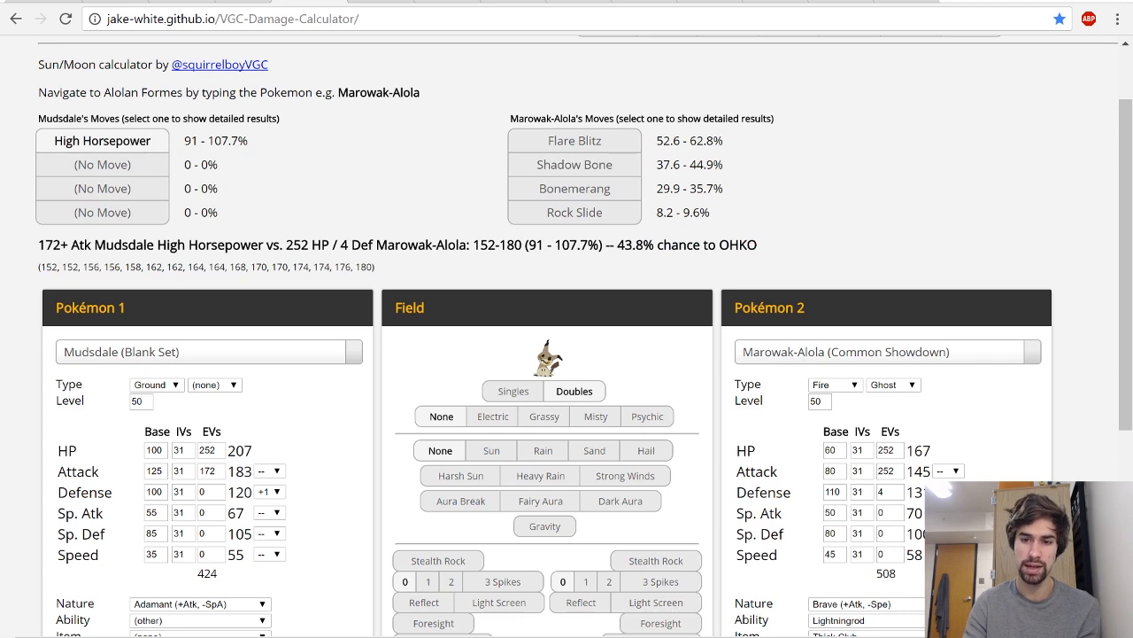
{"action": "mouse_move", "coordinate": [577, 308]}
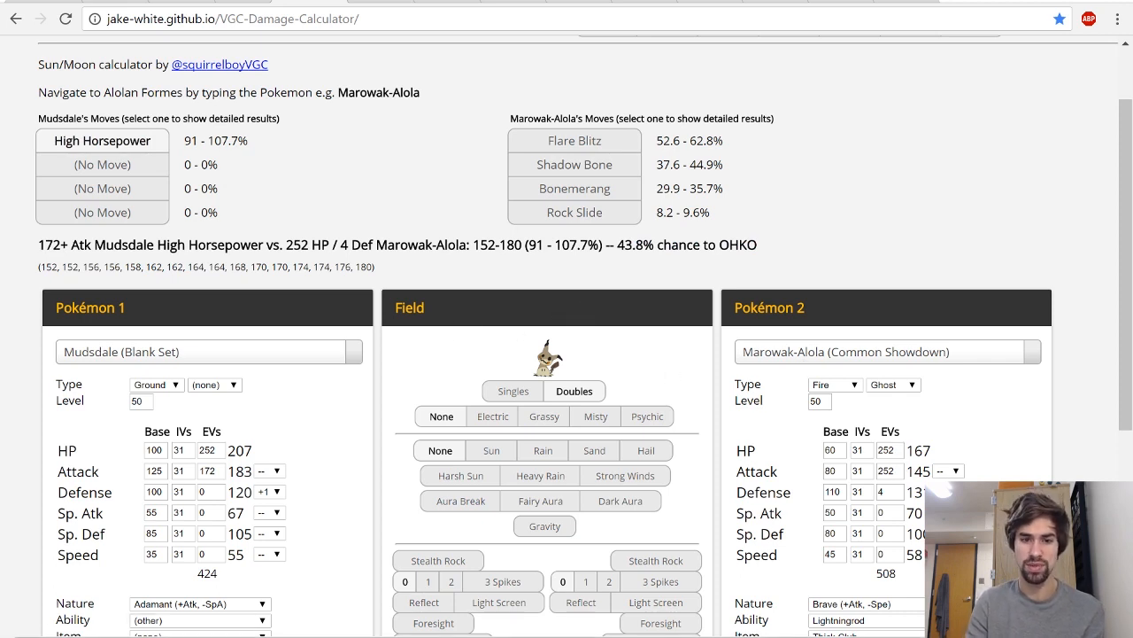
{"action": "left_click", "coordinate": [180, 556]}
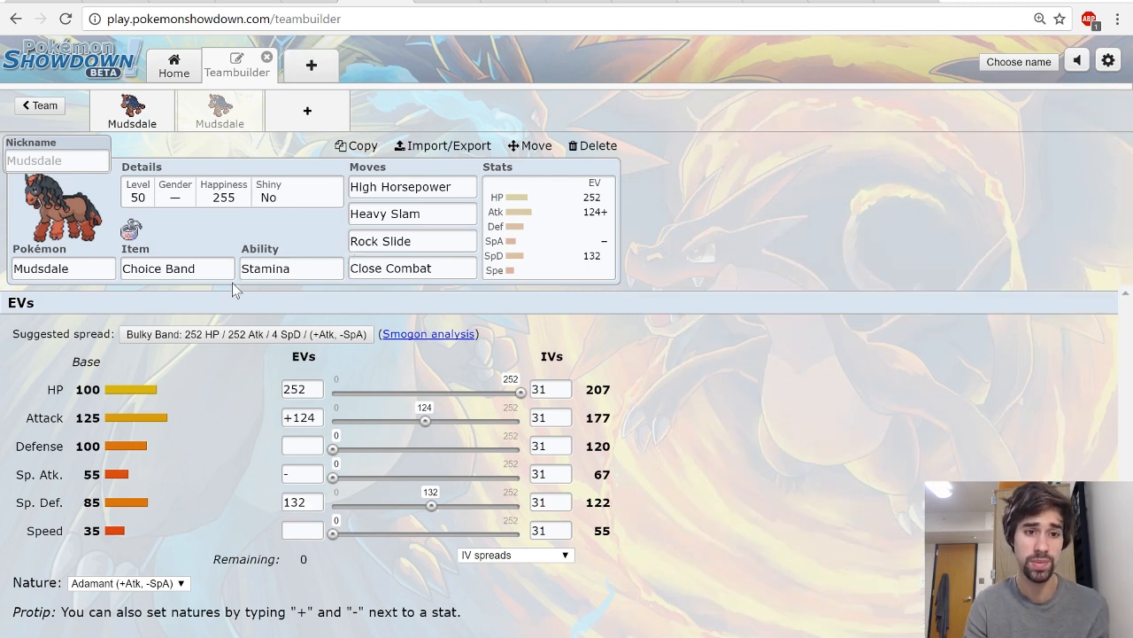
{"action": "mouse_move", "coordinate": [191, 290]}
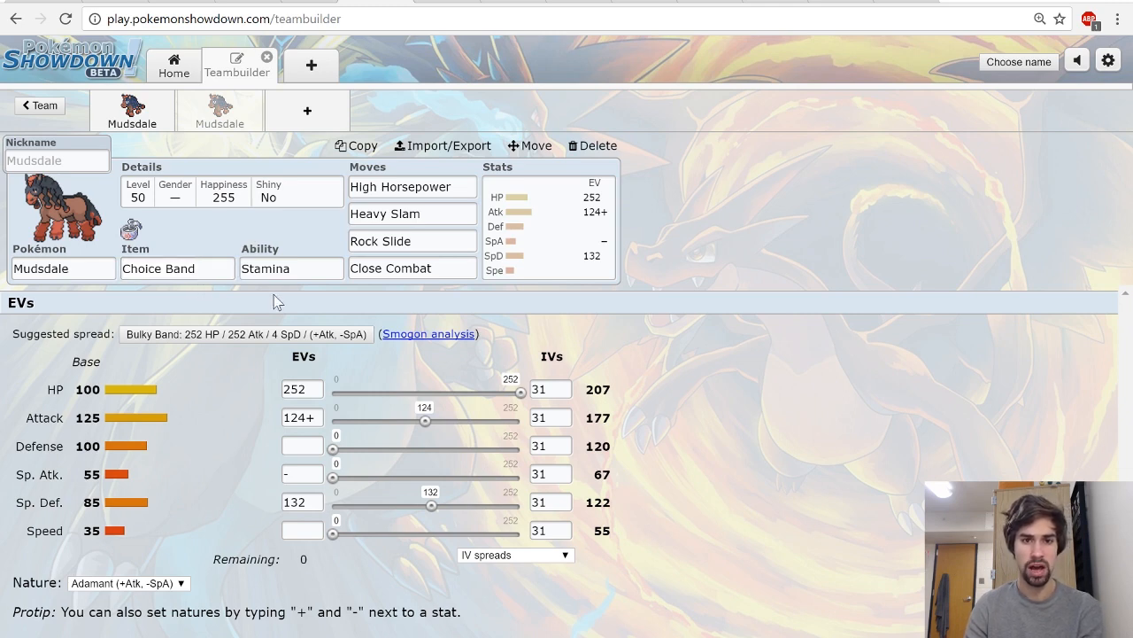
{"action": "mouse_move", "coordinate": [386, 316]}
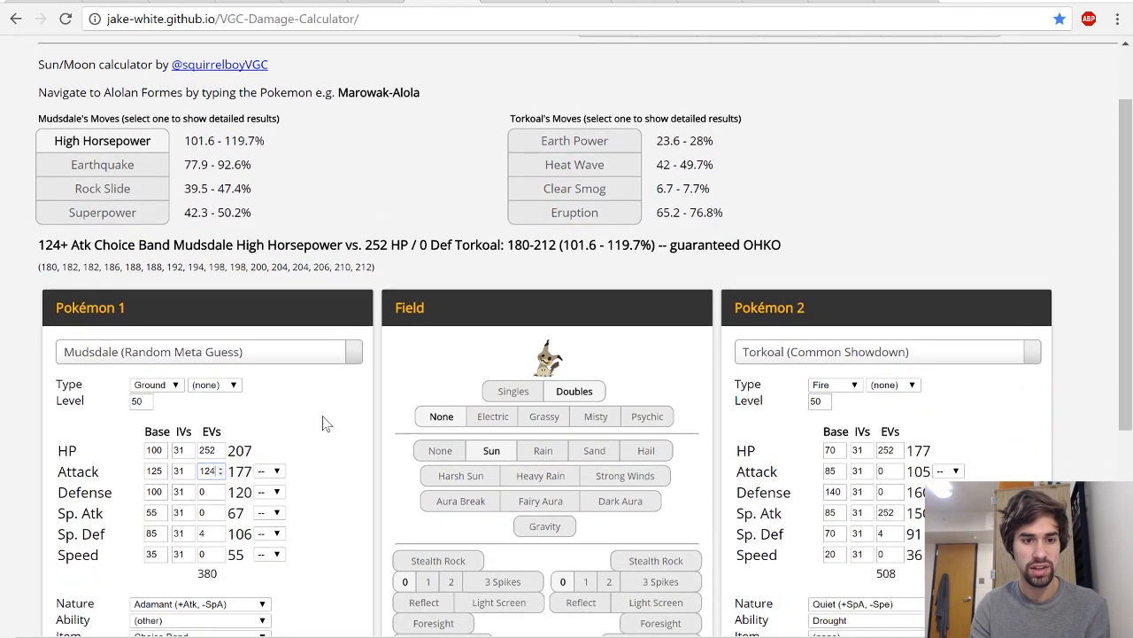
{"action": "mouse_move", "coordinate": [85, 149]}
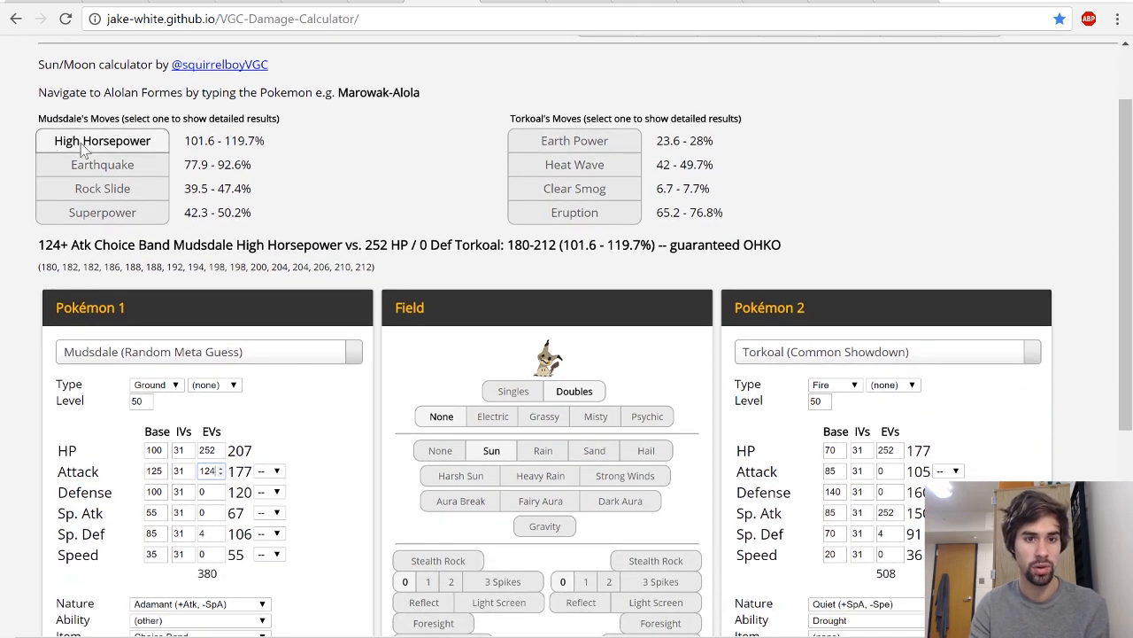
{"action": "mouse_move", "coordinate": [139, 133]}
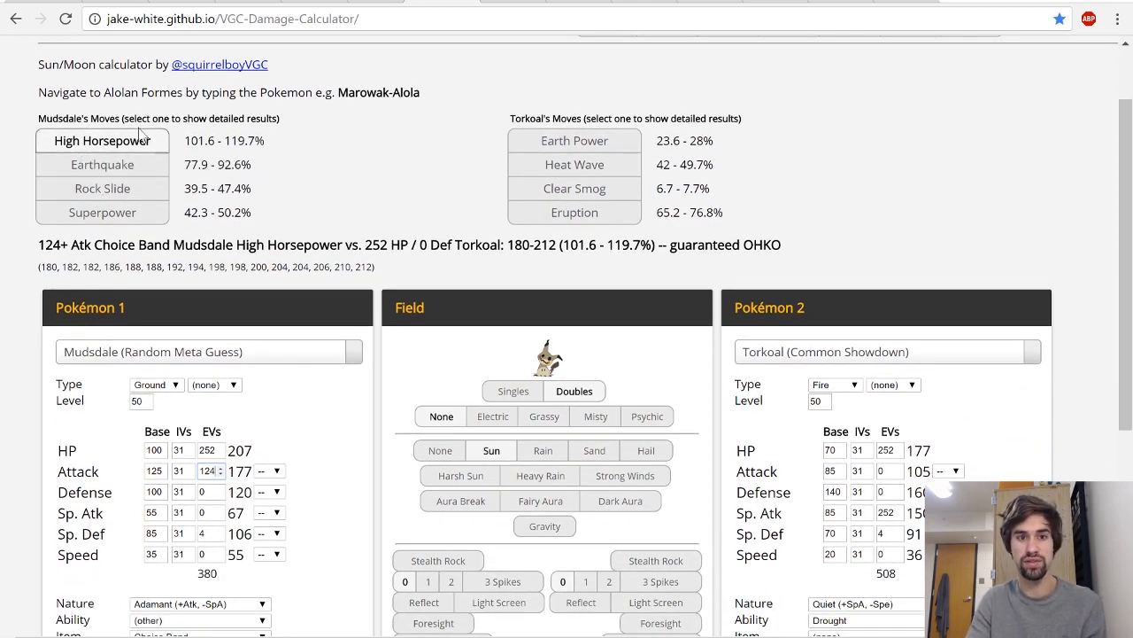
- Adjust Mudsdale's Attack EVs to 112 for the High Horsepower OHKO on Torkoal, then set Marowak-Alola as the opponent
{"action": "left_click", "coordinate": [219, 475]}
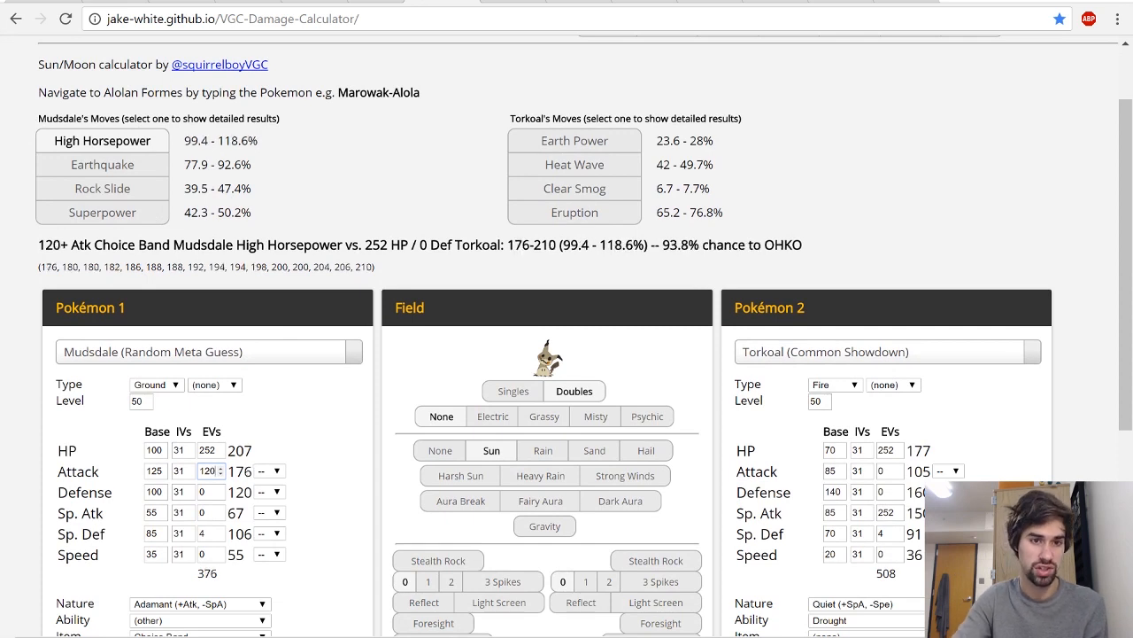
{"action": "left_click", "coordinate": [225, 467]}
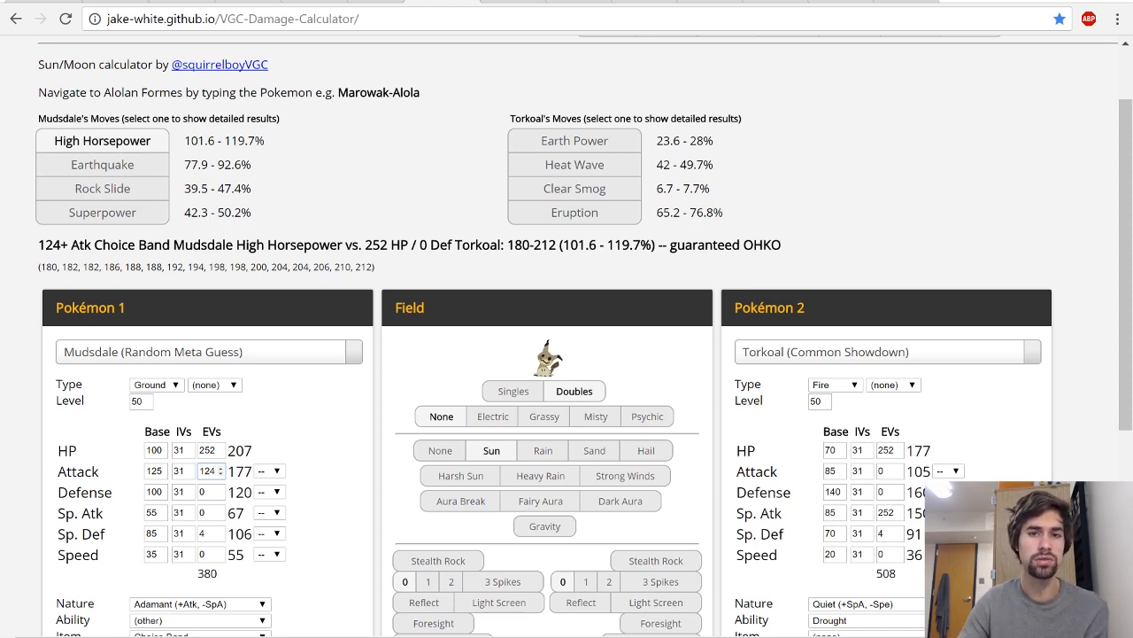
{"action": "mouse_move", "coordinate": [276, 301]}
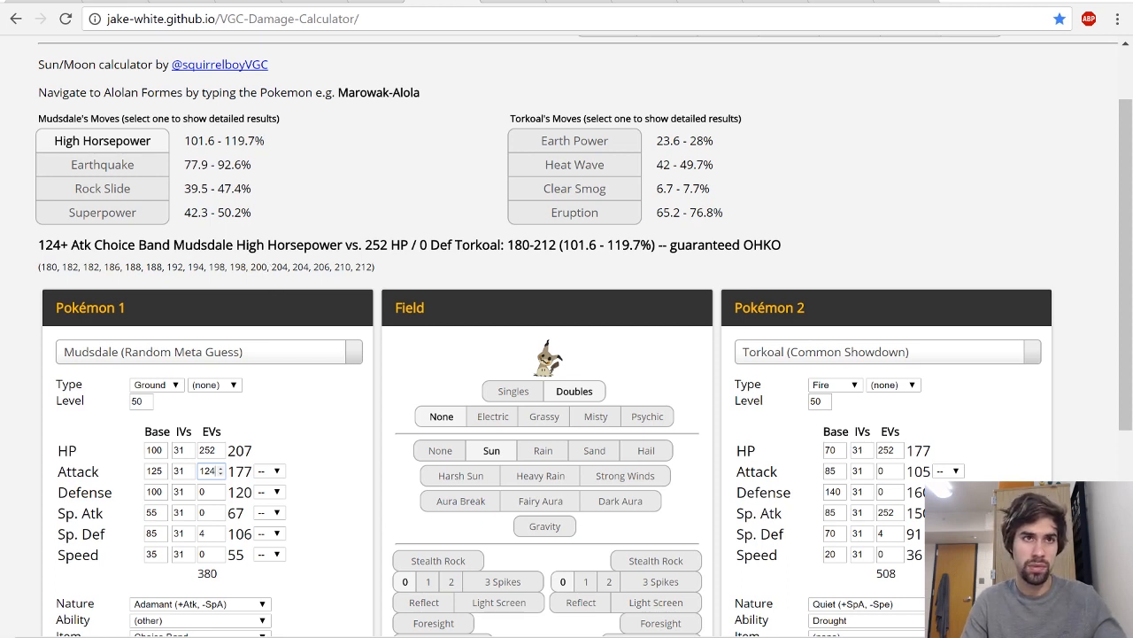
{"action": "mouse_move", "coordinate": [278, 216]}
{"action": "type", "text": "4"}
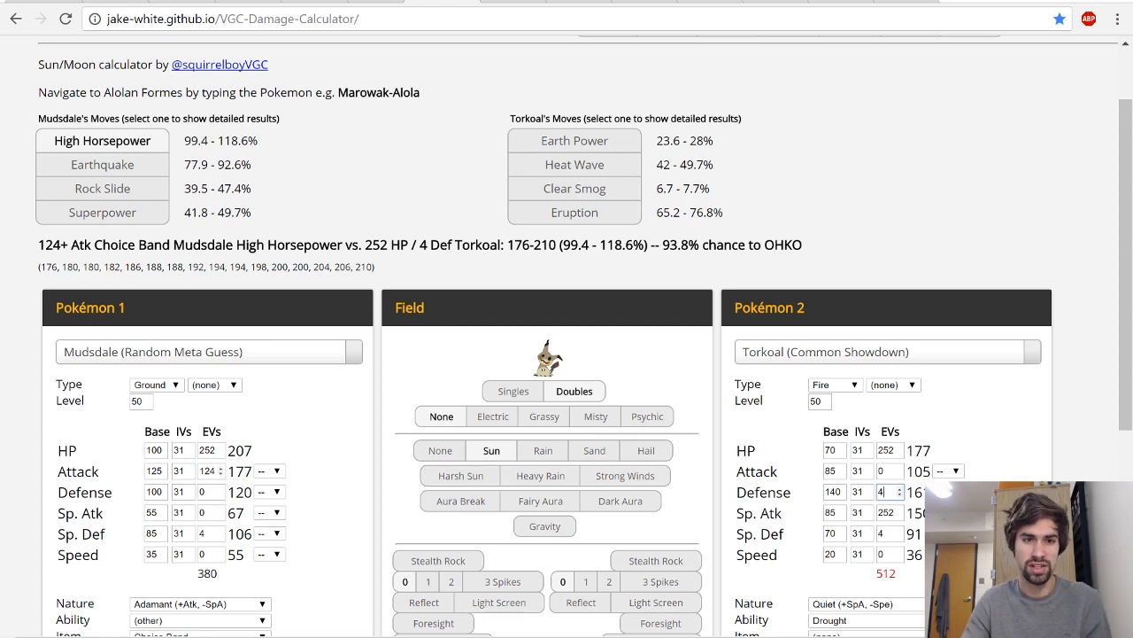
{"action": "type", "text": "112"}
{"action": "type", "text": "0"}
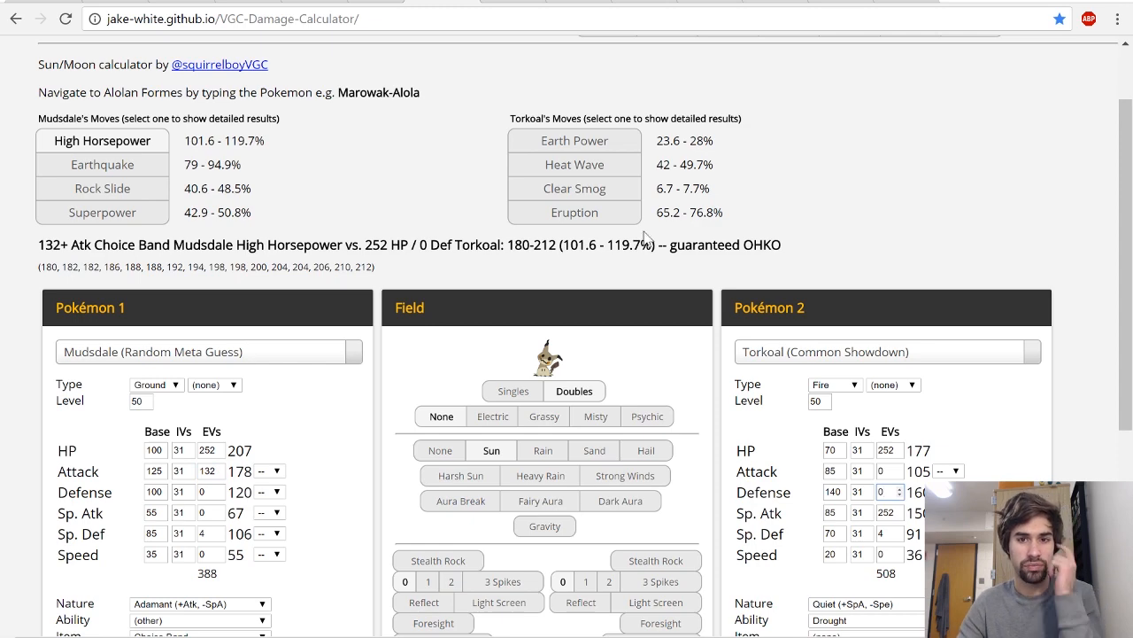
{"action": "mouse_move", "coordinate": [565, 287]}
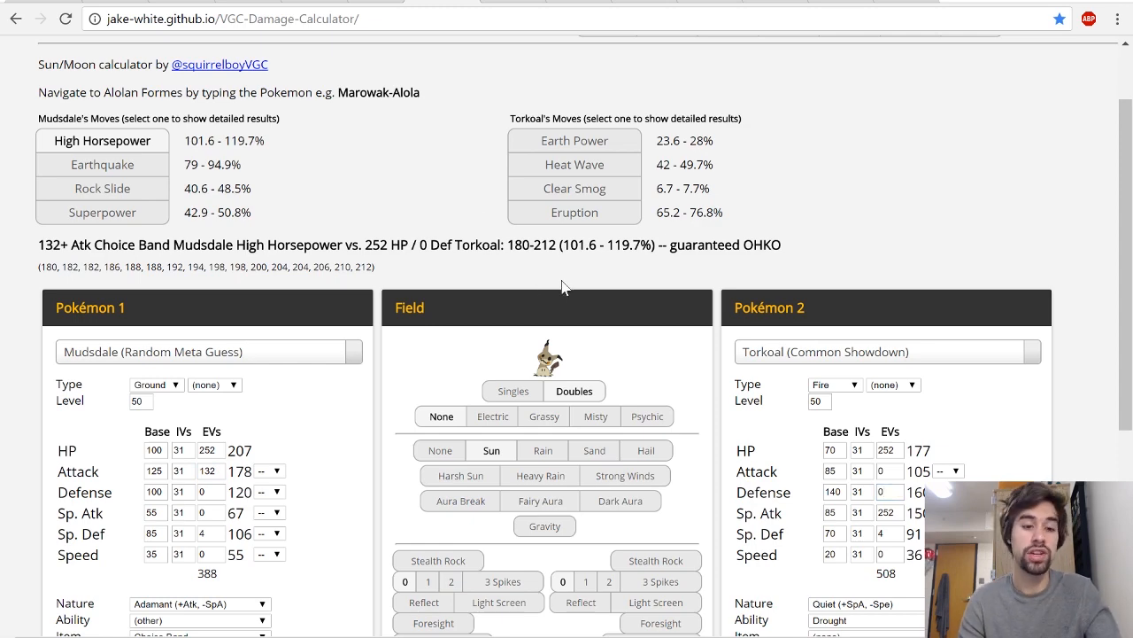
{"action": "type", "text": "Marowak-Alola"}
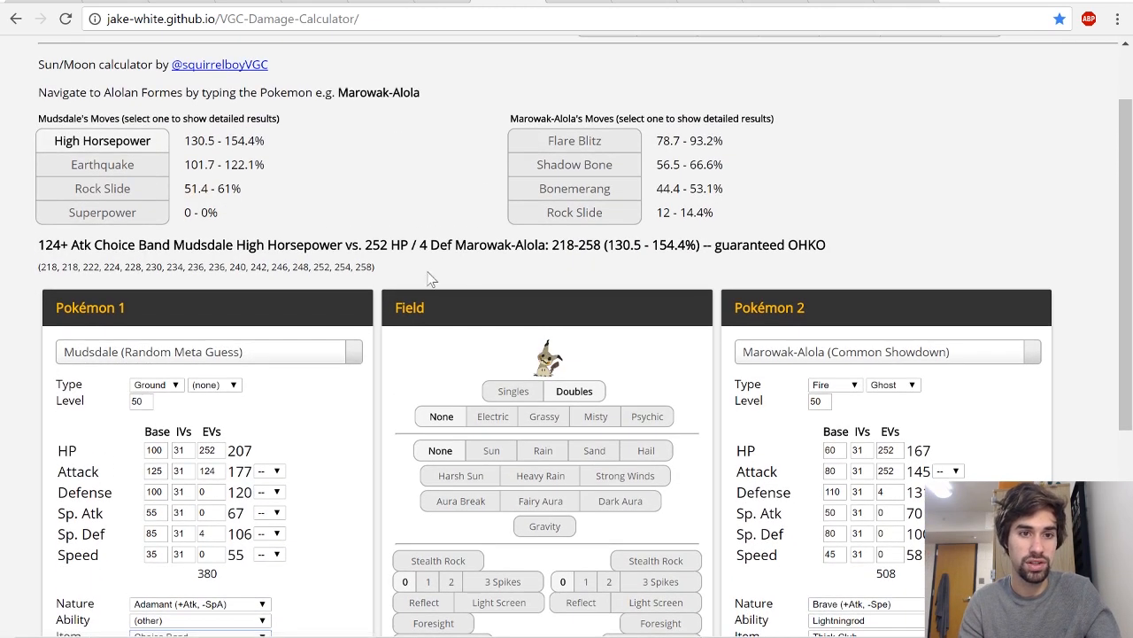
{"action": "mouse_move", "coordinate": [960, 432]}
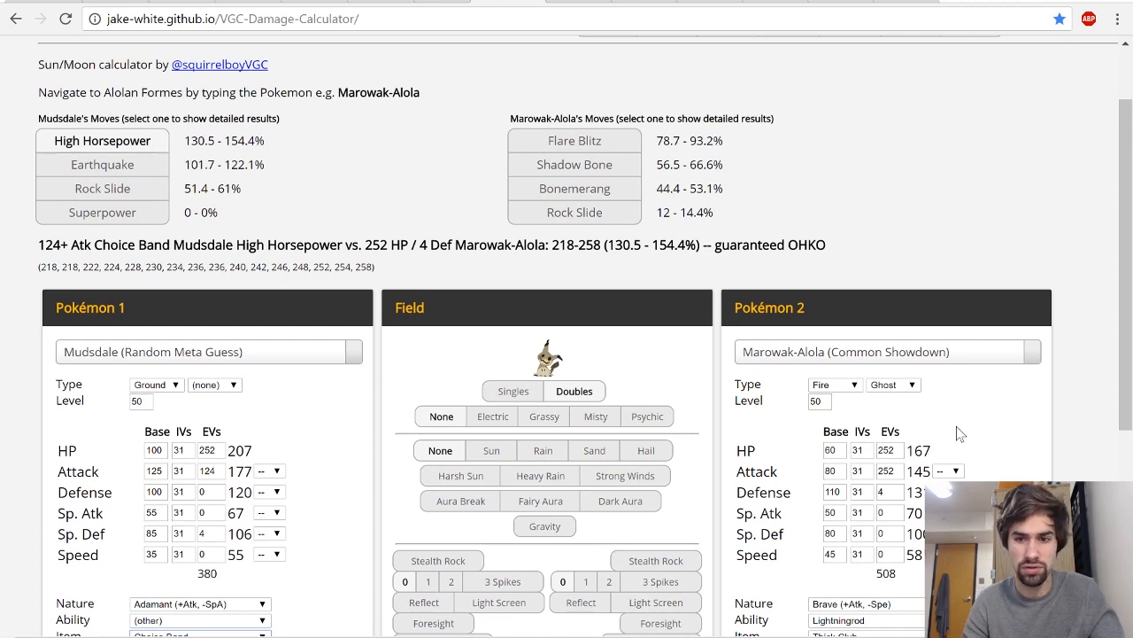
- Apply a -1 Attack drop to Mudsdale and recheck High Horsepower against Marowak-Alola
{"action": "left_click", "coordinate": [269, 471]}
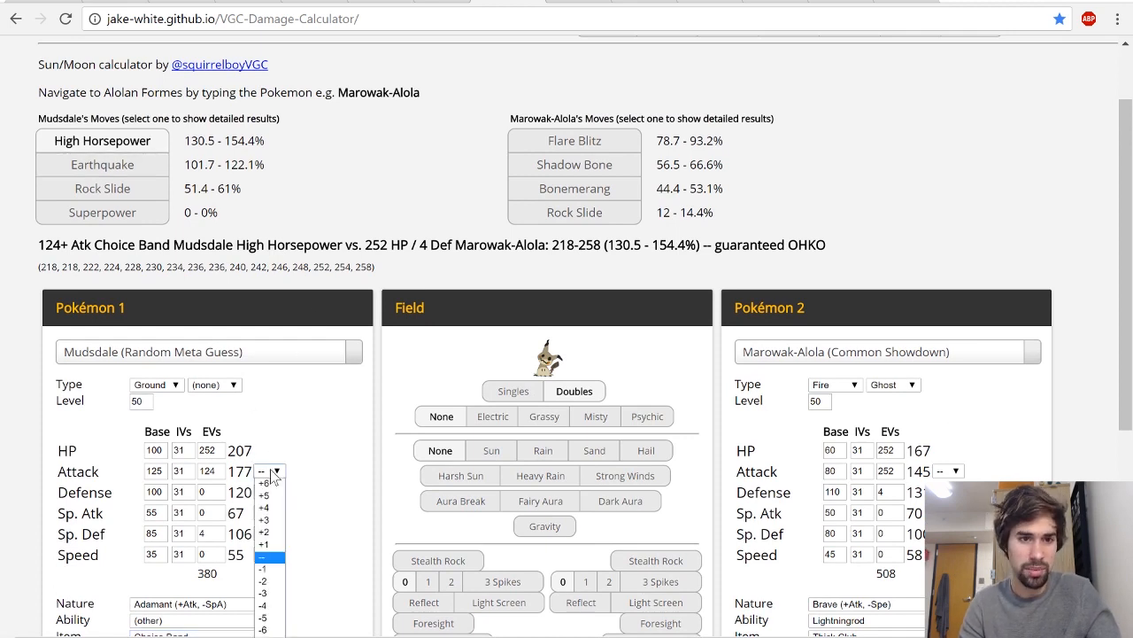
{"action": "left_click", "coordinate": [264, 569]}
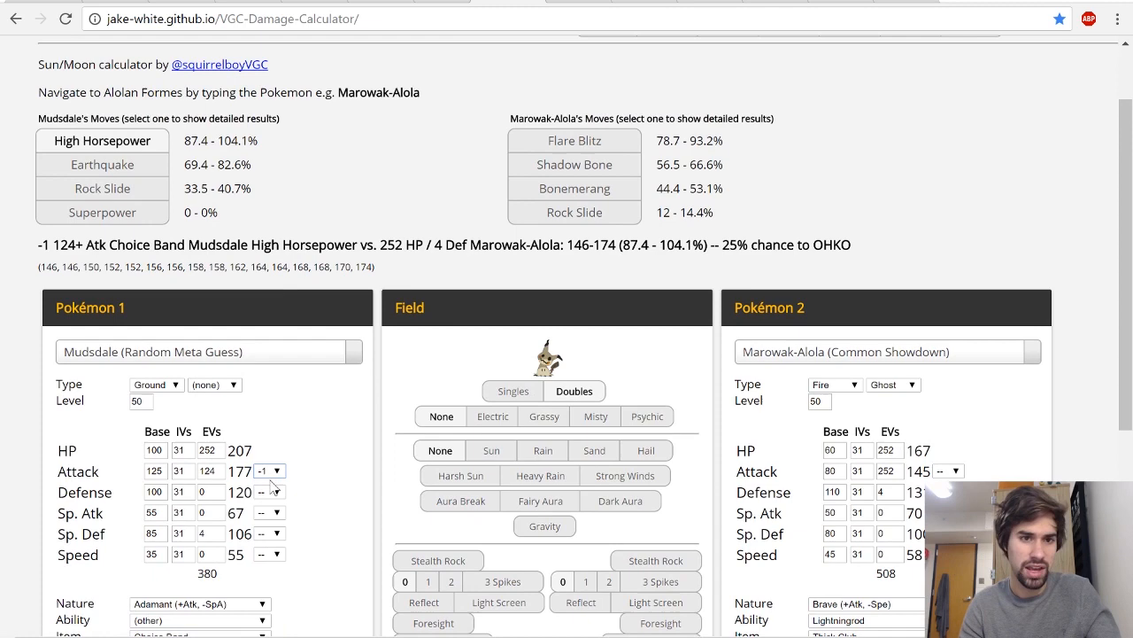
{"action": "left_click", "coordinate": [270, 469]}
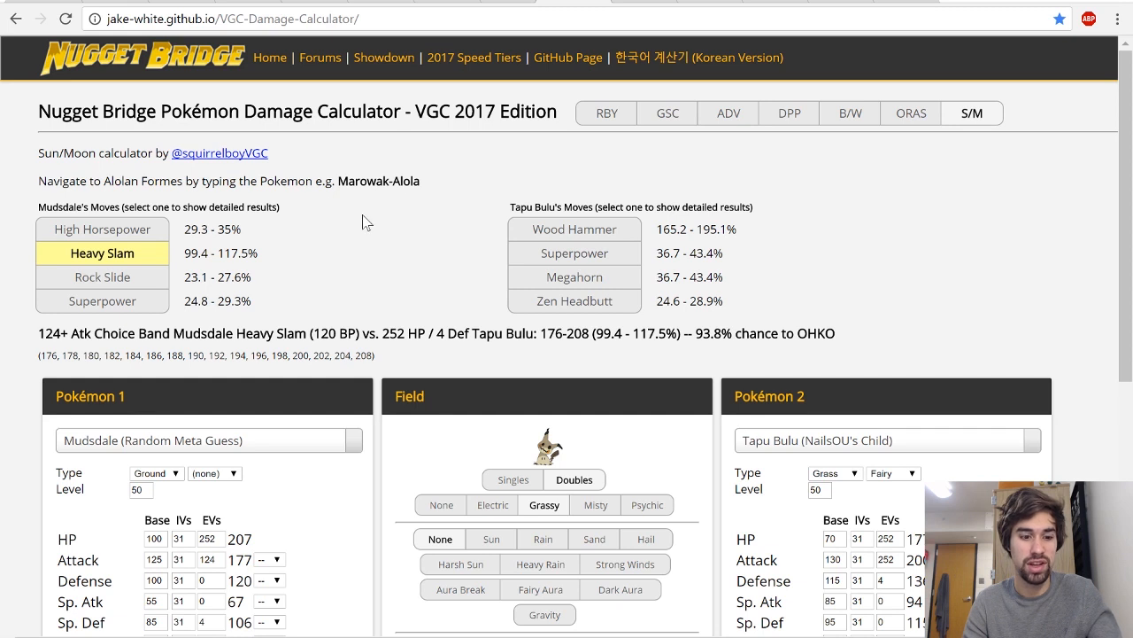
{"action": "mouse_move", "coordinate": [359, 181]}
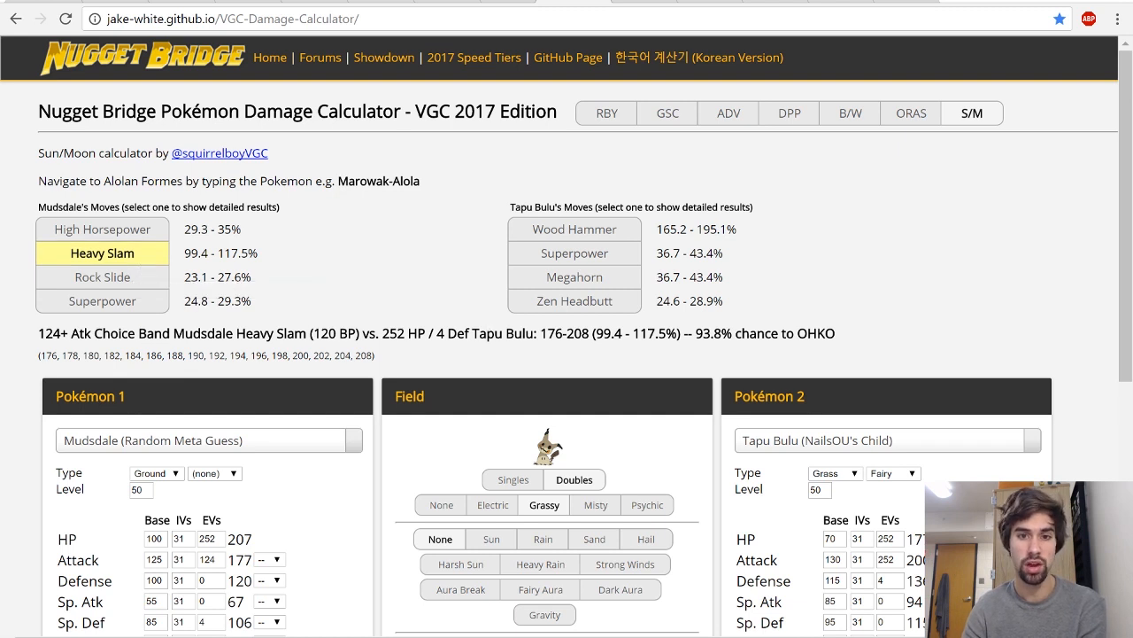
{"action": "mouse_move", "coordinate": [170, 276]}
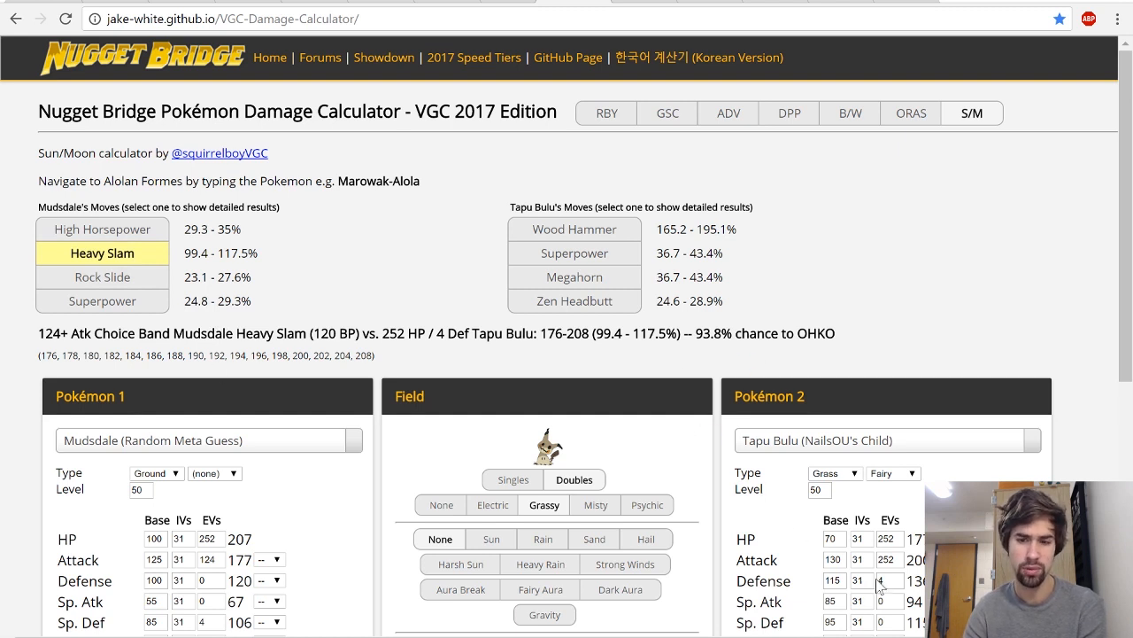
{"action": "mouse_move", "coordinate": [205, 398]}
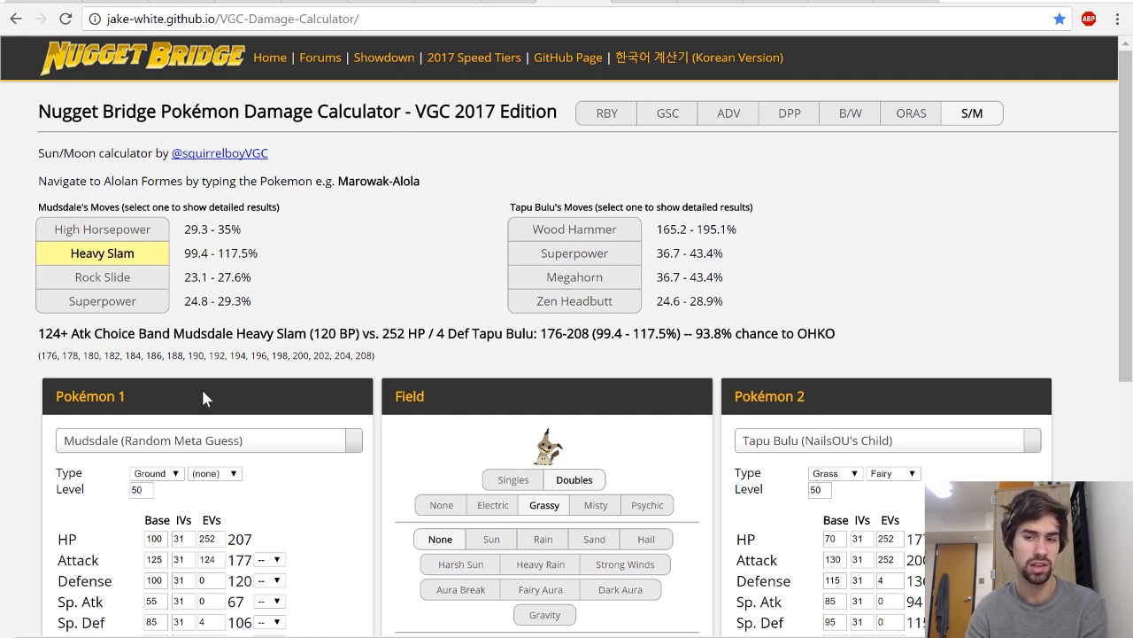
{"action": "mouse_move", "coordinate": [328, 351]}
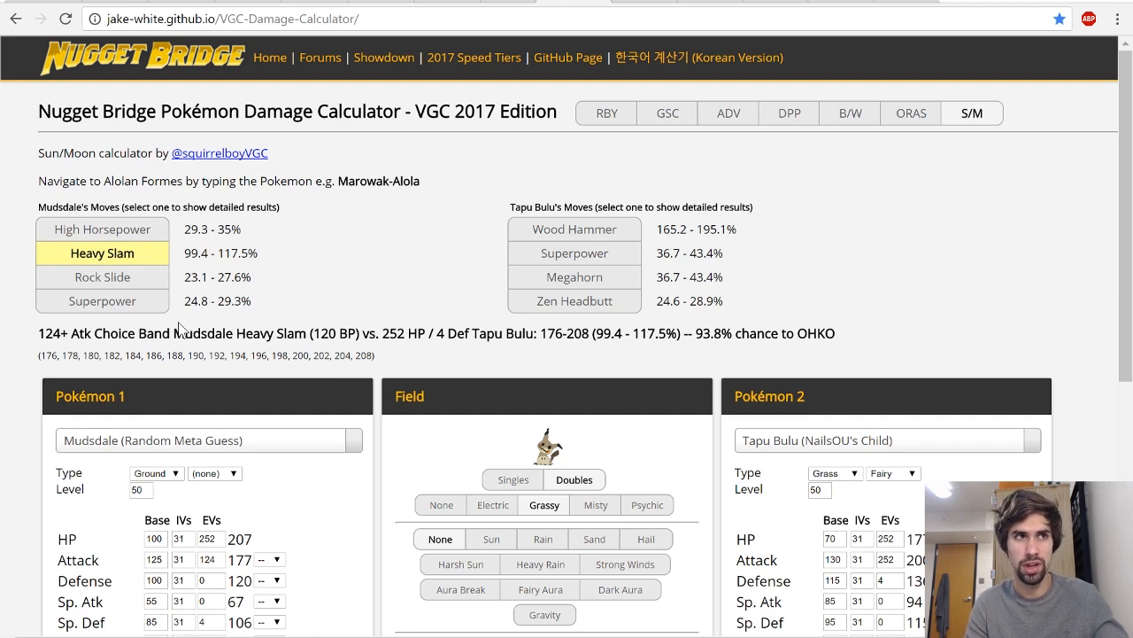
{"action": "mouse_move", "coordinate": [181, 332]}
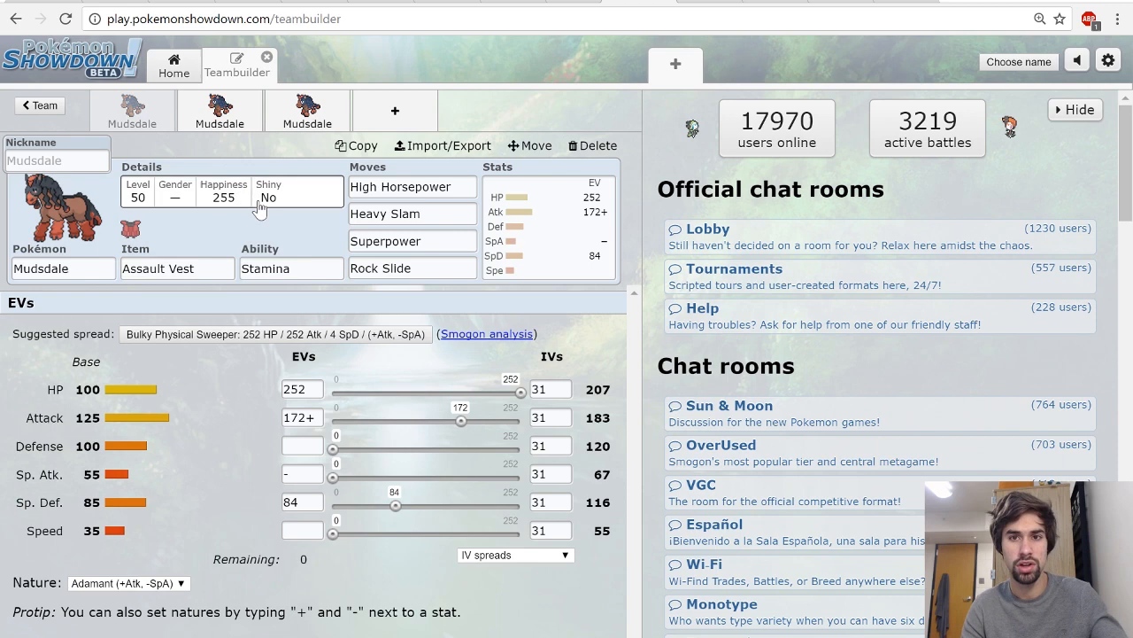
- Show the Chesto Berry Careful Mudsdale set with Protect, Rest, Heavy Slam, High Horsepower and 252 HP / 252+ SpD, viewing Heavy Slam's details
{"action": "left_click", "coordinate": [308, 110]}
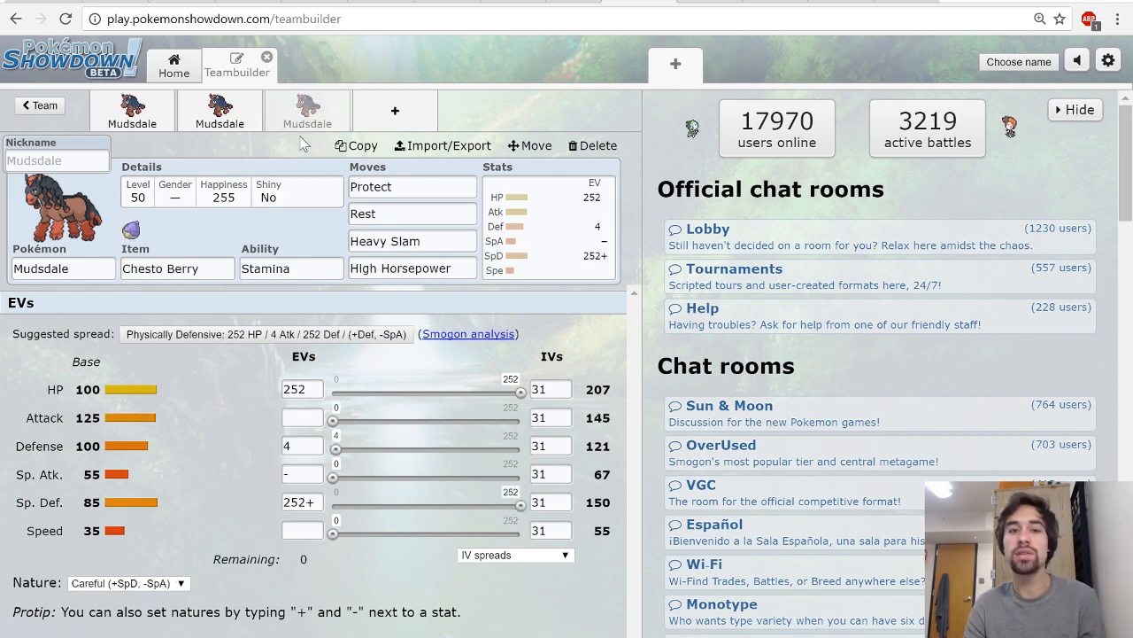
{"action": "mouse_move", "coordinate": [308, 188]}
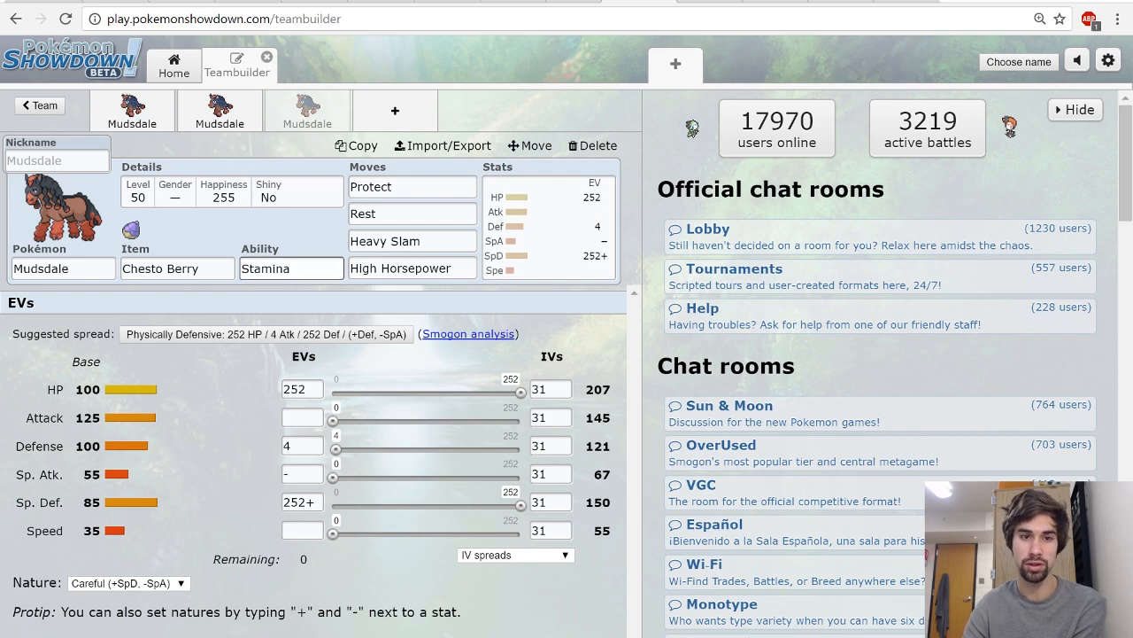
{"action": "left_click", "coordinate": [291, 268]}
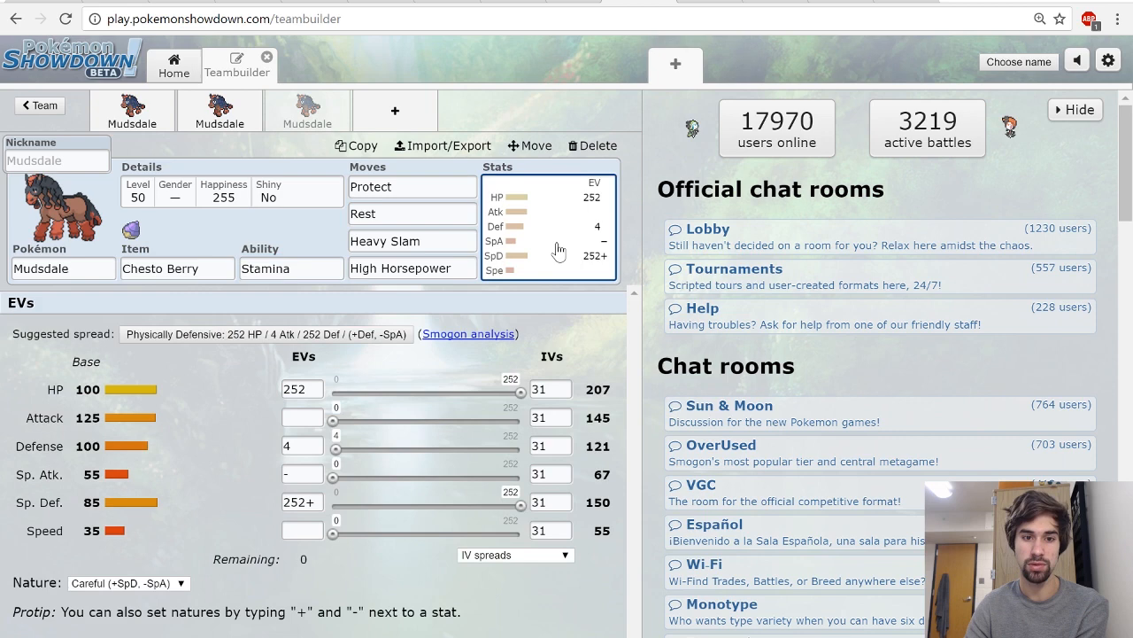
{"action": "mouse_move", "coordinate": [553, 251]}
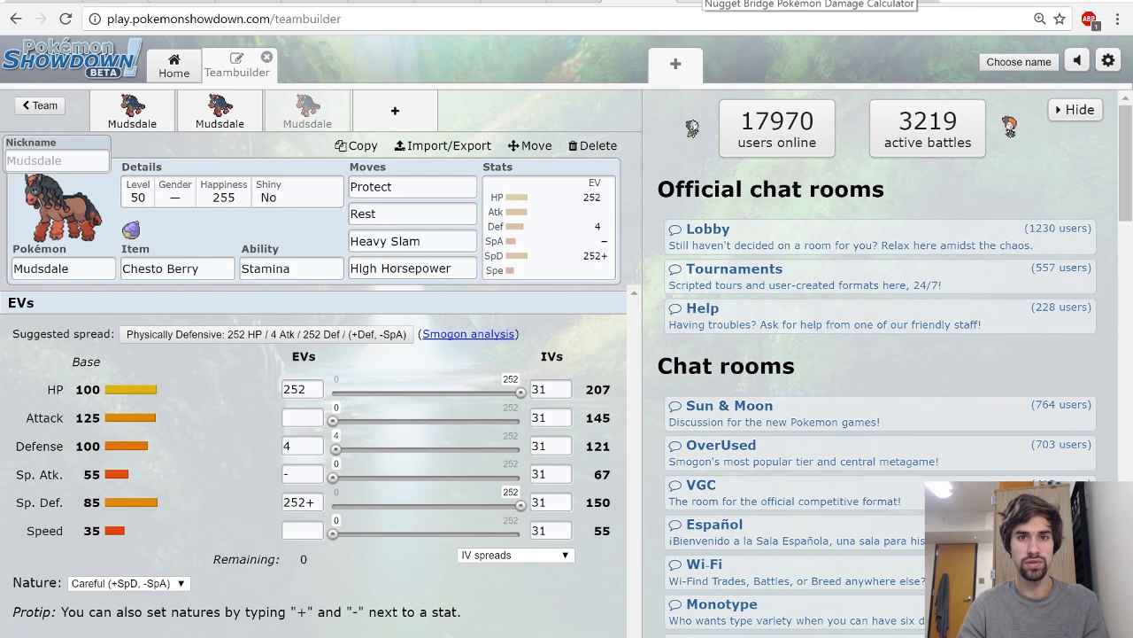
{"action": "left_click", "coordinate": [411, 241]}
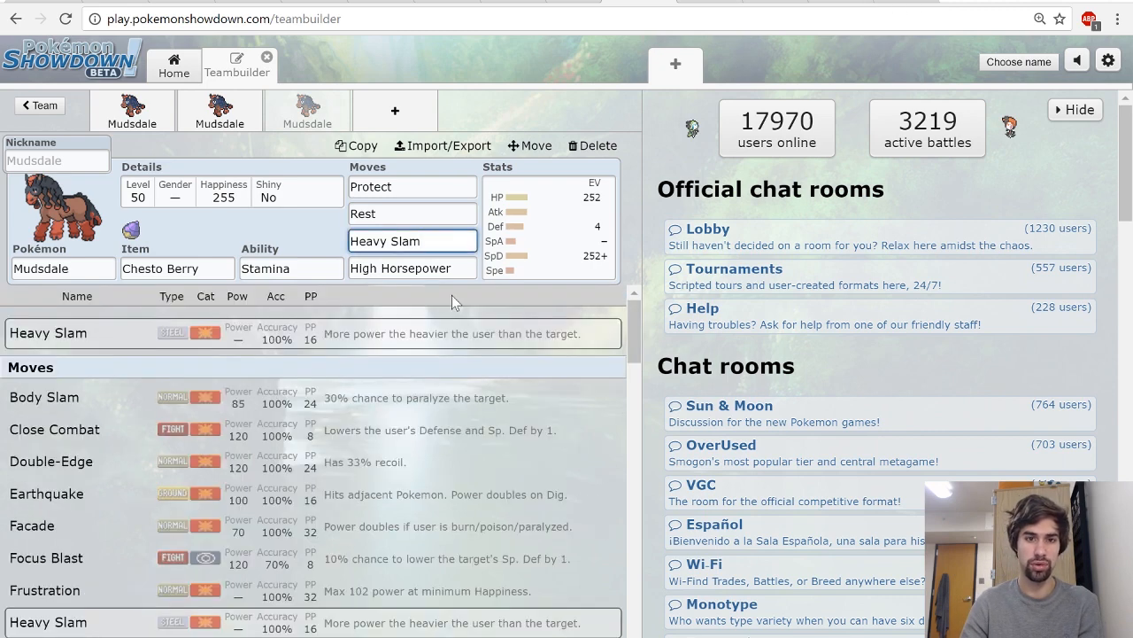
{"action": "left_click", "coordinate": [410, 268]}
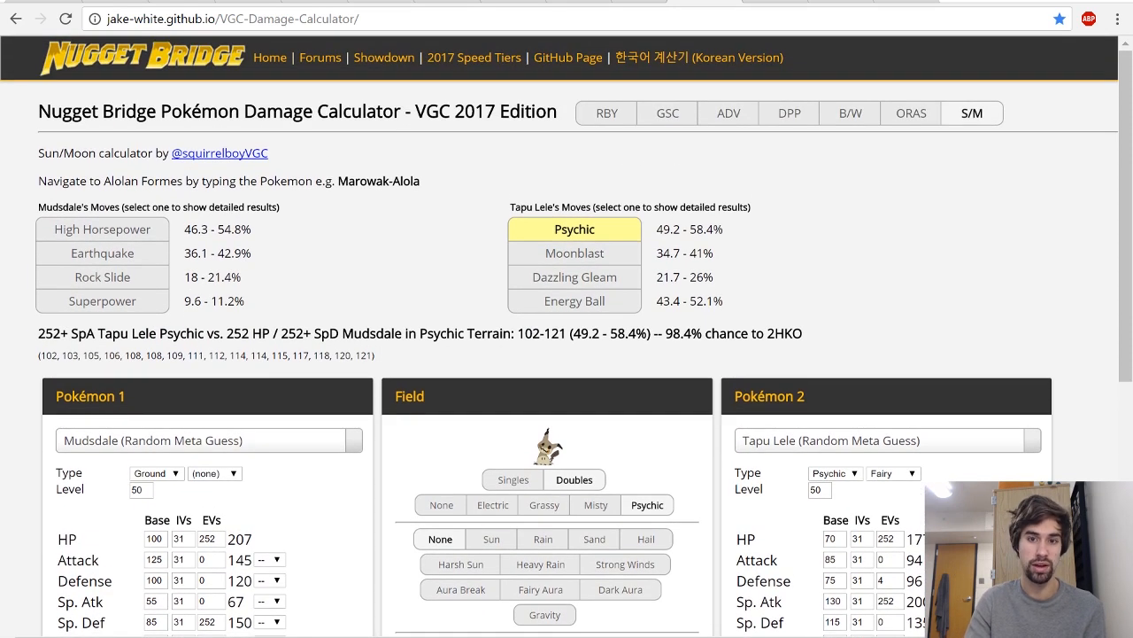
- Give Mudsdale +1 Special Defense and Heavy Slam as its second move, then calc High Horsepower's 104.1–123.2% OHKO on Tapu Koko
{"action": "scroll", "scroll_direction": "down", "scroll_amount": 3}
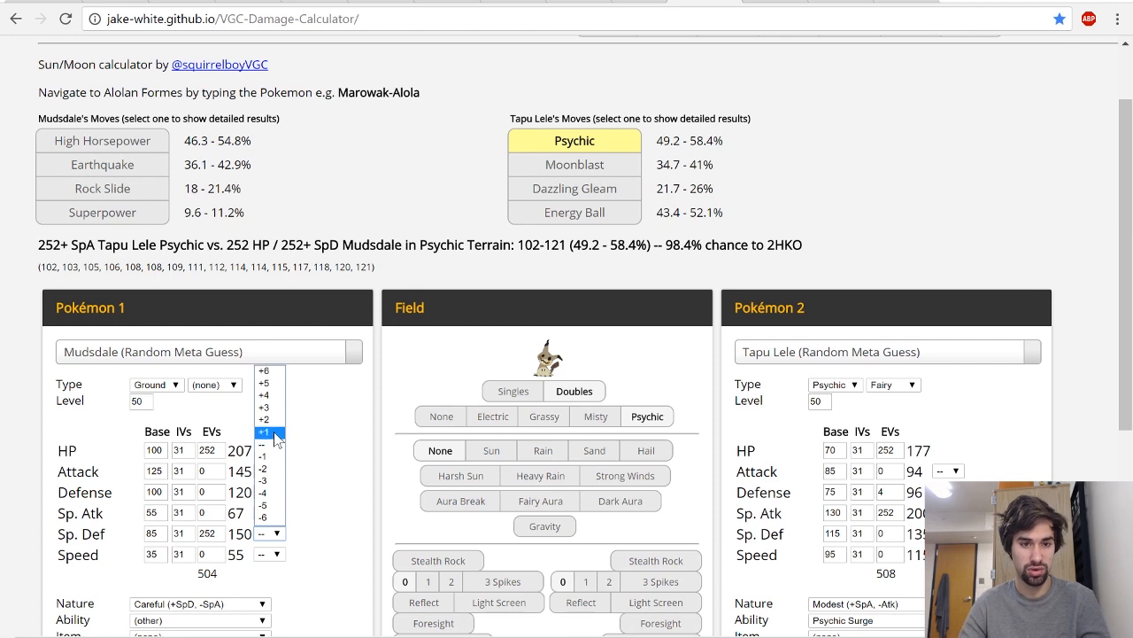
{"action": "left_click", "coordinate": [264, 432]}
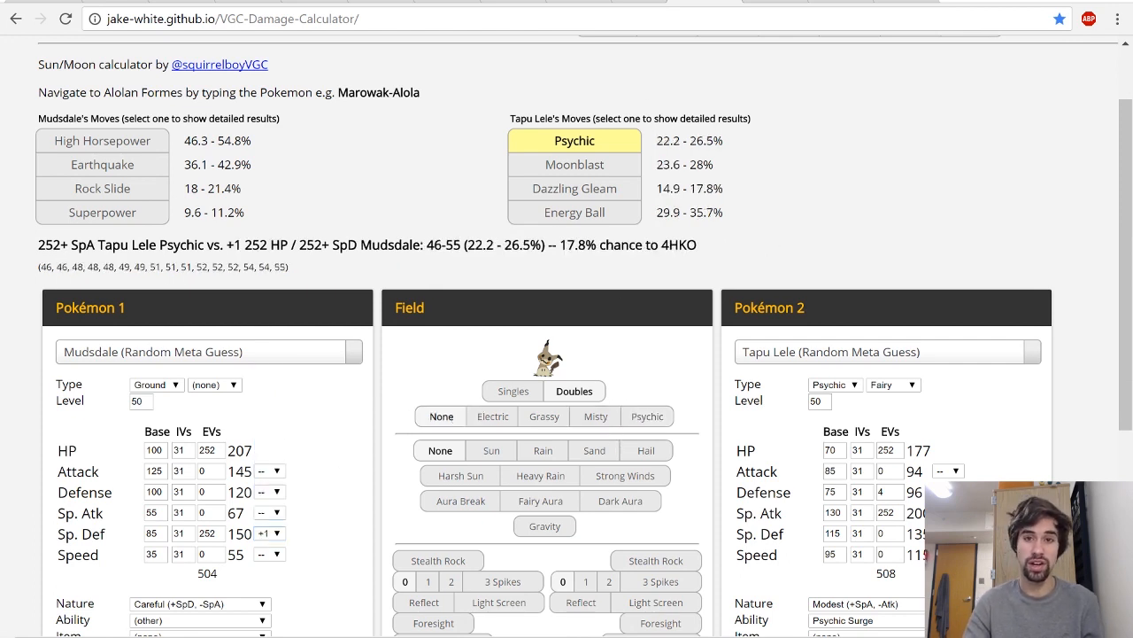
{"action": "mouse_move", "coordinate": [407, 269]}
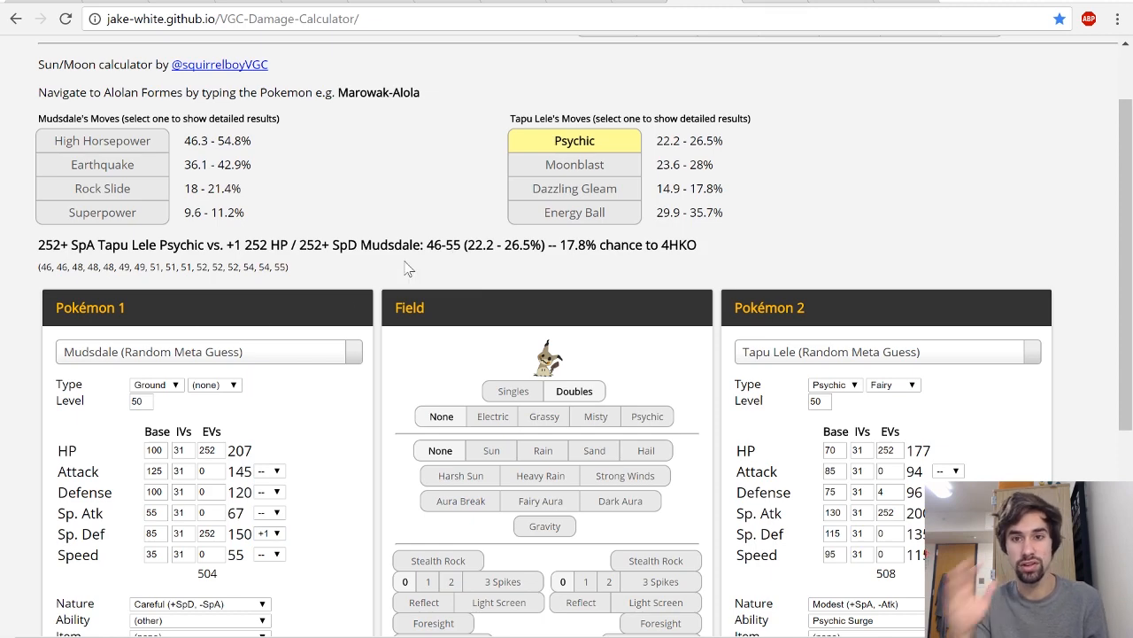
{"action": "scroll", "scroll_direction": "down", "scroll_amount": 3}
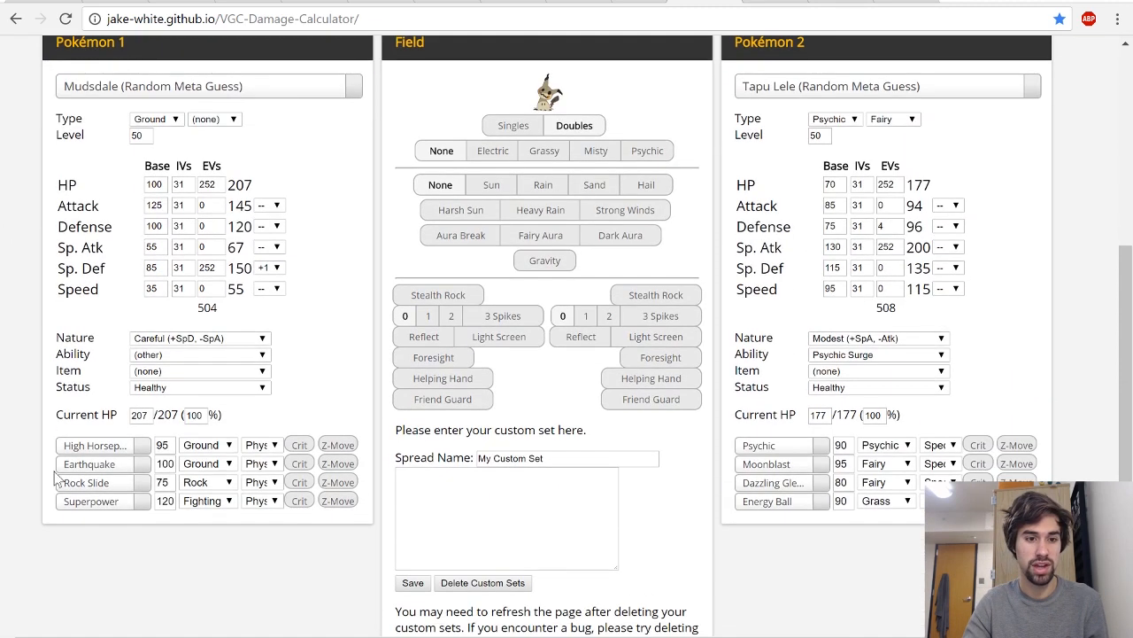
{"action": "type", "text": "heav"}
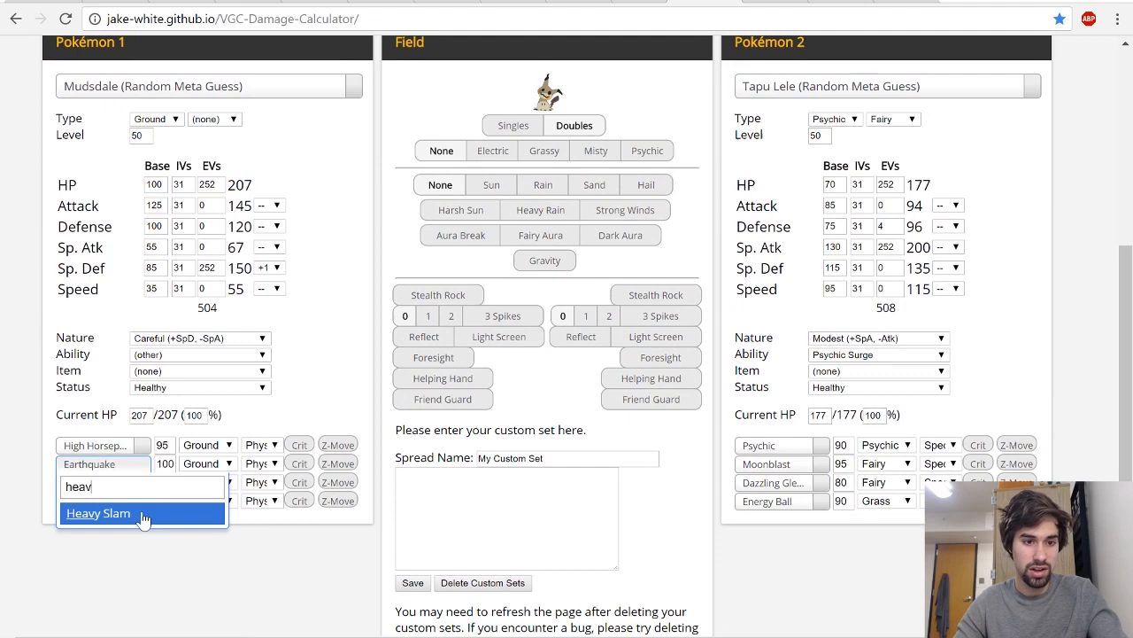
{"action": "left_click", "coordinate": [98, 514]}
{"action": "type", "text": "4"}
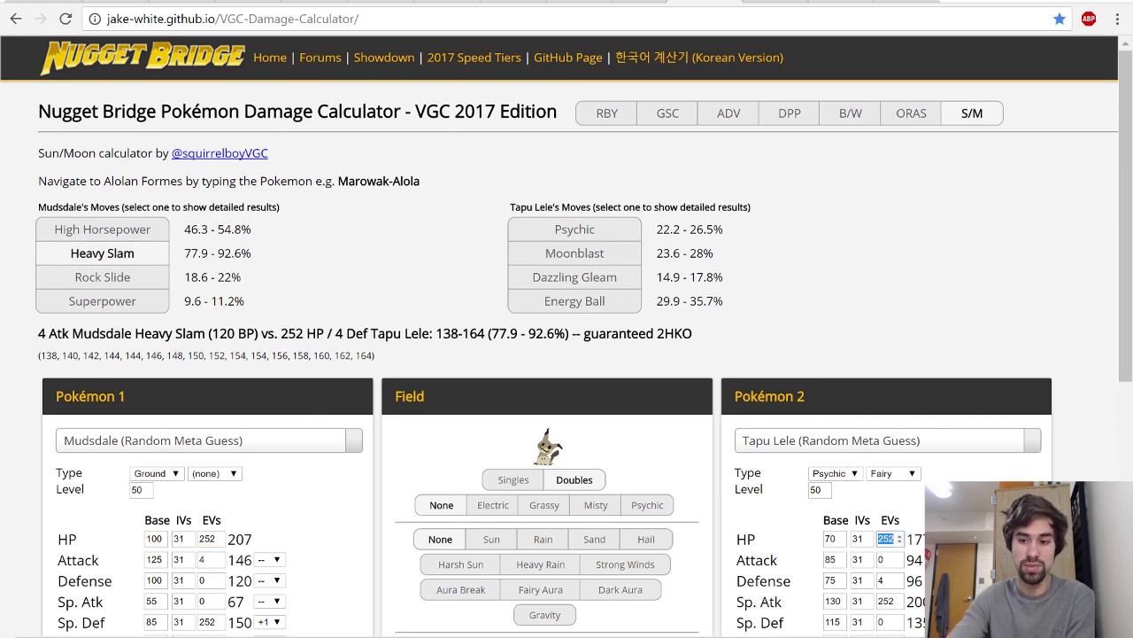
{"action": "type", "text": "0"}
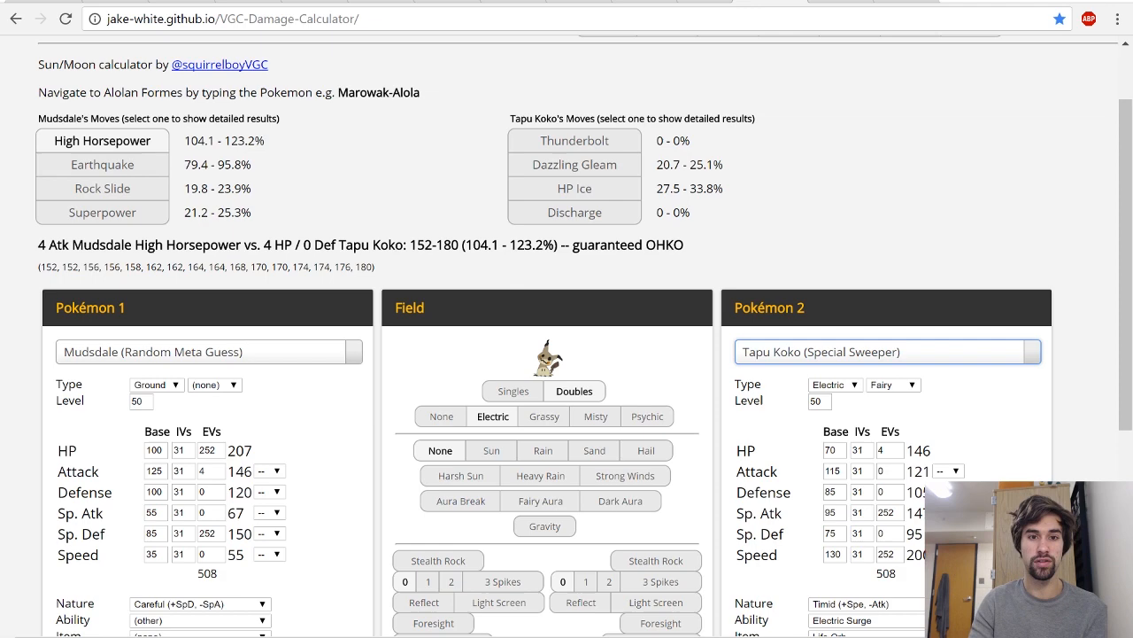
{"action": "mouse_move", "coordinate": [709, 205]}
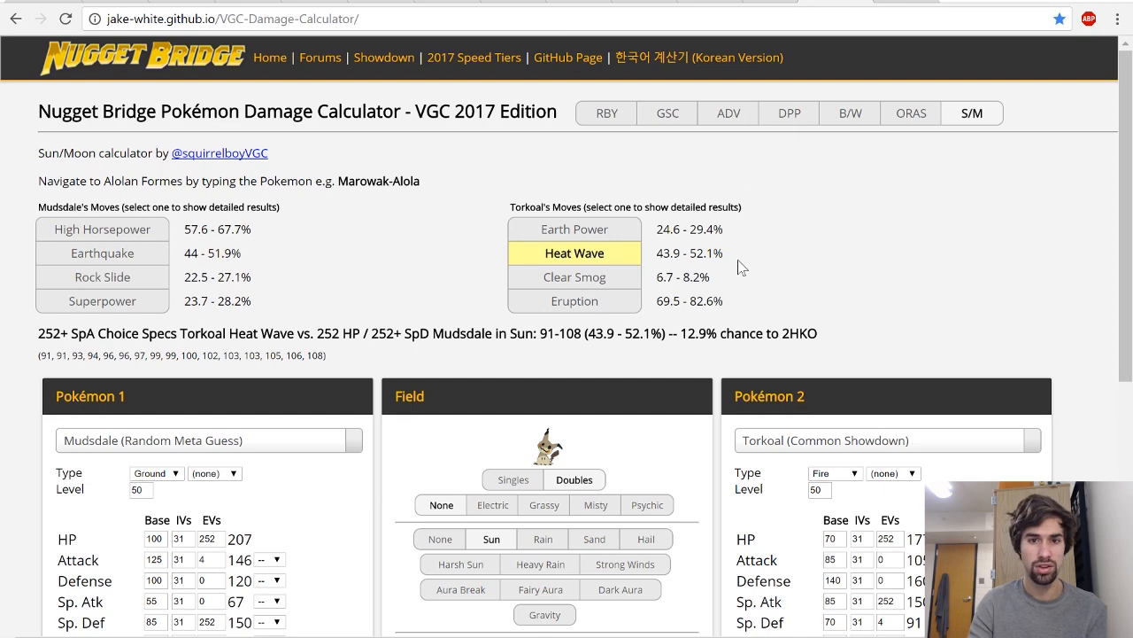
{"action": "mouse_move", "coordinate": [513, 365]}
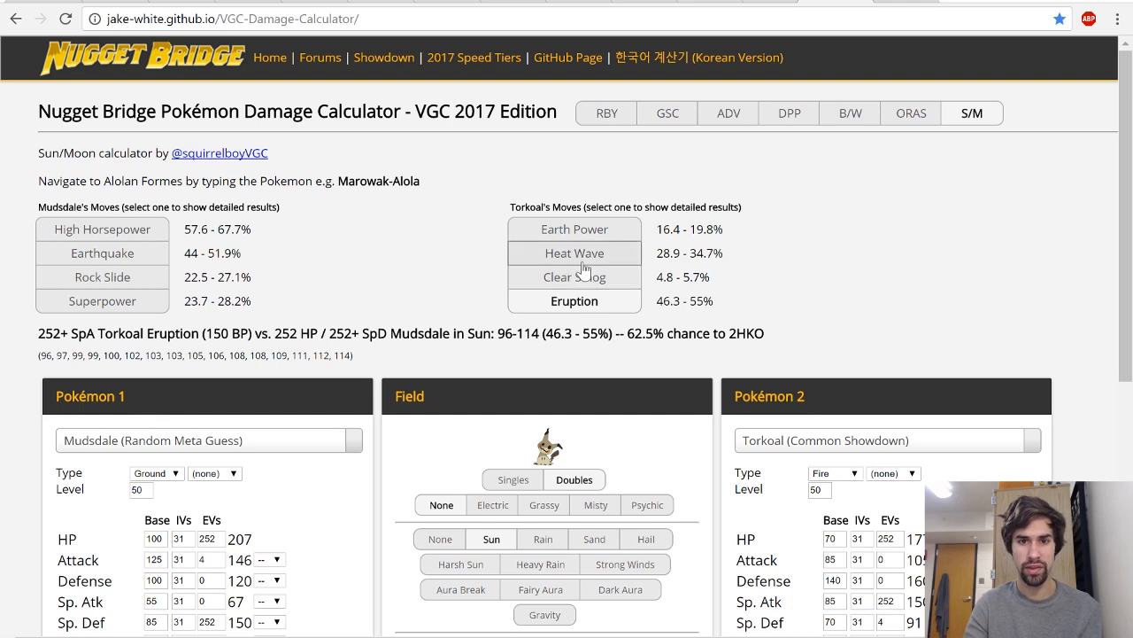
- Compare Torkoal's sun Heat Wave, Eruption and Earth Power on Mudsdale with High Horsepower's 57.6–67.7% 2HKO on Torkoal
{"action": "left_click", "coordinate": [574, 252]}
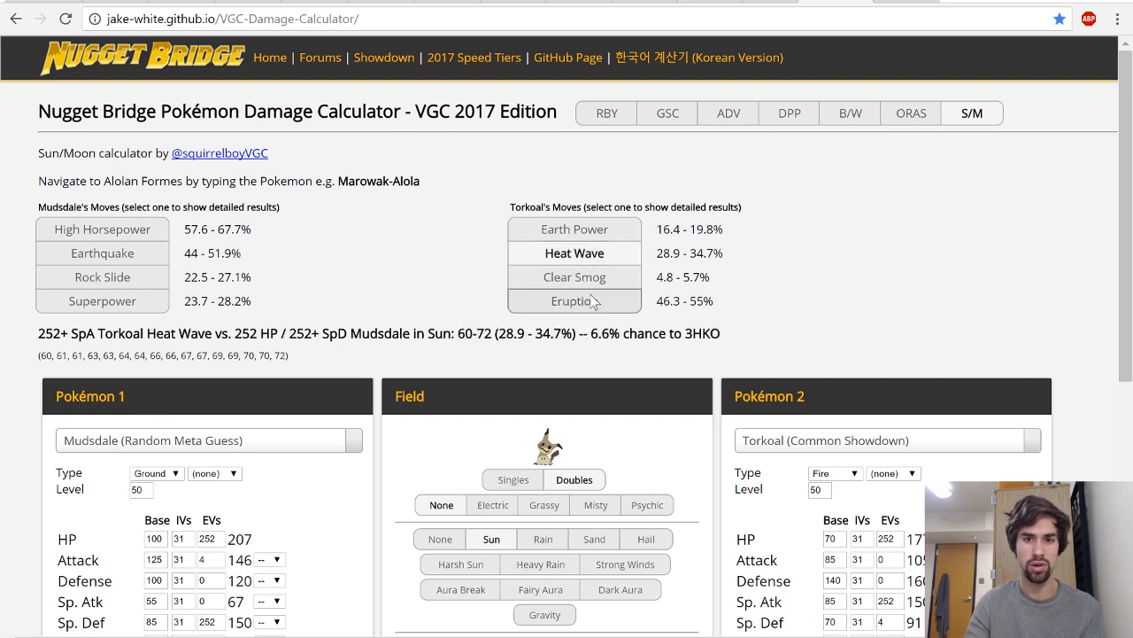
{"action": "left_click", "coordinate": [574, 301]}
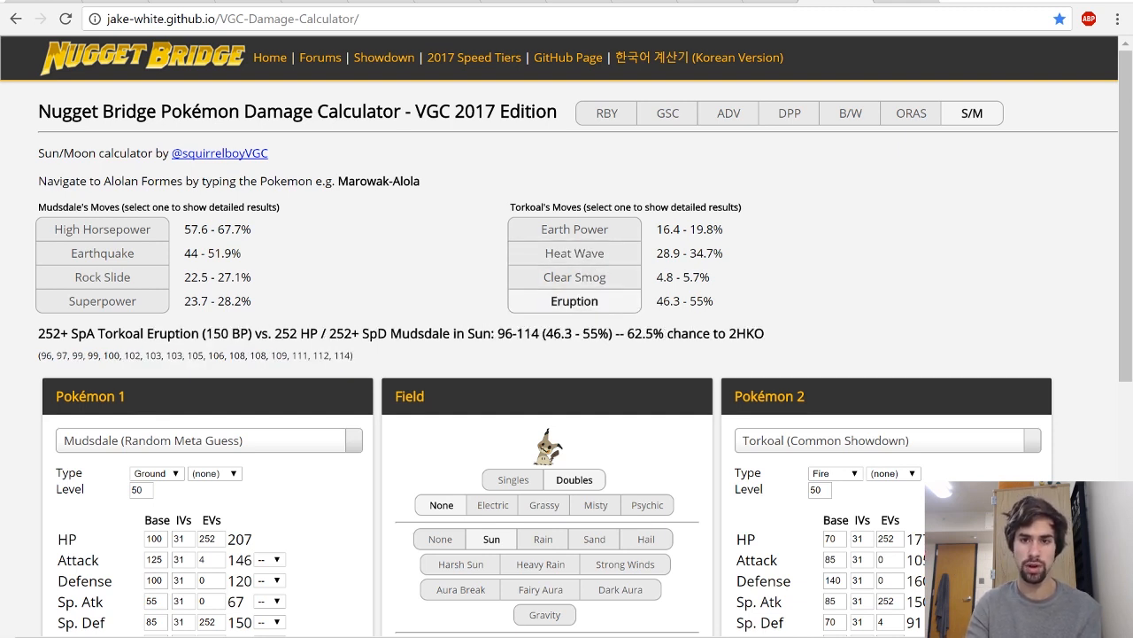
{"action": "left_click", "coordinate": [103, 228]}
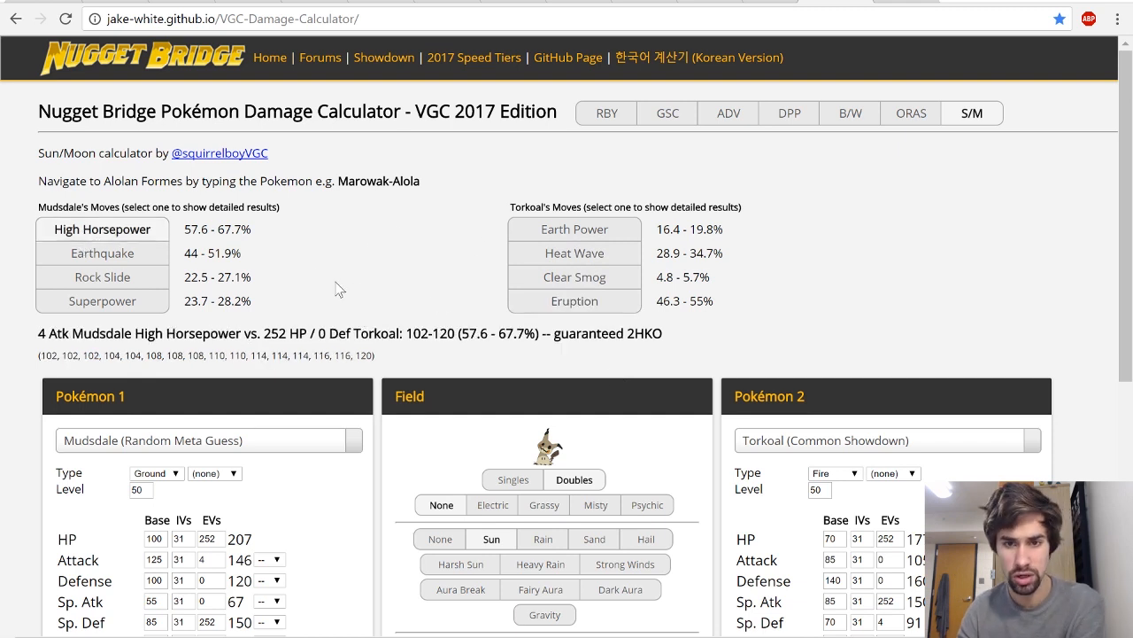
{"action": "mouse_move", "coordinate": [319, 287]}
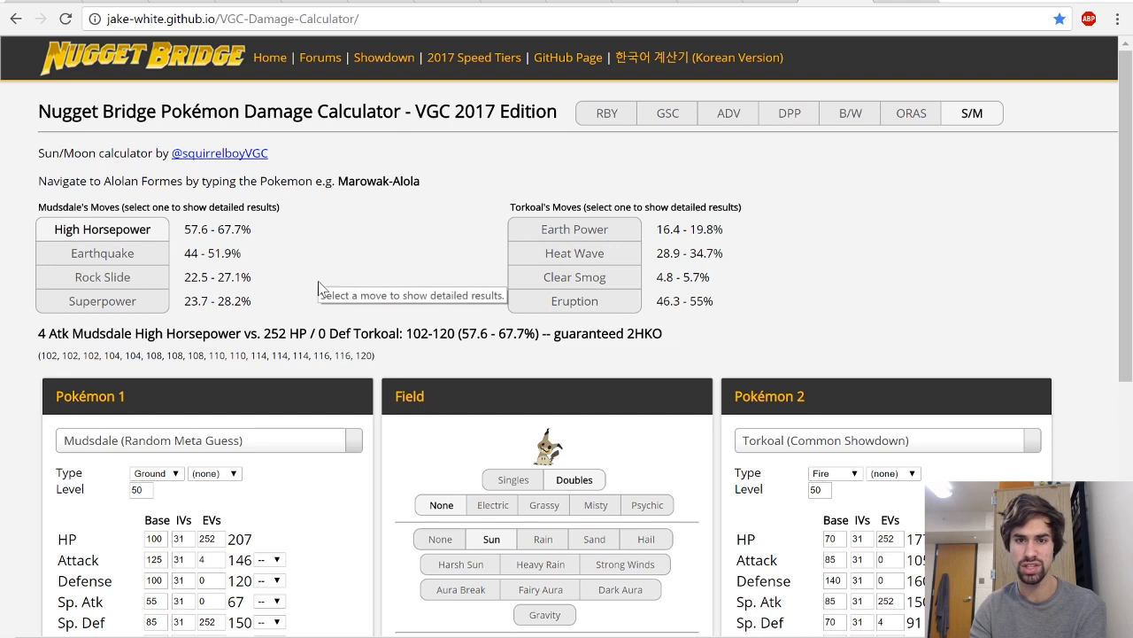
{"action": "left_click", "coordinate": [574, 228]}
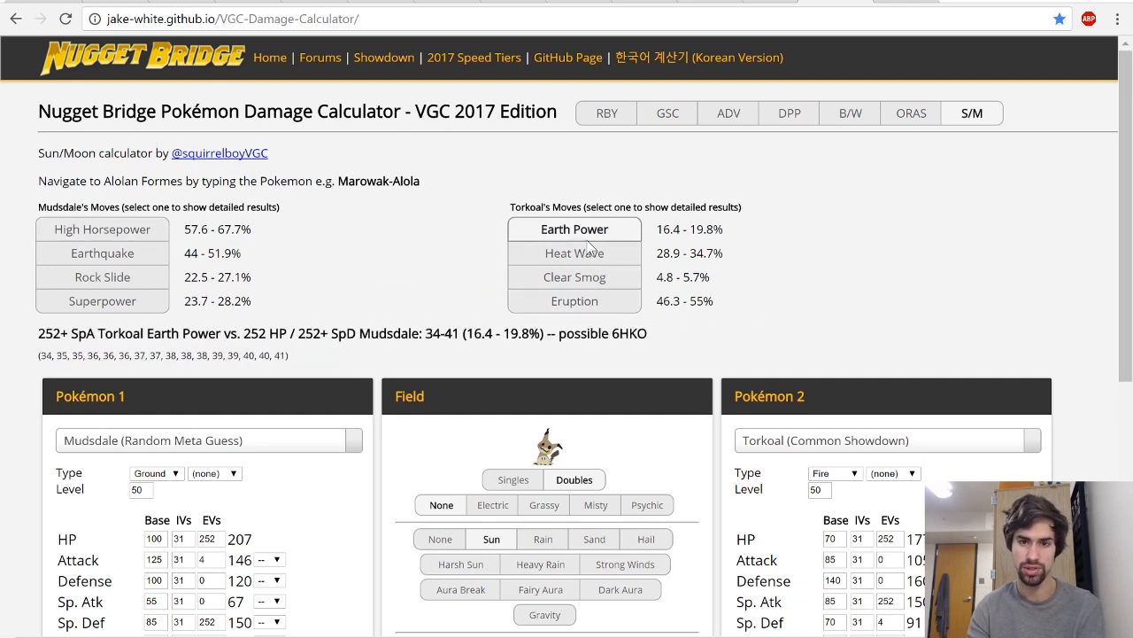
{"action": "left_click", "coordinate": [573, 252]}
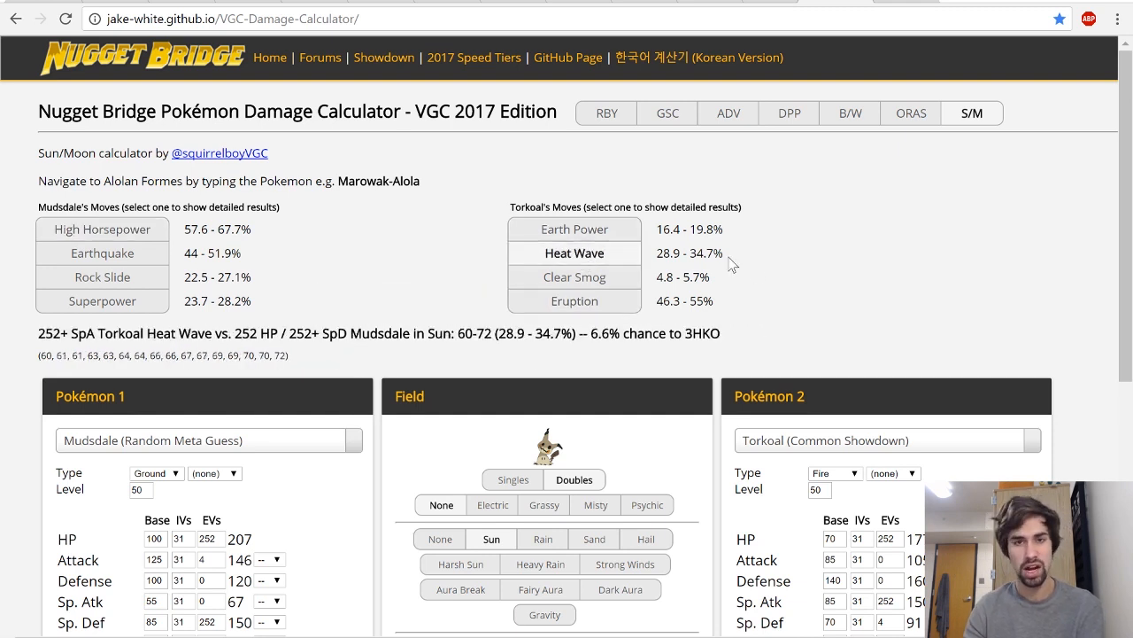
{"action": "mouse_move", "coordinate": [595, 301]}
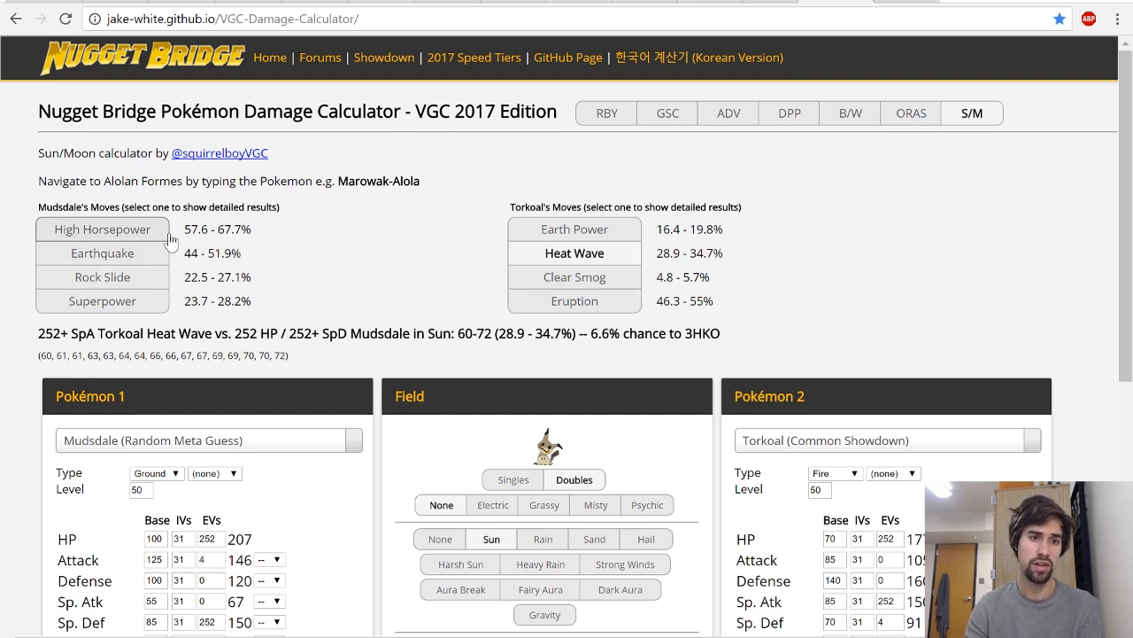
{"action": "left_click", "coordinate": [103, 229]}
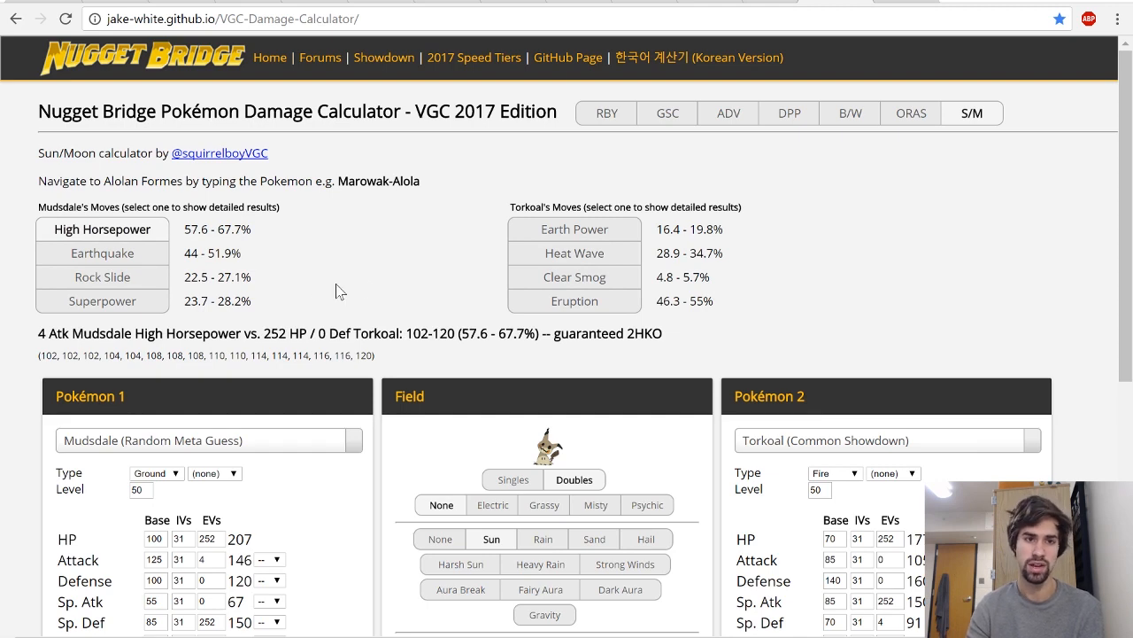
{"action": "mouse_move", "coordinate": [843, 77]}
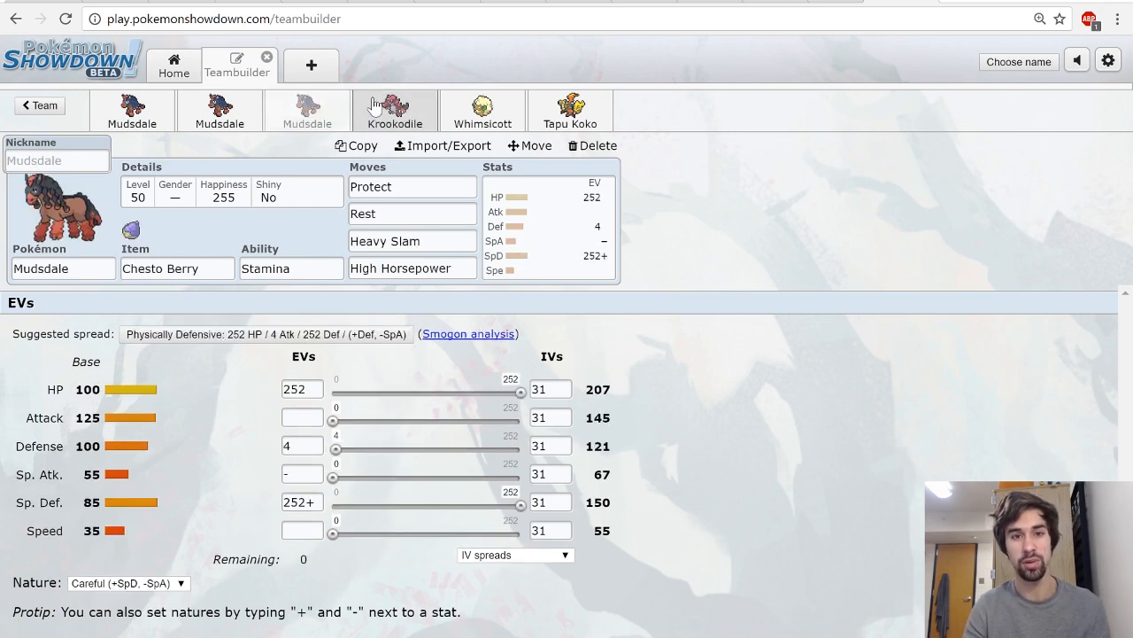
- Review the Krookodile and Whimsicott partner sets and Whimsicott's moves, then move to Tapu Koko's Life Orb set
{"action": "left_click", "coordinate": [395, 109]}
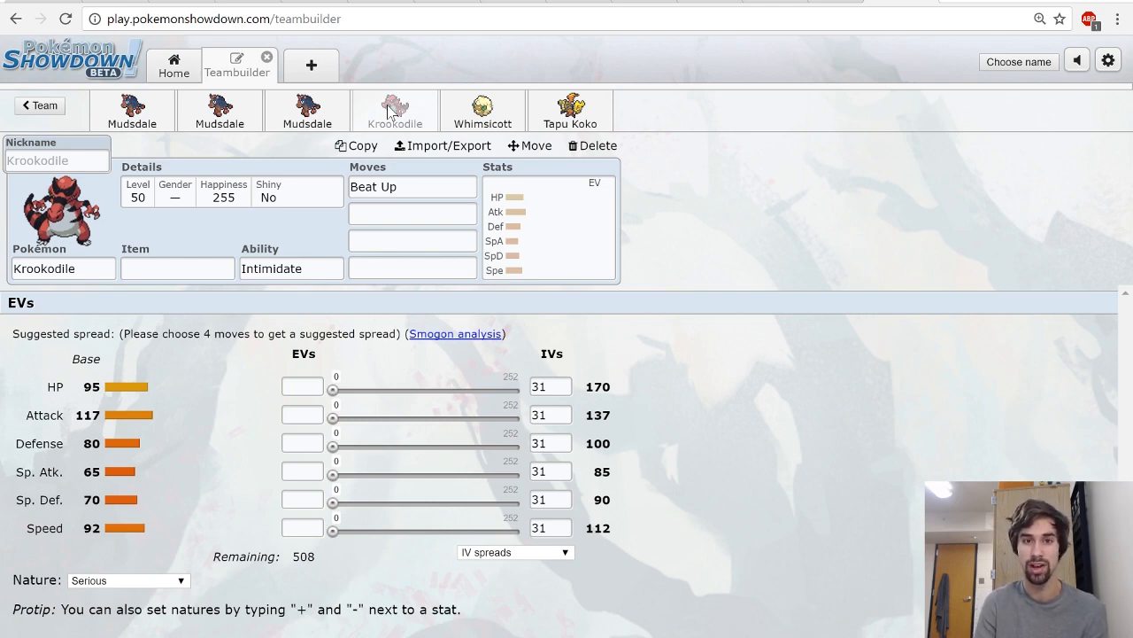
{"action": "left_click", "coordinate": [131, 110]}
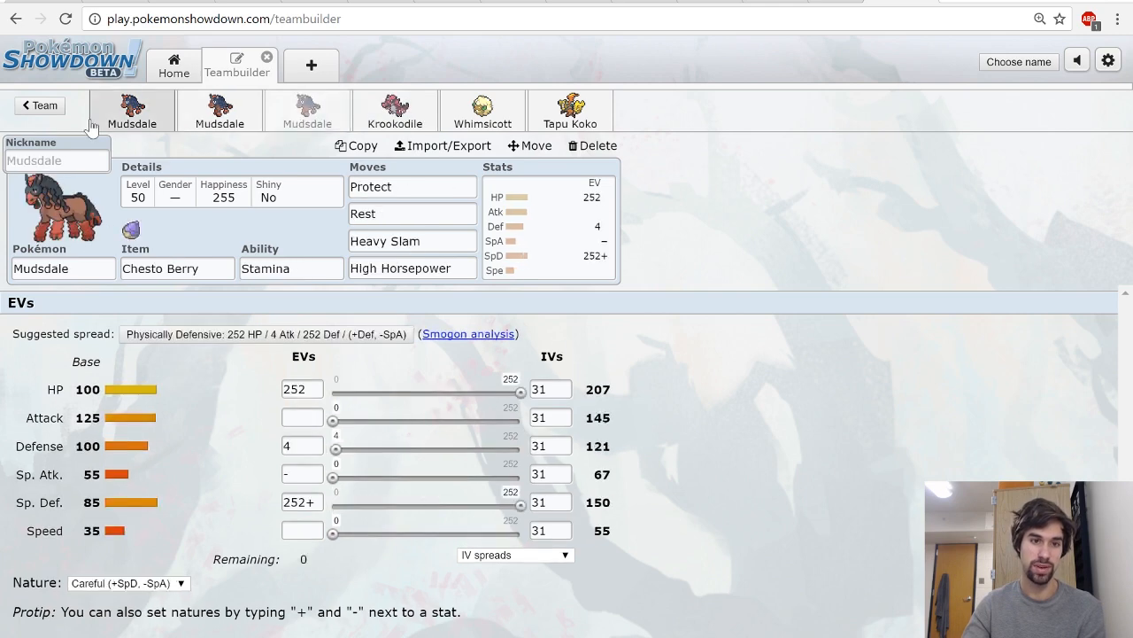
{"action": "left_click", "coordinate": [481, 110]}
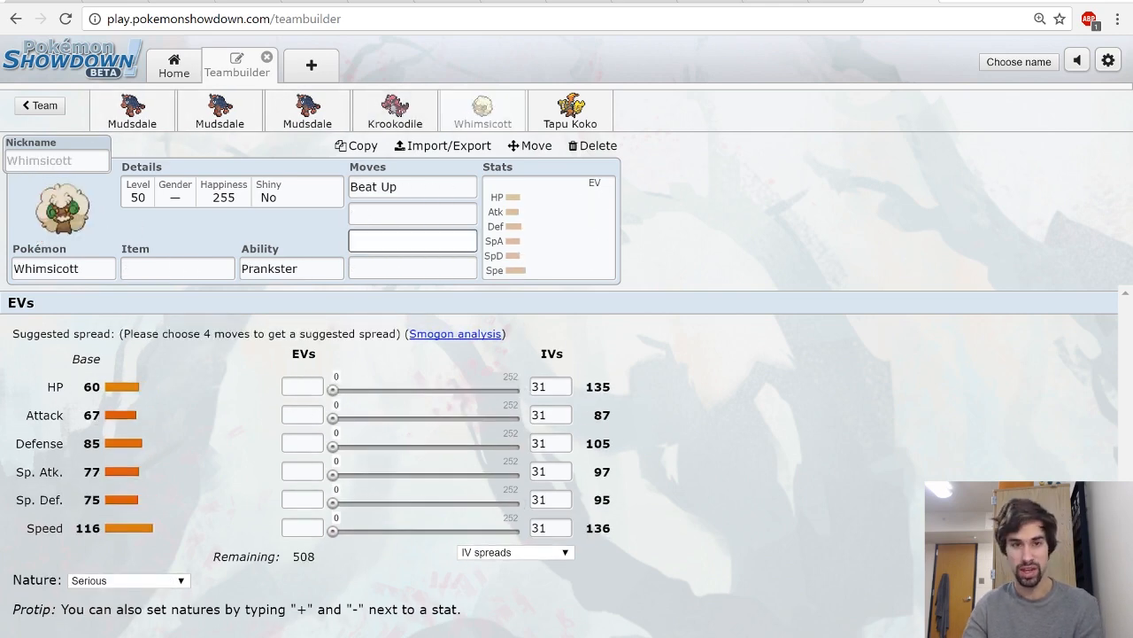
{"action": "left_click", "coordinate": [410, 212]}
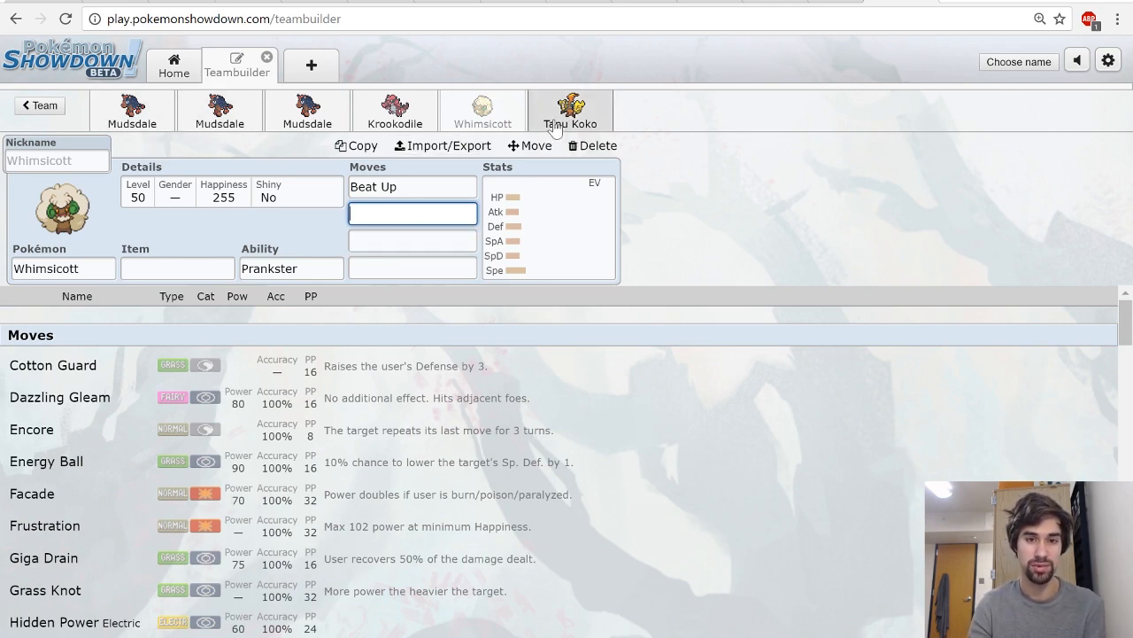
{"action": "left_click", "coordinate": [570, 110]}
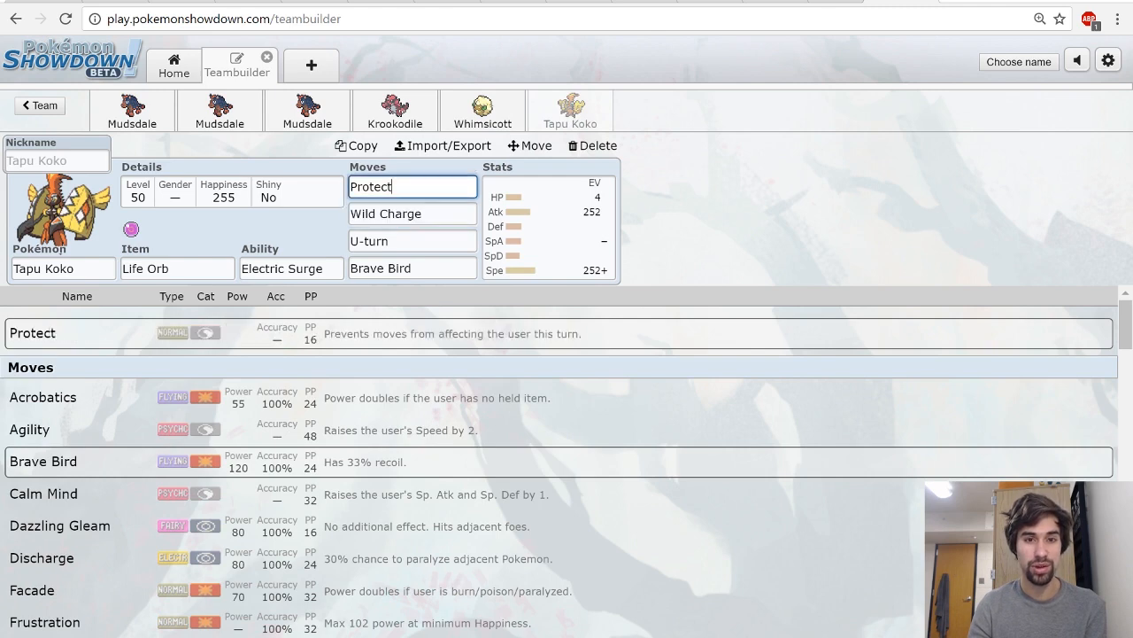
- Show Tapu Koko's Brave Bird and Jolly EV spread: 4 HP, 252 Attack, 252 Speed
{"action": "left_click", "coordinate": [411, 267]}
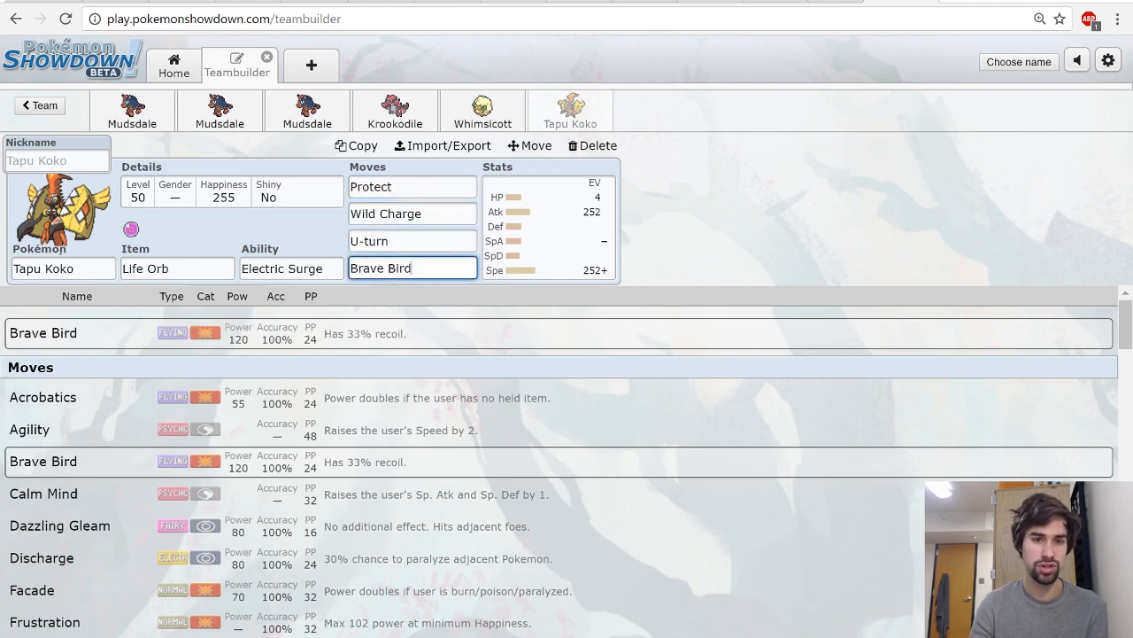
{"action": "left_click", "coordinate": [546, 230]}
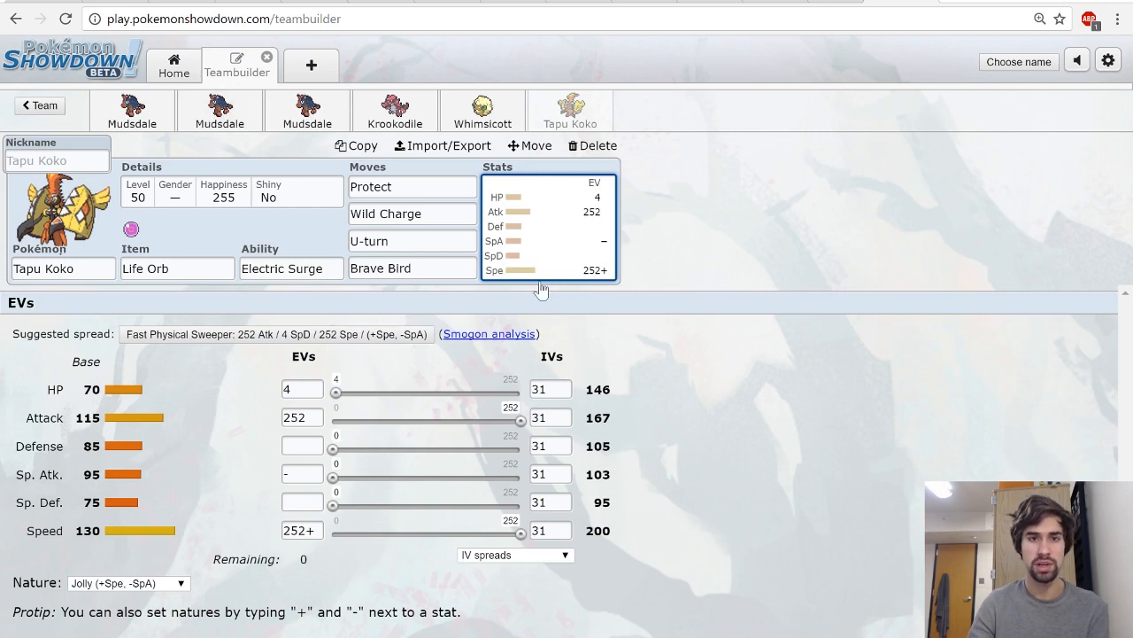
{"action": "mouse_move", "coordinate": [610, 336]}
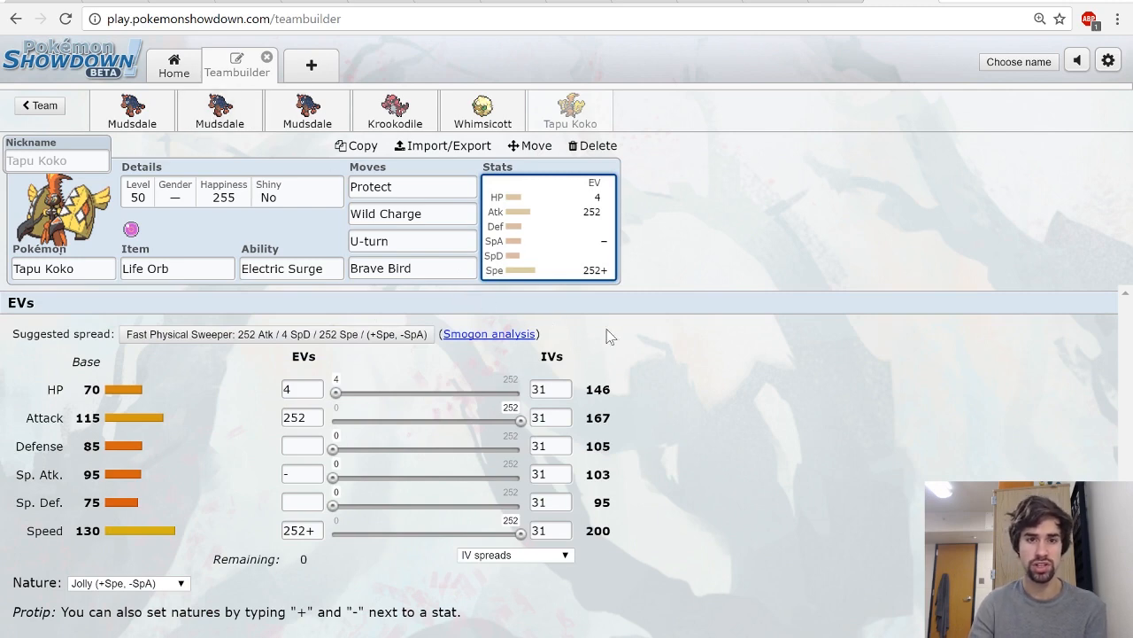
{"action": "mouse_move", "coordinate": [639, 252]}
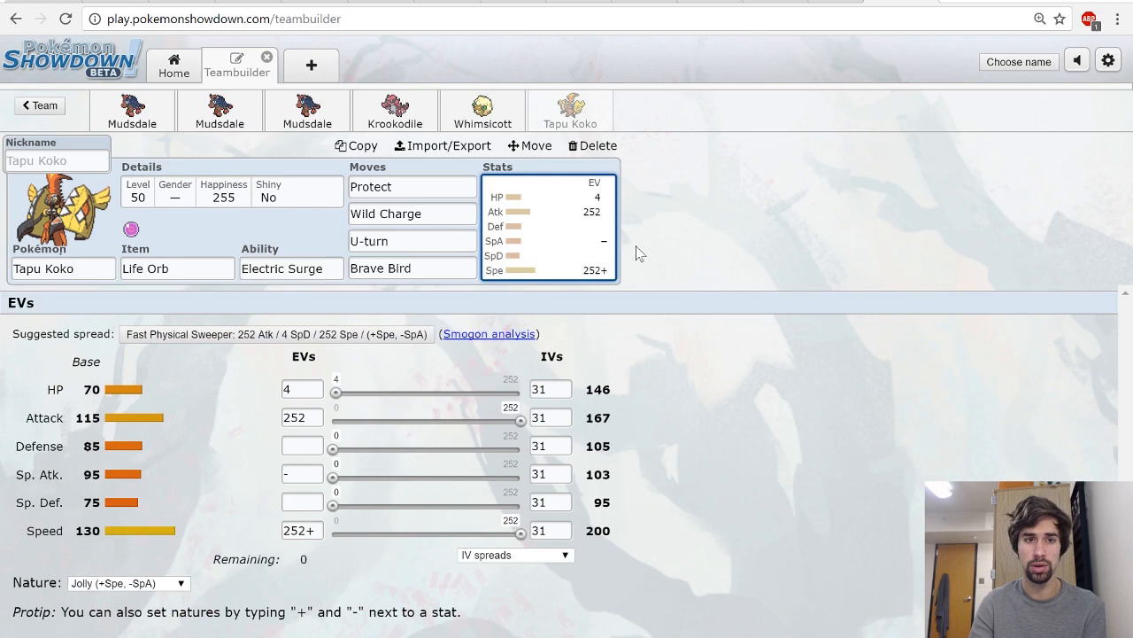
{"action": "left_click", "coordinate": [131, 110]}
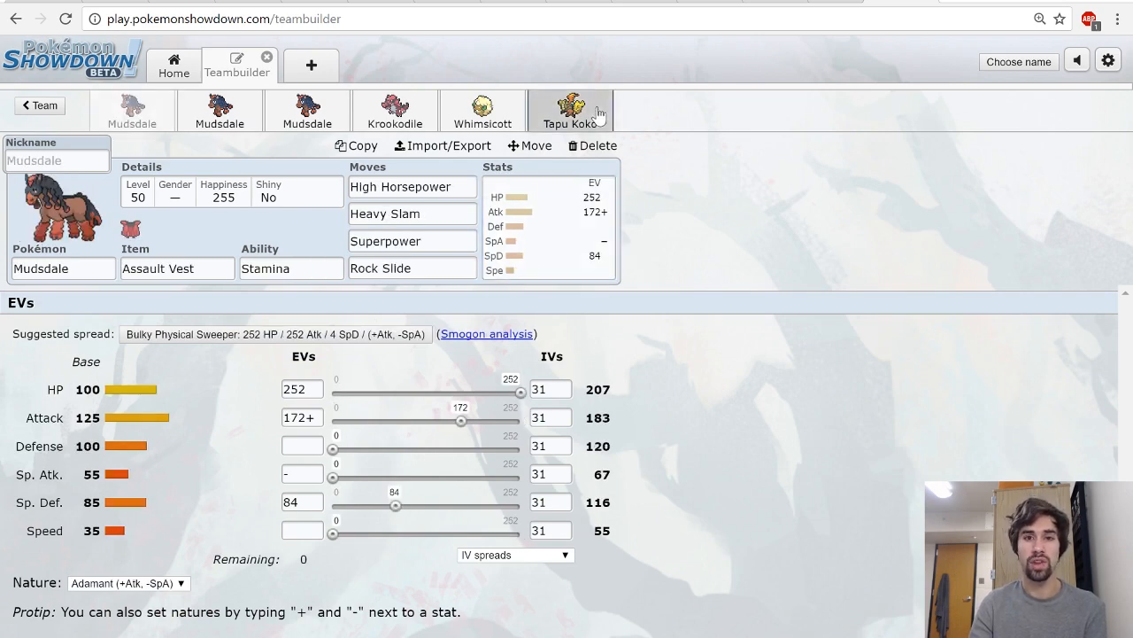
- Compare Tapu Koko's spread against the Assault Vest and Chesto Berry Mudsdale sets
{"action": "left_click", "coordinate": [570, 109]}
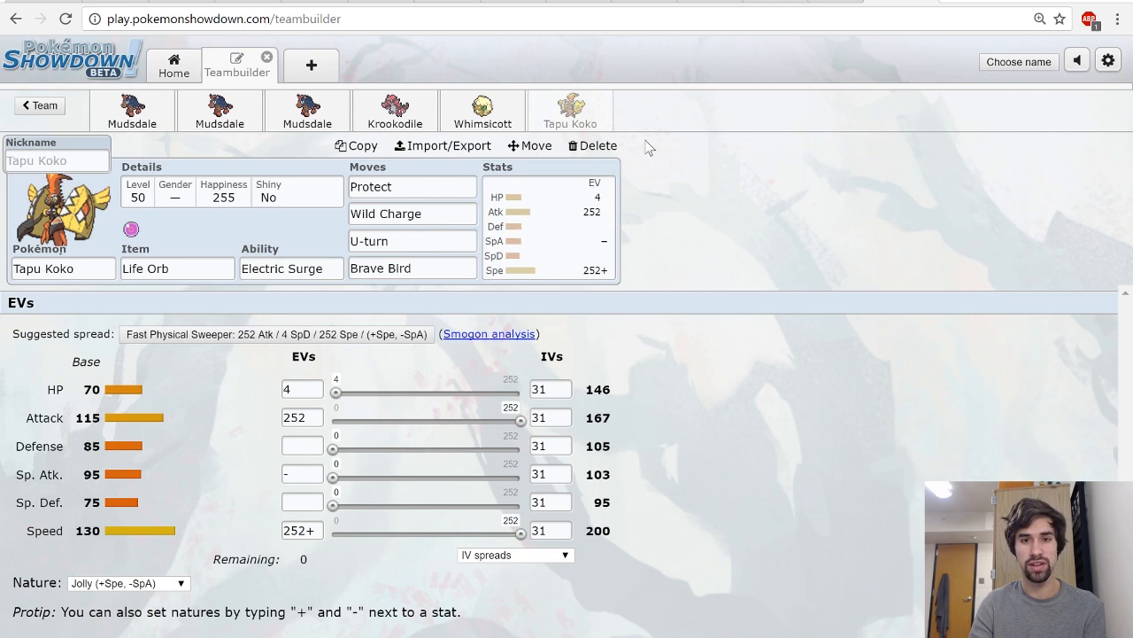
{"action": "left_click", "coordinate": [131, 110]}
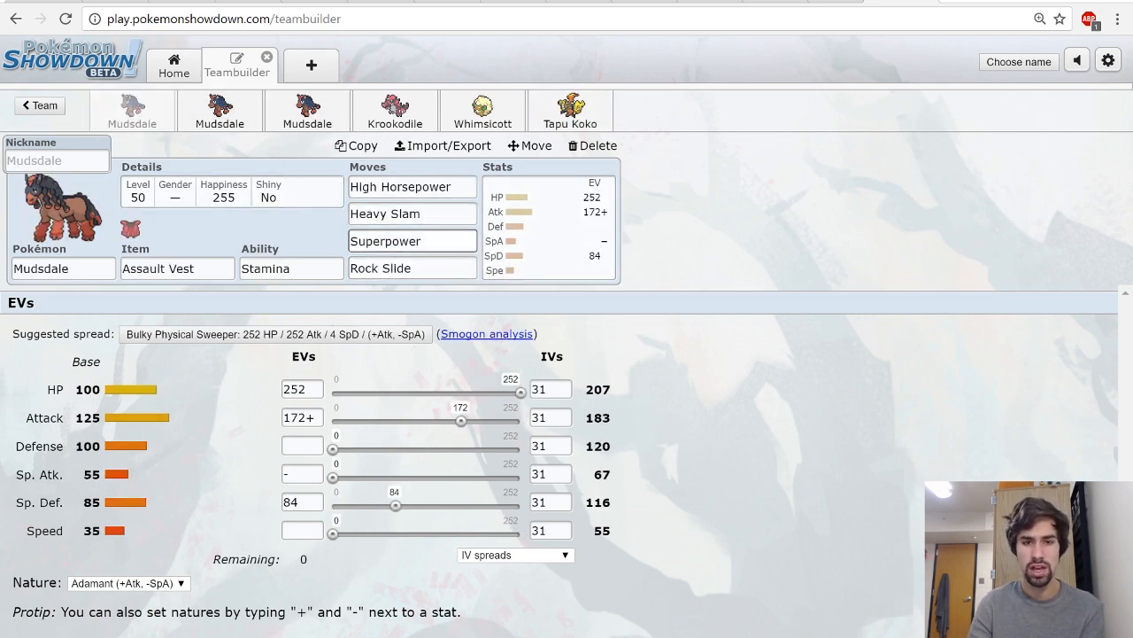
{"action": "left_click", "coordinate": [570, 106]}
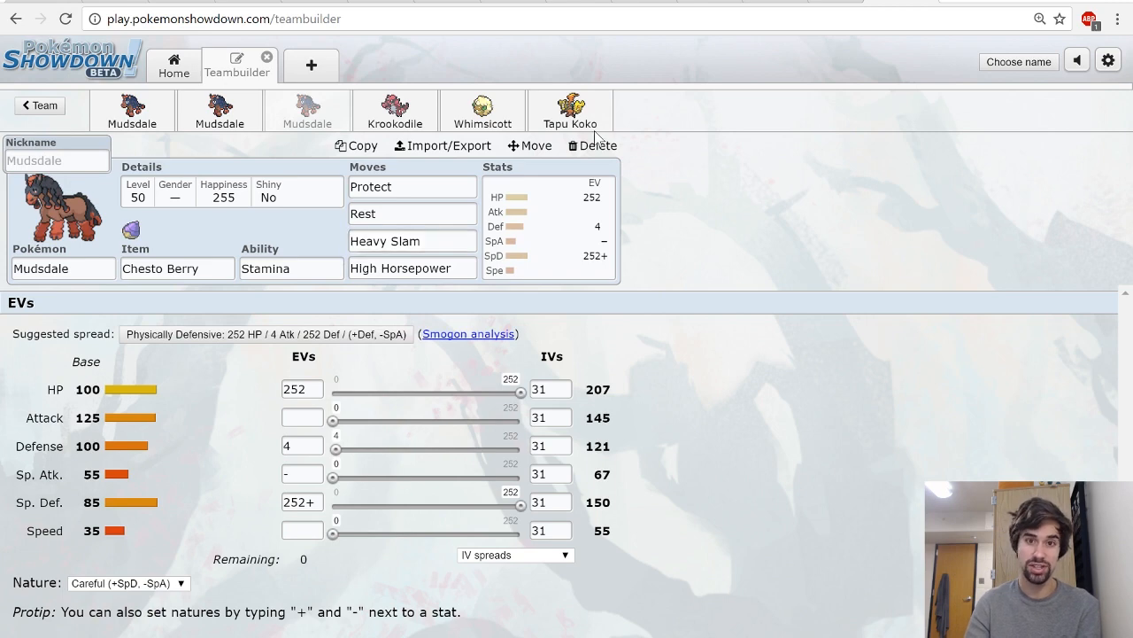
{"action": "left_click", "coordinate": [570, 110]}
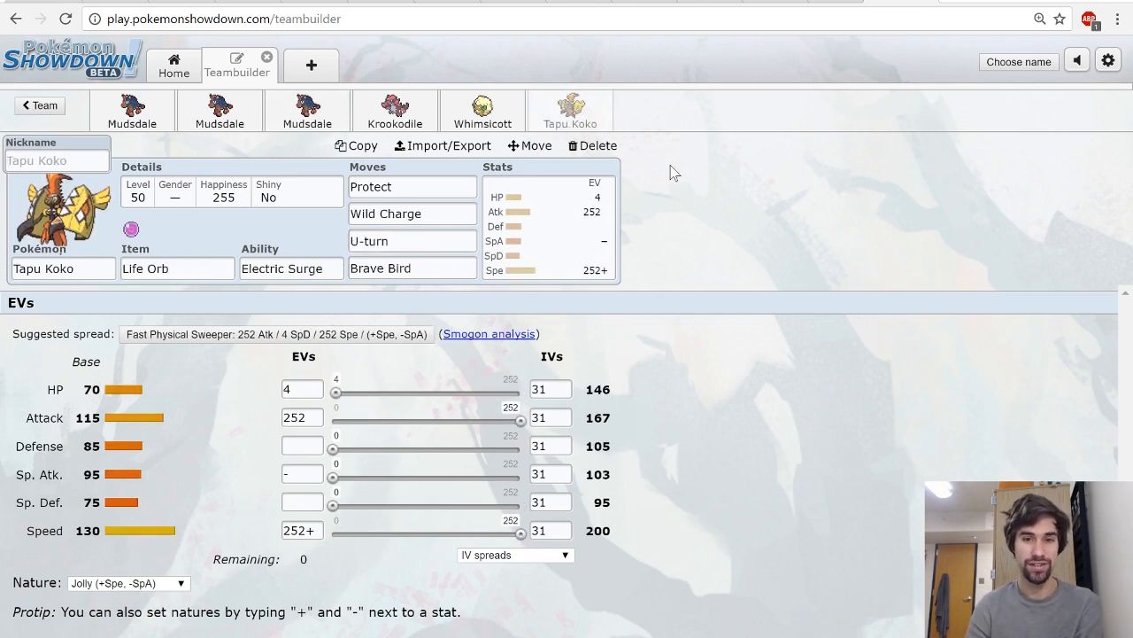